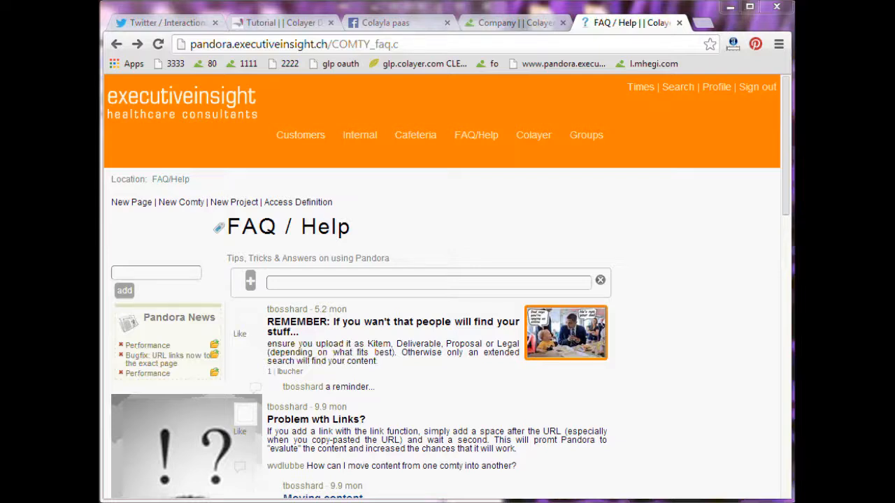
pyautogui.moveTo(431, 112)
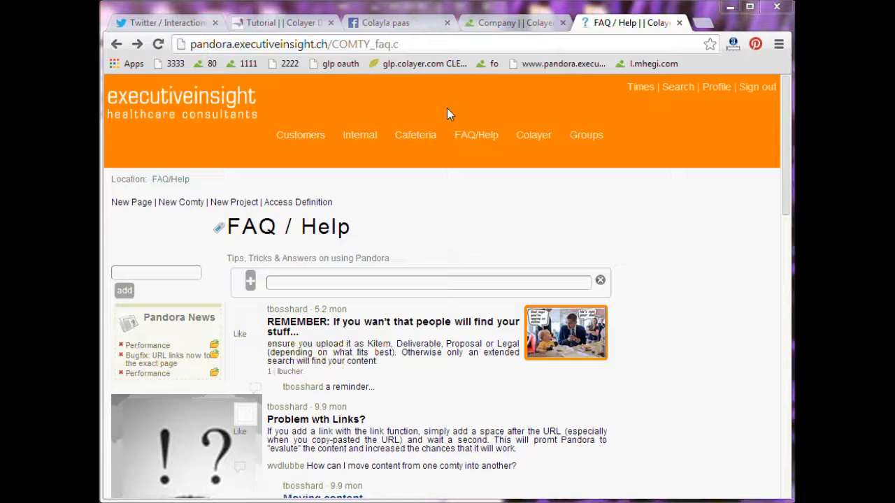
pyautogui.moveTo(354, 77)
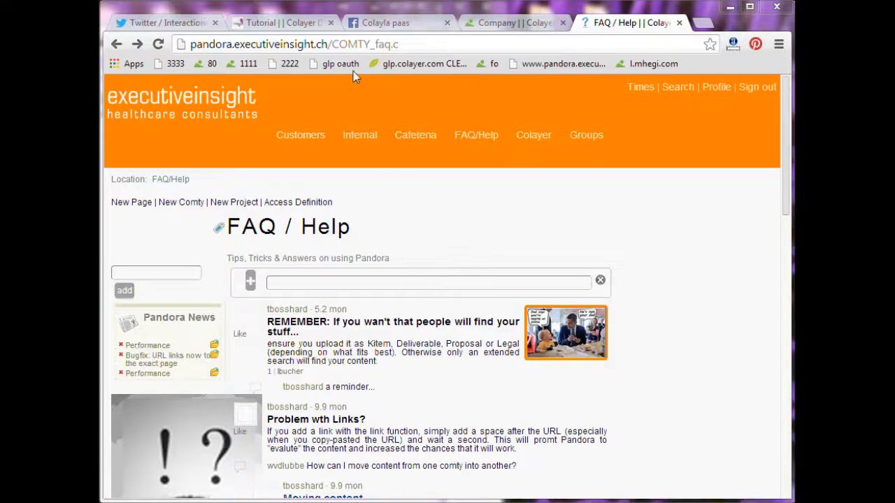
pyautogui.moveTo(490, 153)
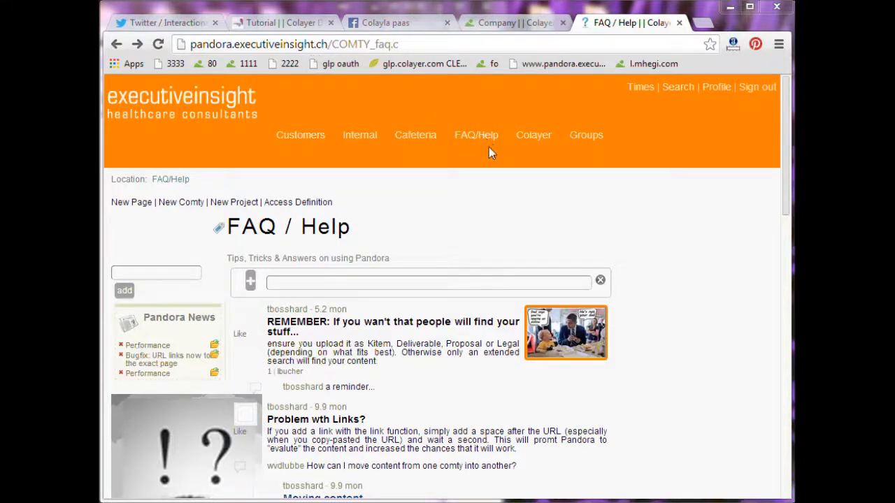
pyautogui.moveTo(384, 302)
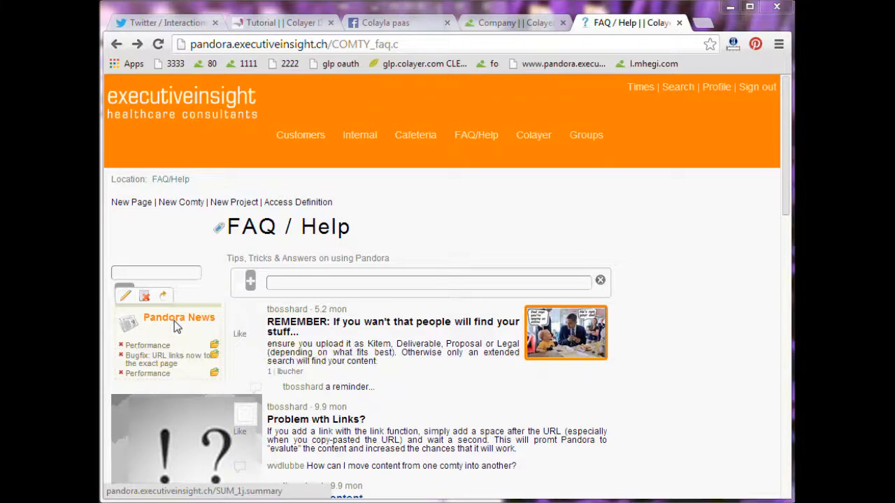
# Visit the Pandora News summary, go back, then open the Internal page.
pyautogui.click(179, 317)
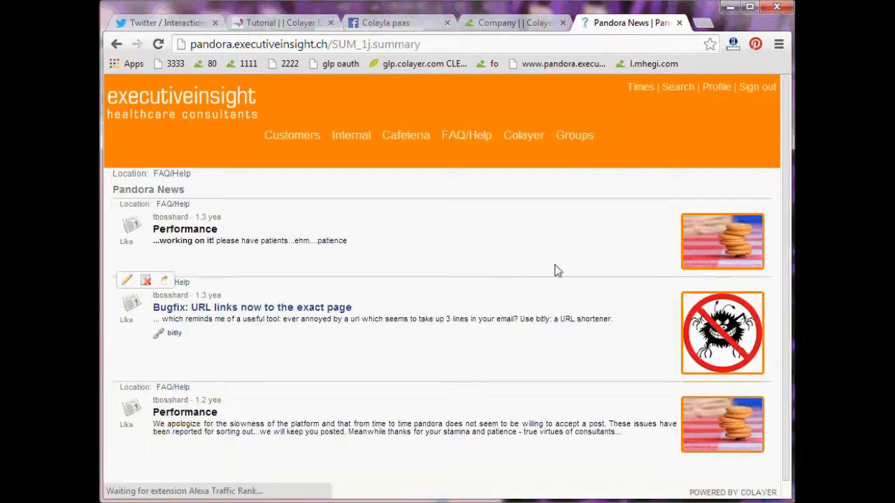
pyautogui.click(117, 44)
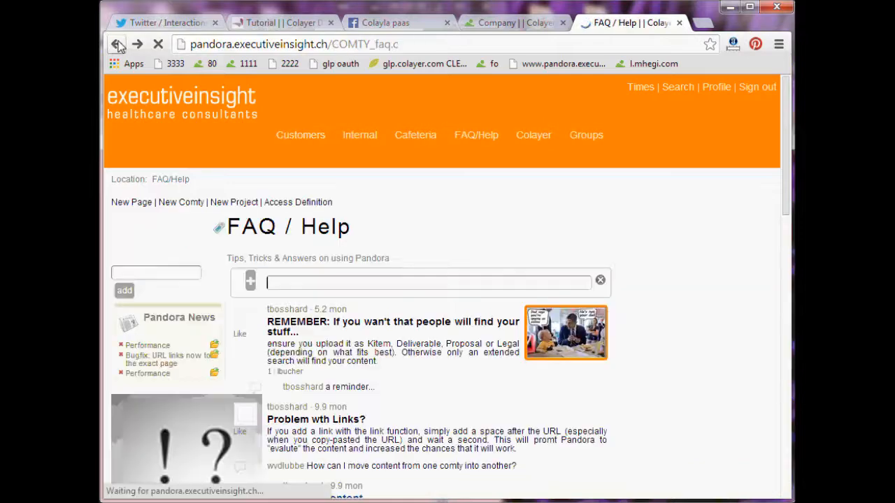
pyautogui.click(117, 44)
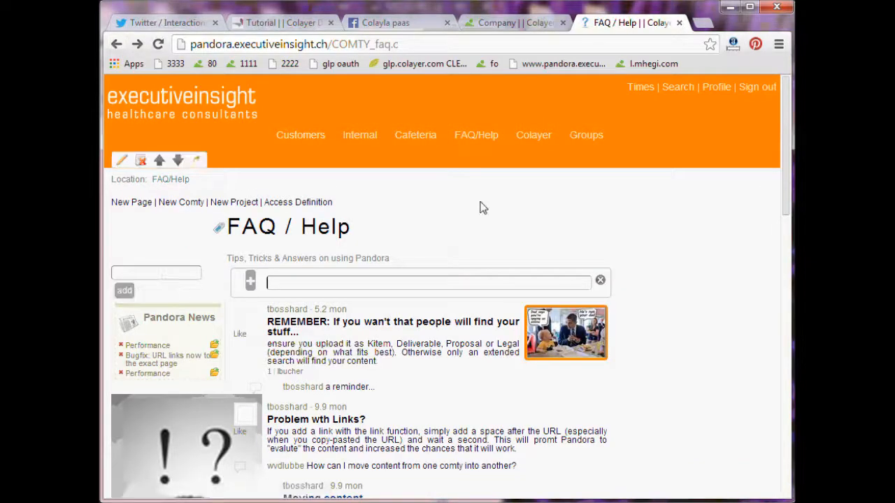
pyautogui.moveTo(458, 226)
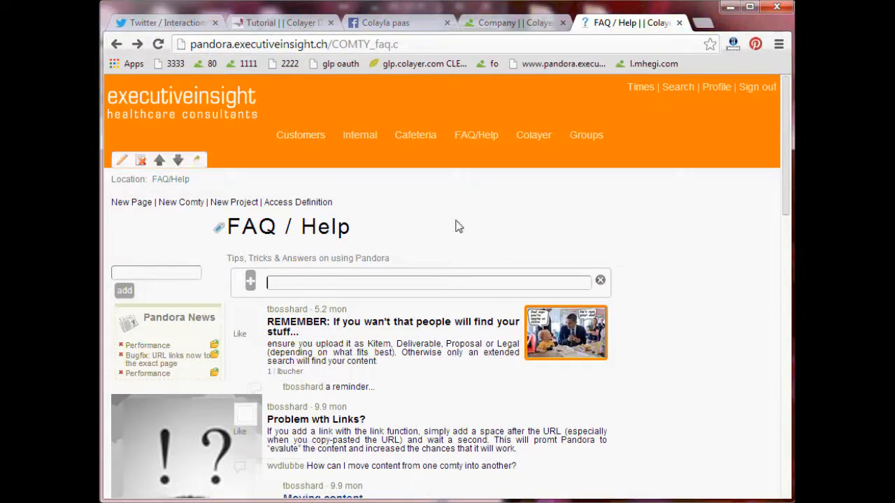
pyautogui.click(360, 135)
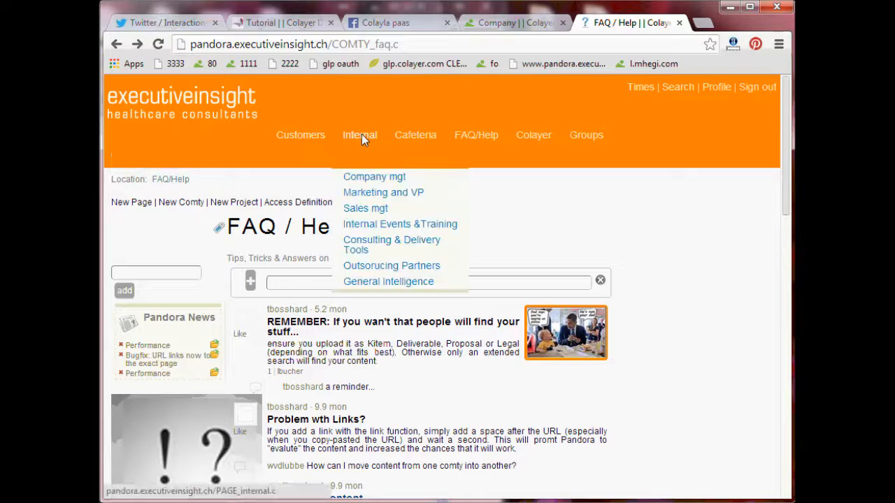
pyautogui.click(359, 135)
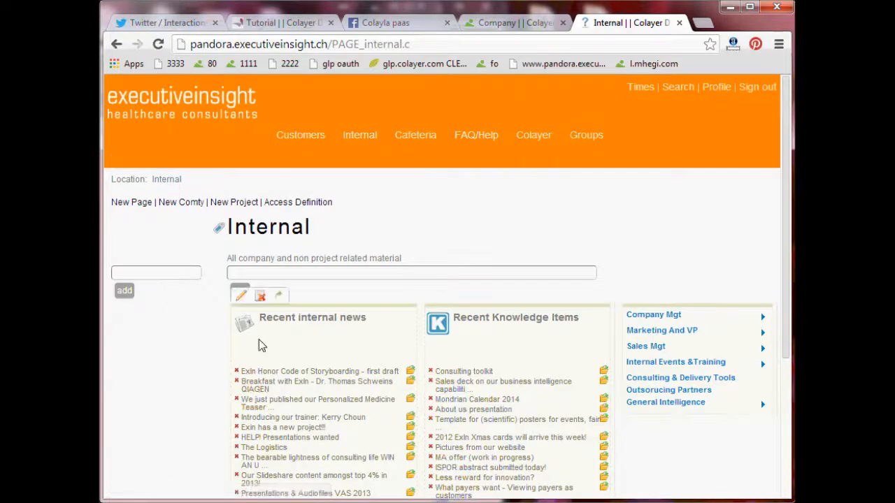
pyautogui.moveTo(311, 341)
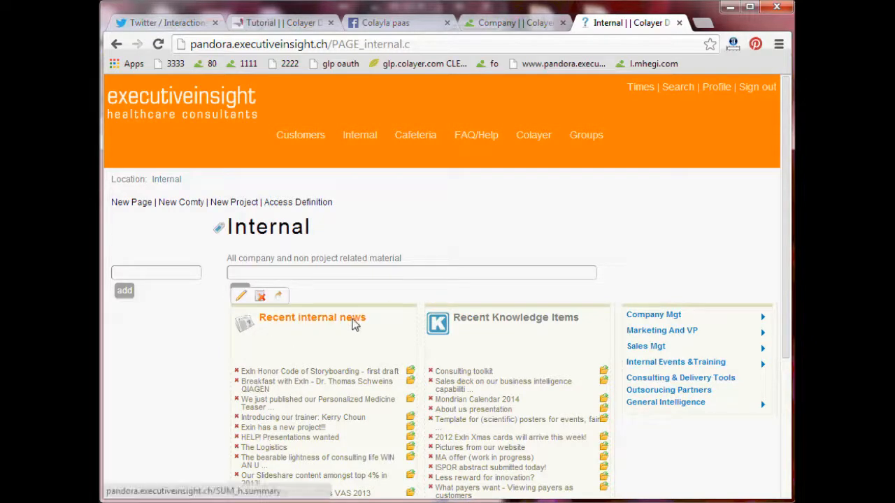
pyautogui.moveTo(399, 359)
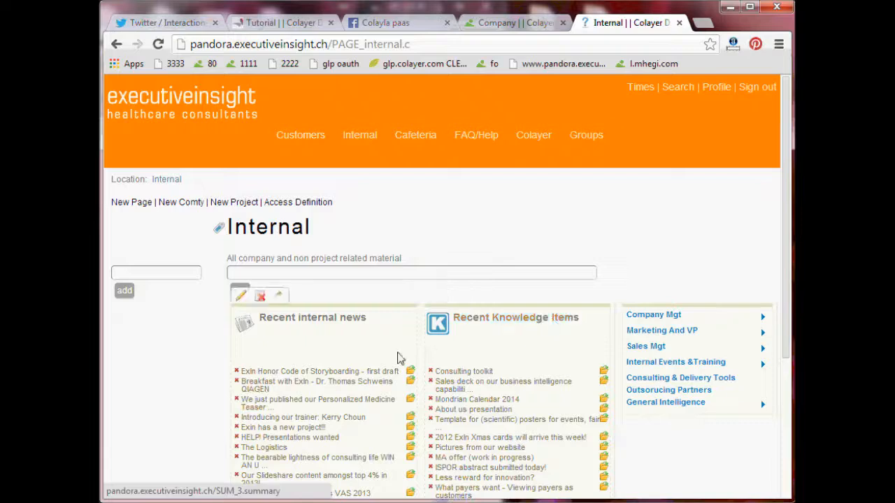
pyautogui.moveTo(314, 437)
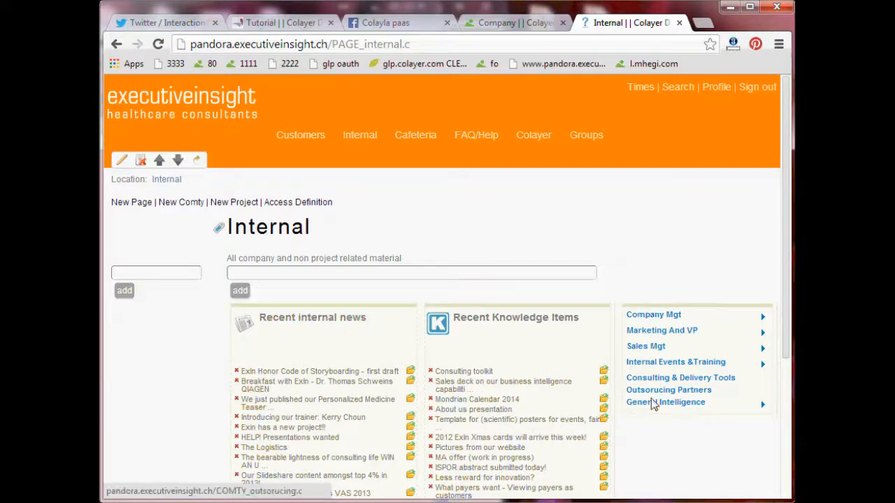
pyautogui.moveTo(708, 358)
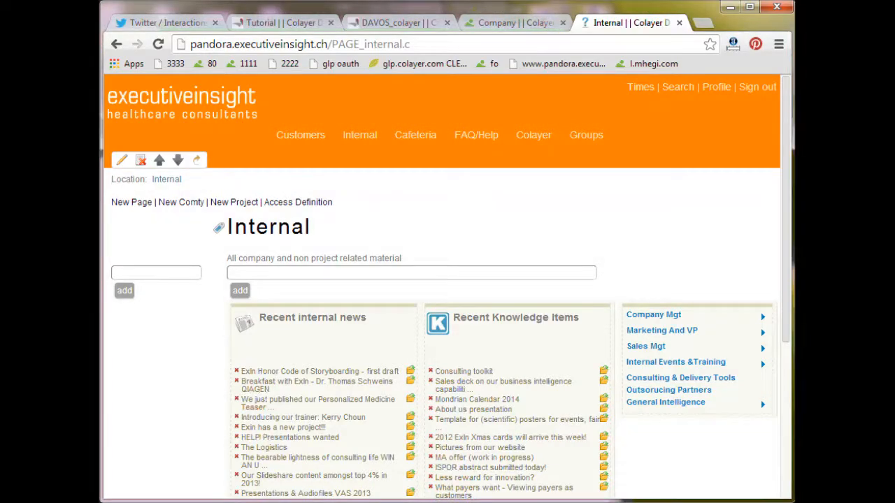
# Switch between the Company and Internal tabs, ending on the Company FORM_12s submission page.
pyautogui.click(514, 22)
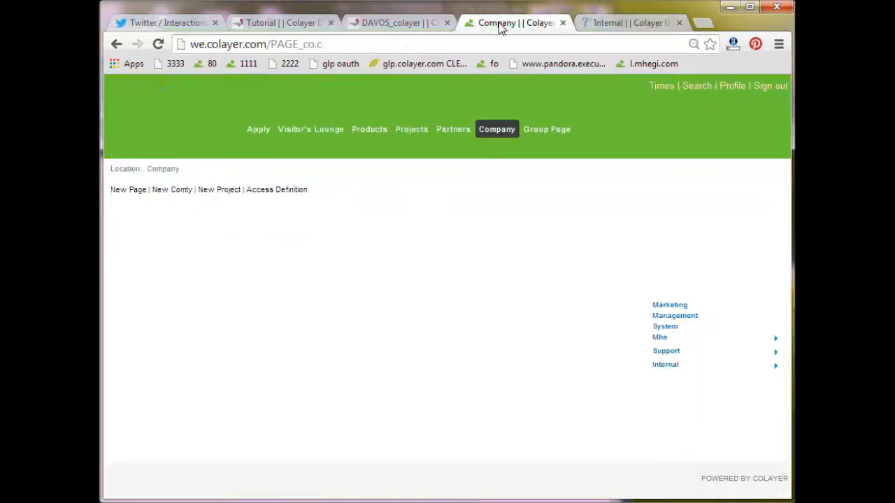
pyautogui.click(496, 129)
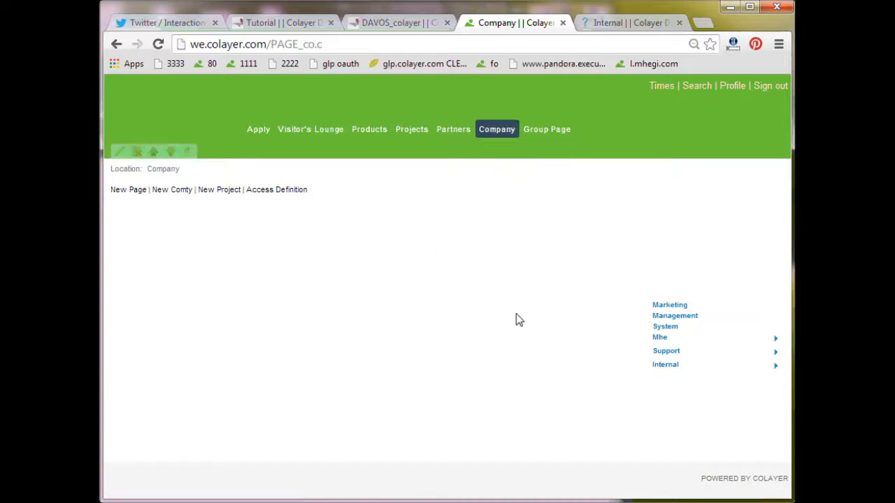
pyautogui.moveTo(411, 285)
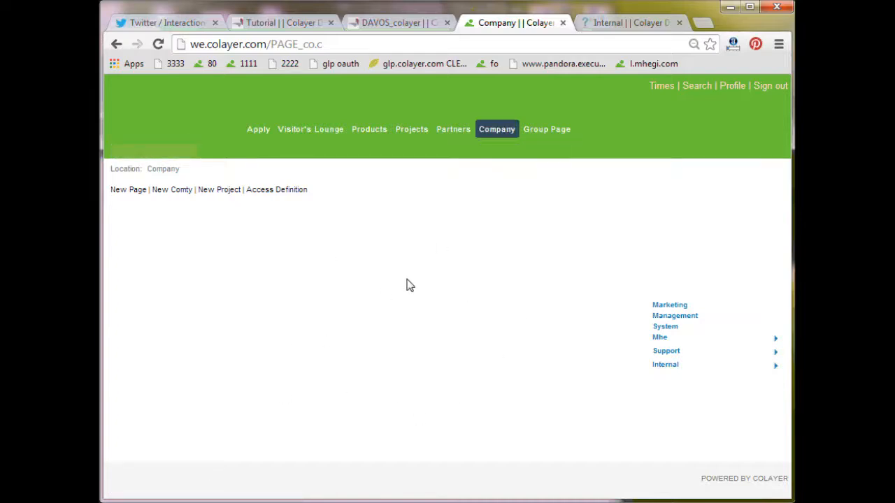
pyautogui.moveTo(573, 408)
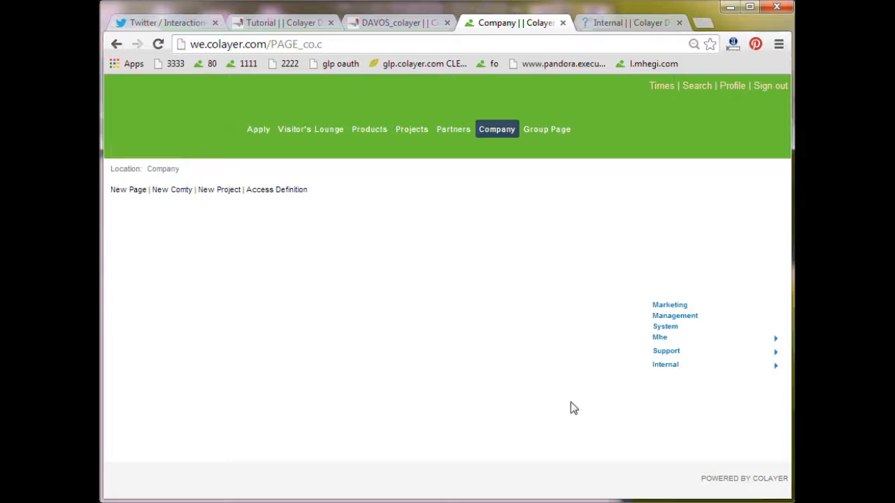
pyautogui.moveTo(697, 297)
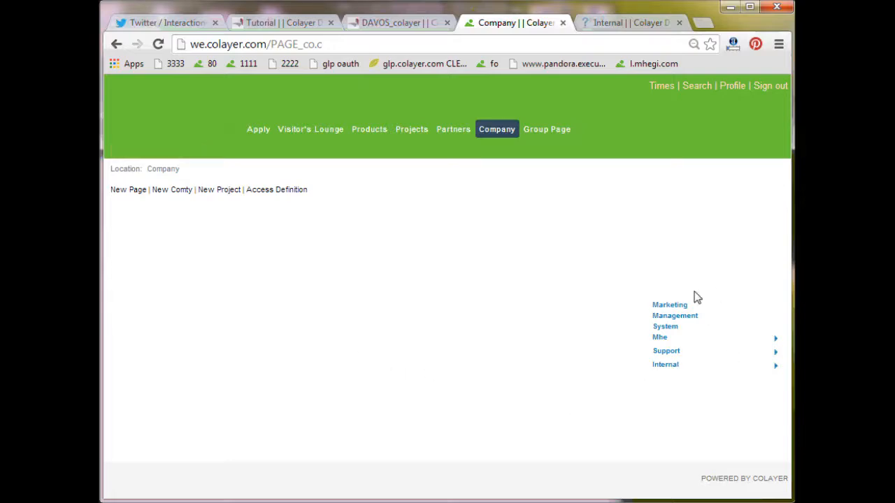
pyautogui.click(627, 22)
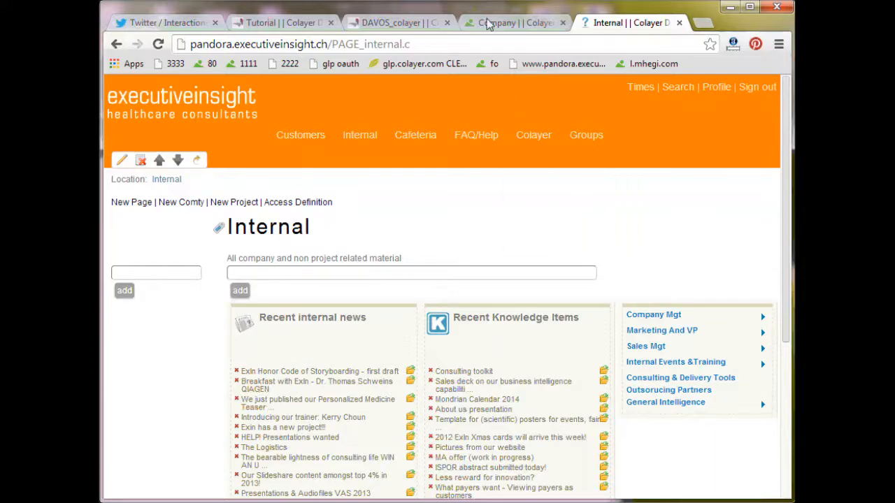
pyautogui.click(496, 22)
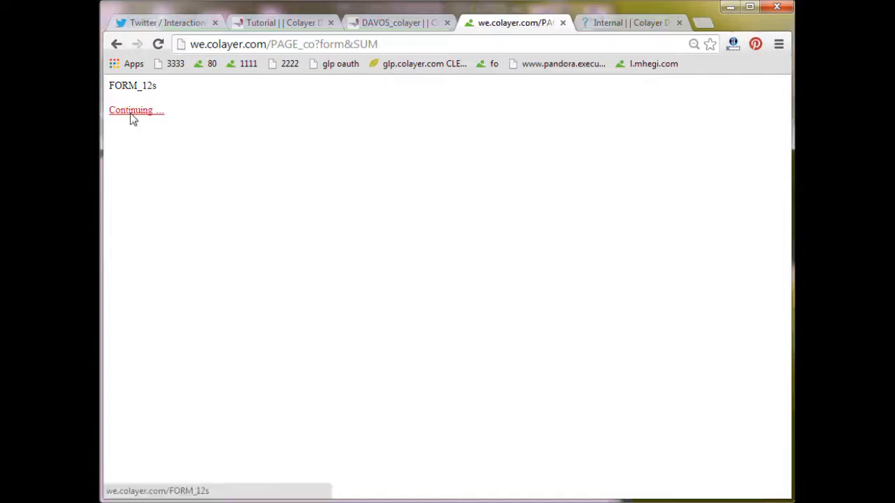
# Submit a summary titled 'Latest News of Colayer', listening to NEWS with max 30.
pyautogui.click(136, 109)
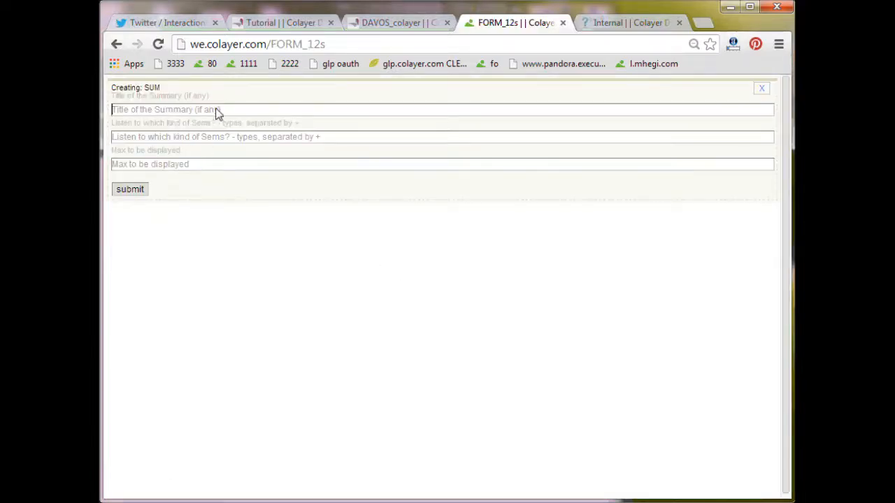
pyautogui.write('Late')
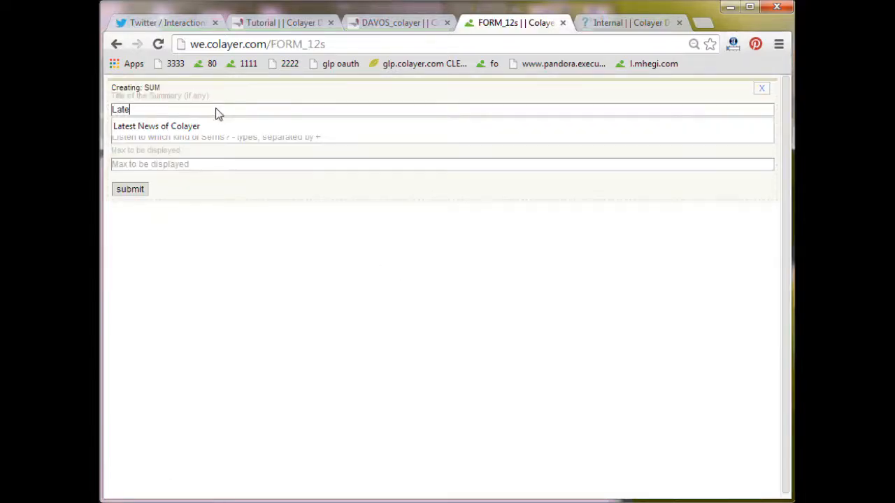
pyautogui.click(157, 126)
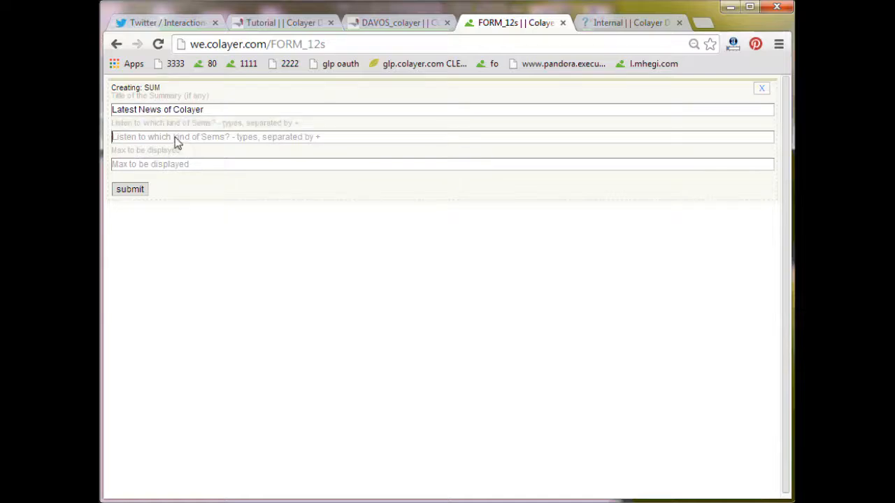
pyautogui.write('NEWS')
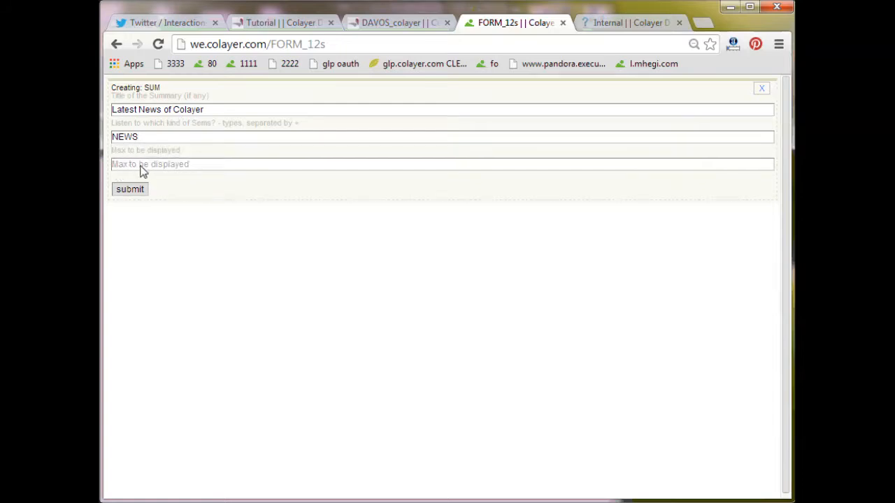
pyautogui.moveTo(294, 169)
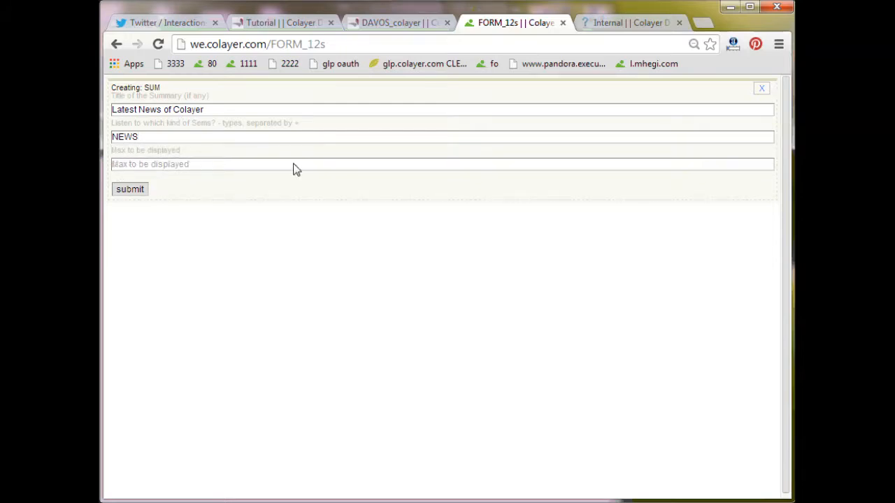
pyautogui.write('30')
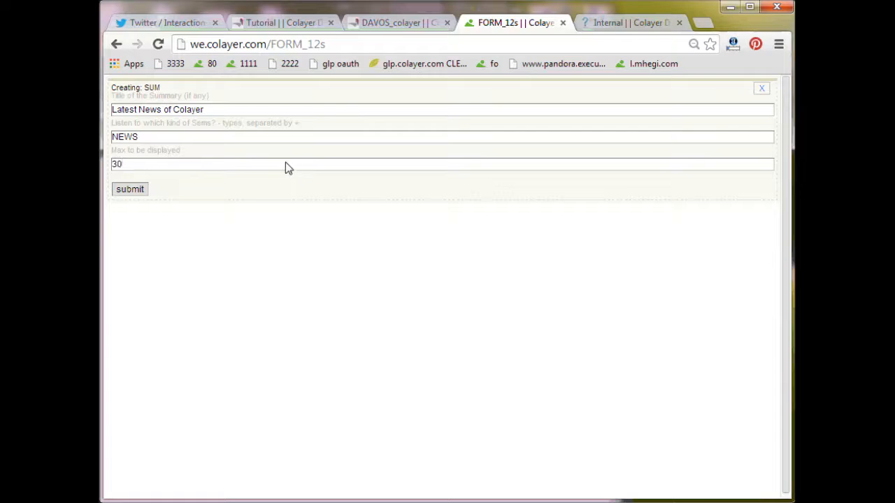
pyautogui.click(129, 189)
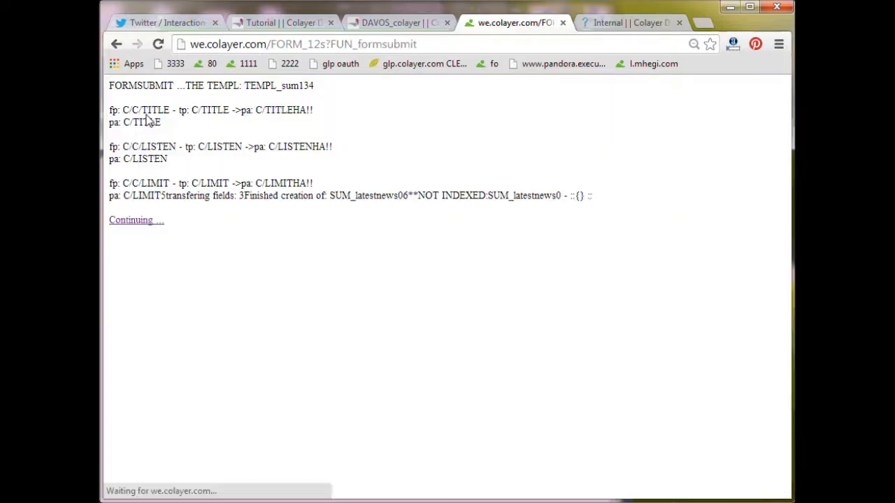
pyautogui.click(136, 219)
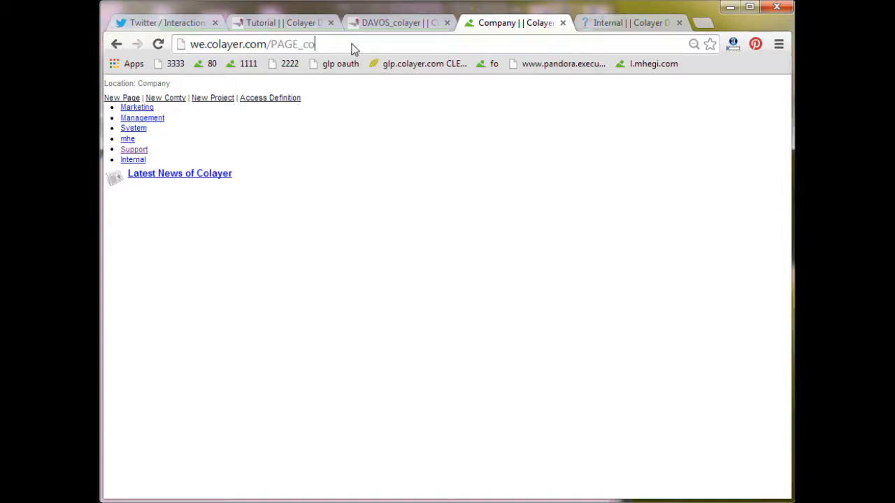
# Load the Company page and follow its Mhe link in the right-hand list.
pyautogui.press('Return')
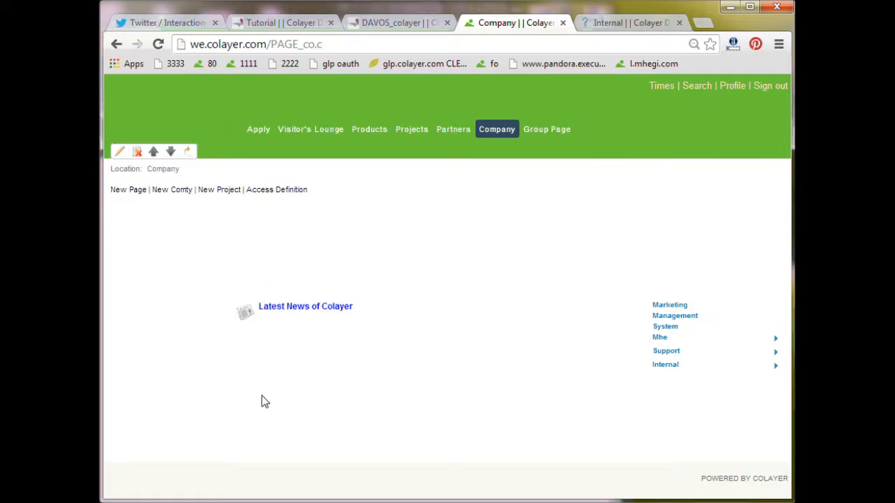
pyautogui.moveTo(659, 337)
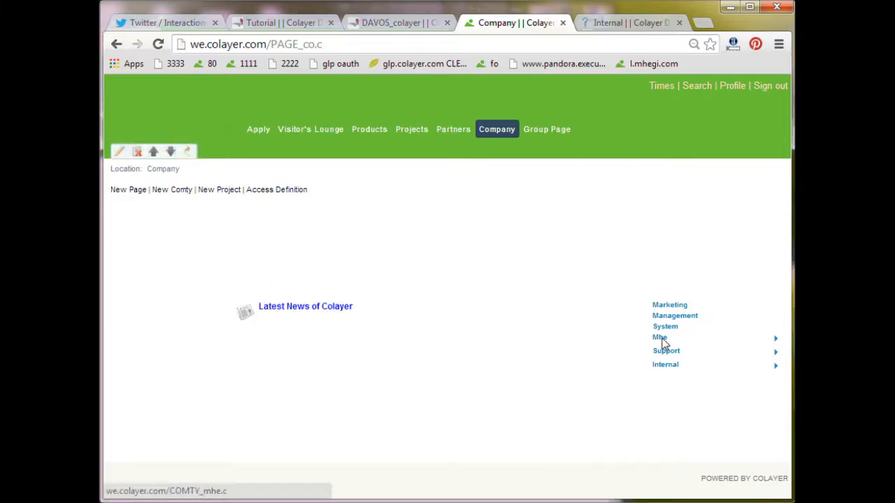
pyautogui.click(659, 337)
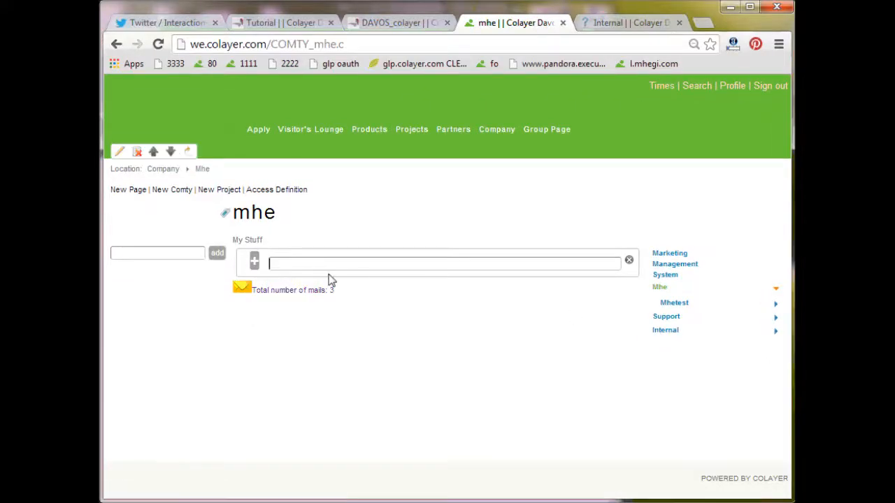
# Start a news item titled 'mhe Test News' and type its summary ending 'NEWS SUM'.
pyautogui.click(254, 261)
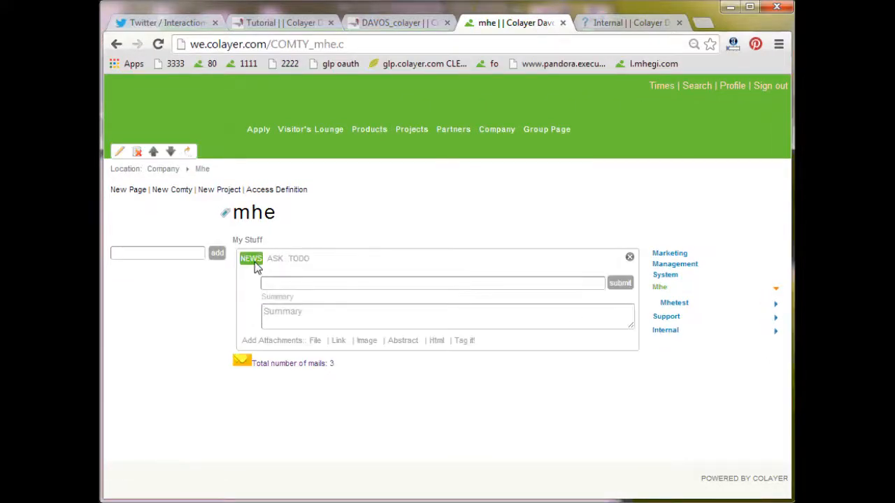
pyautogui.write('m')
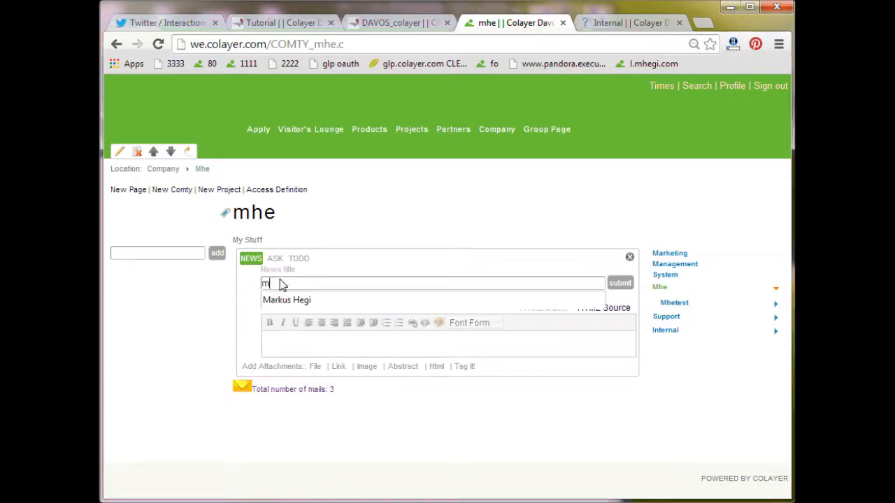
pyautogui.write('he Test')
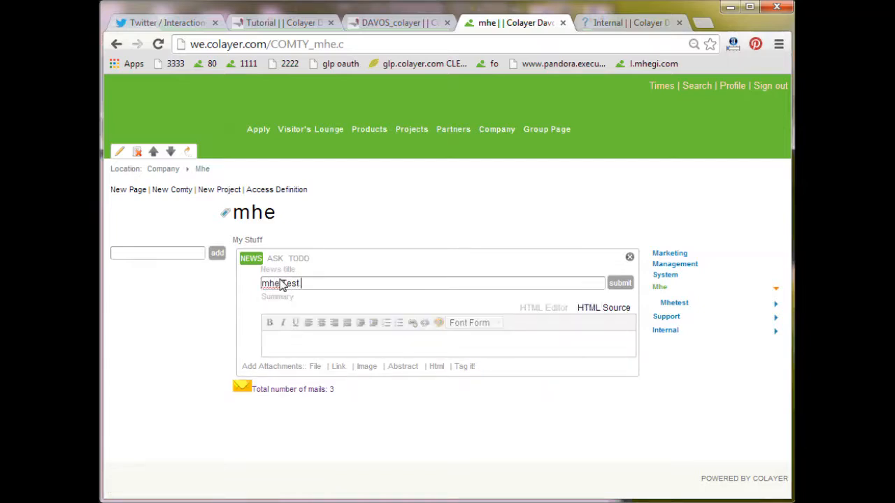
pyautogui.write('News')
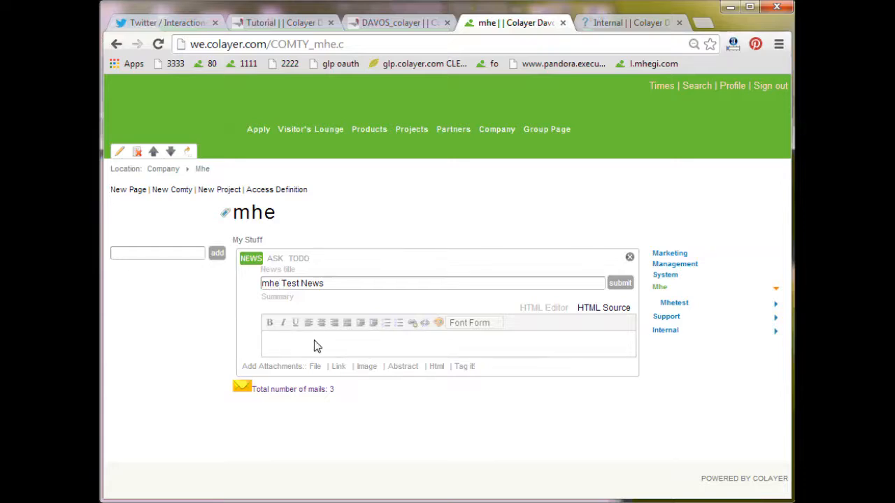
pyautogui.write('Lets')
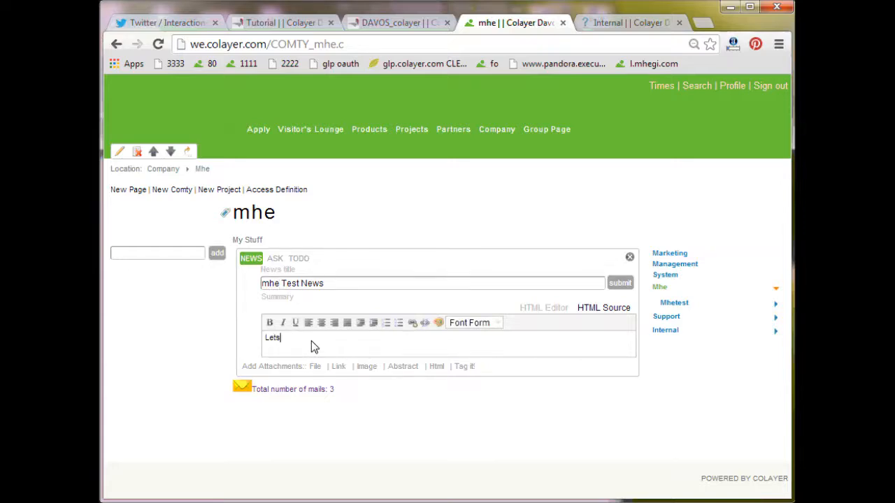
pyautogui.write('now test this NE')
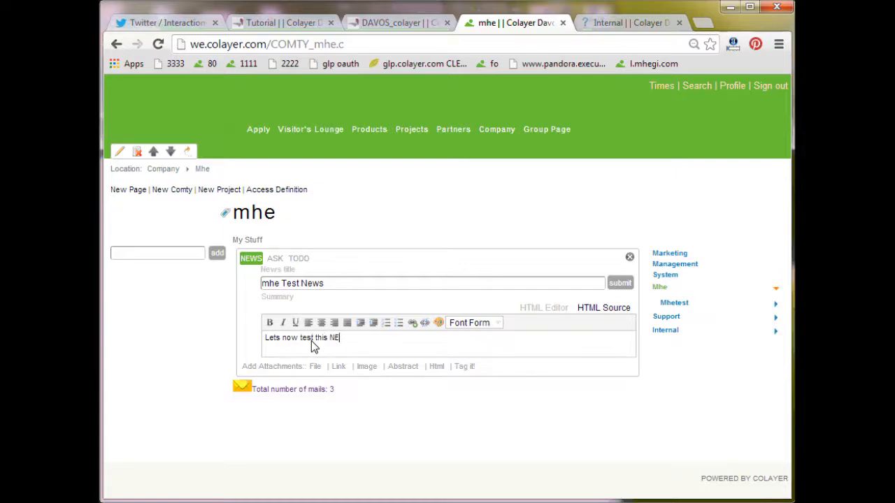
pyautogui.write('WS')
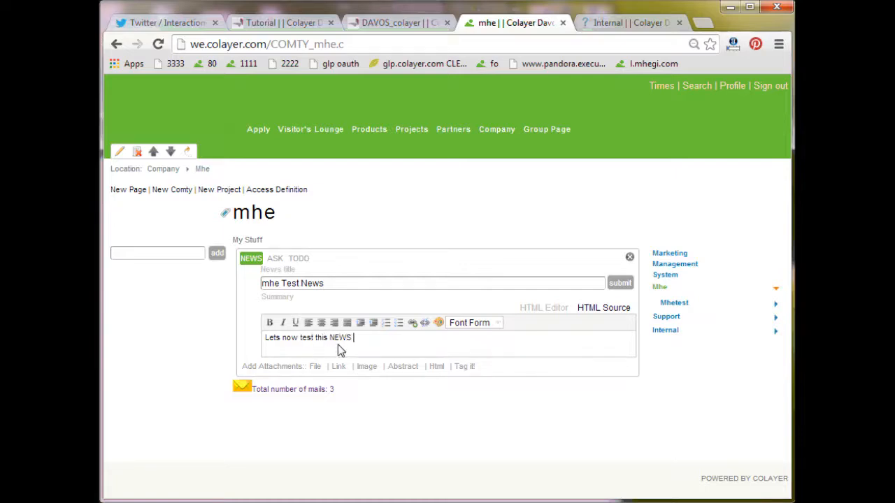
pyautogui.write('S')
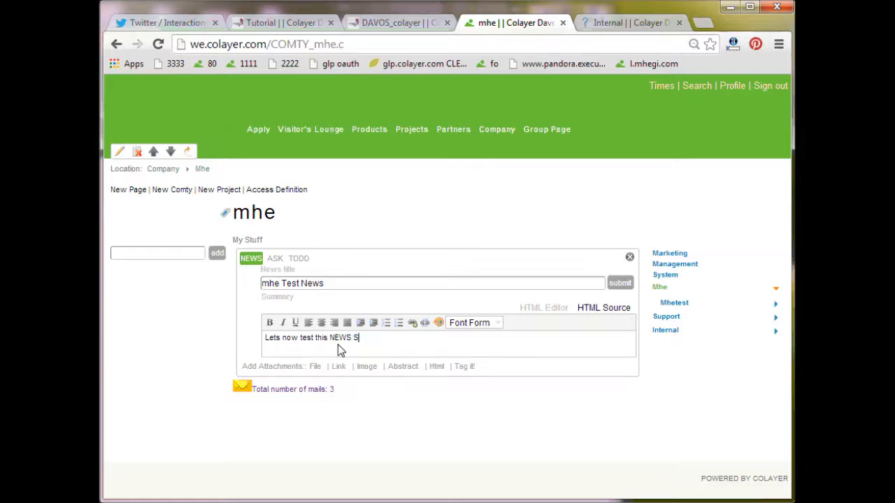
pyautogui.write('UM')
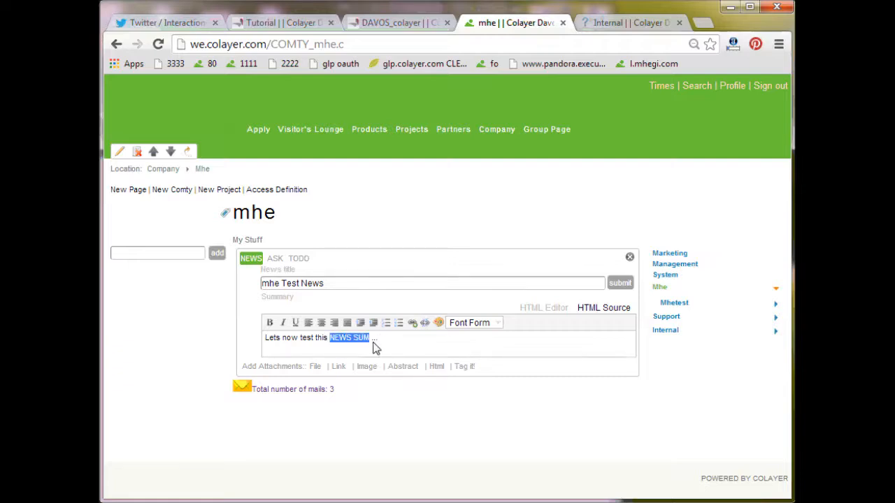
# Make 'NEWS SUM' bold and coloured, submit the item, and return to the mhe page.
pyautogui.click(269, 322)
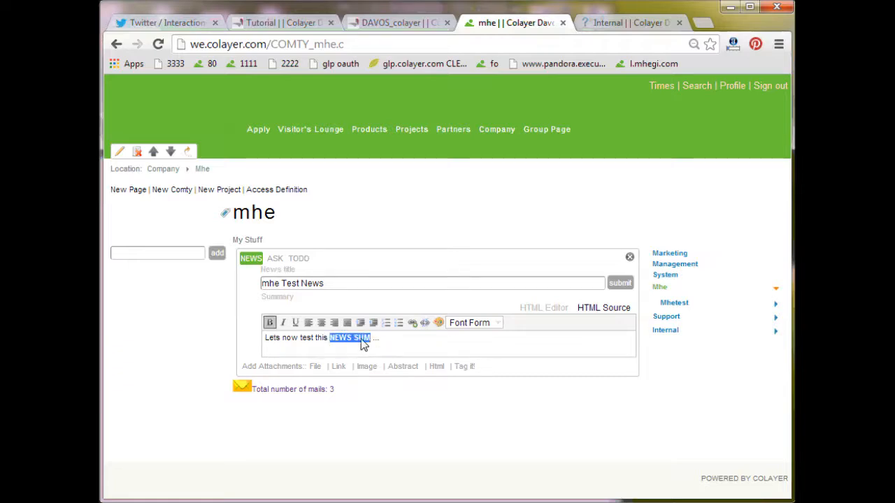
pyautogui.click(438, 322)
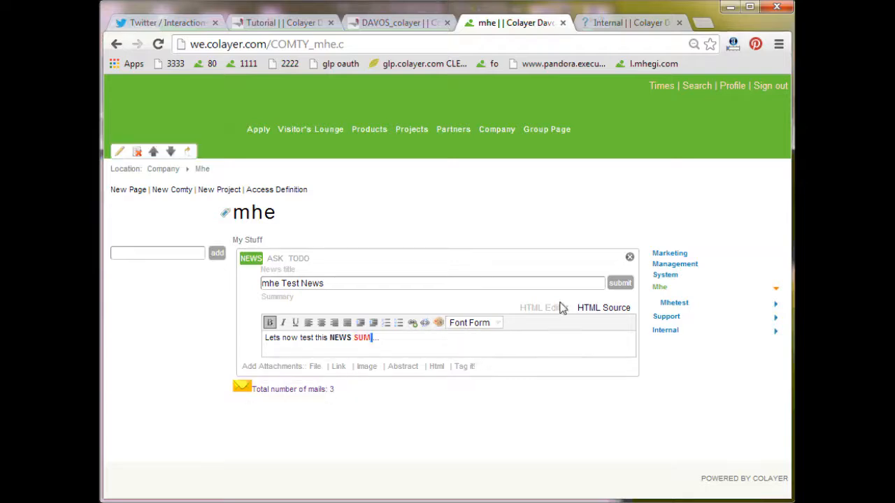
pyautogui.click(620, 283)
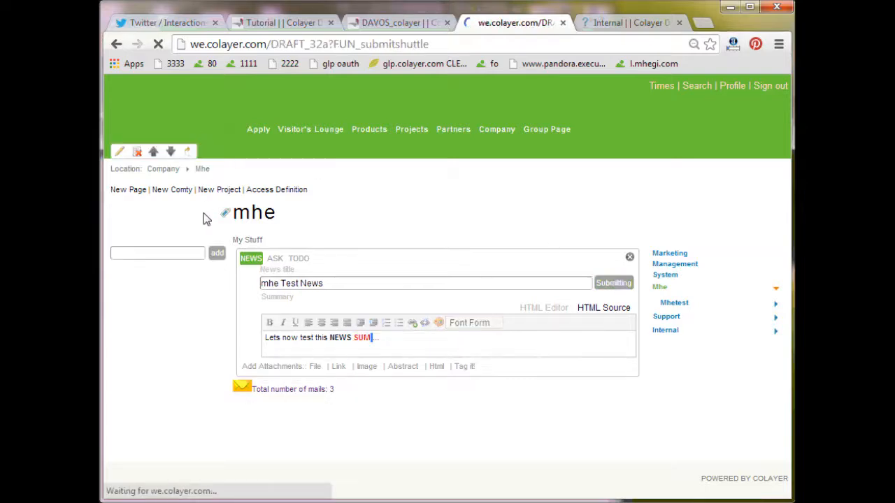
pyautogui.click(612, 282)
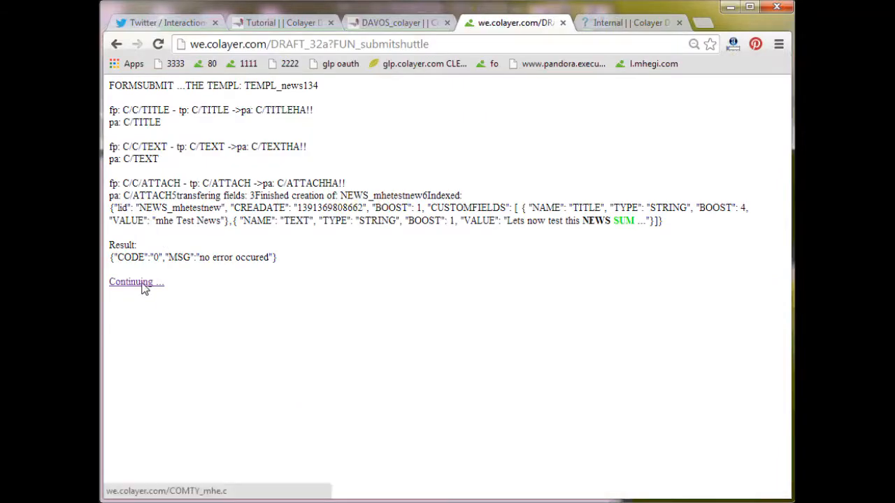
pyautogui.click(130, 282)
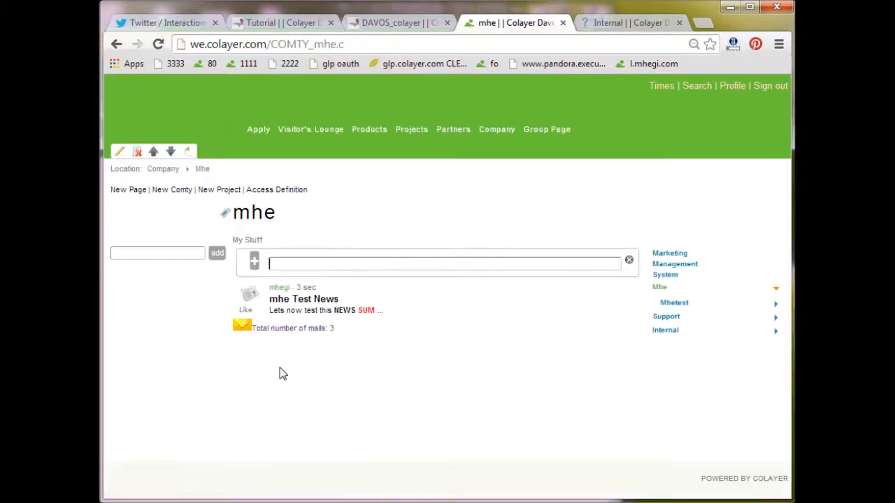
pyautogui.moveTo(692, 290)
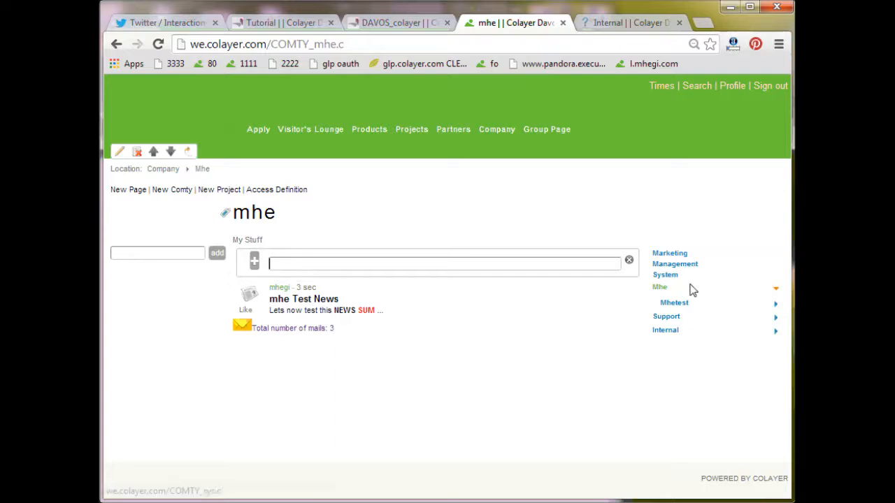
pyautogui.moveTo(475, 116)
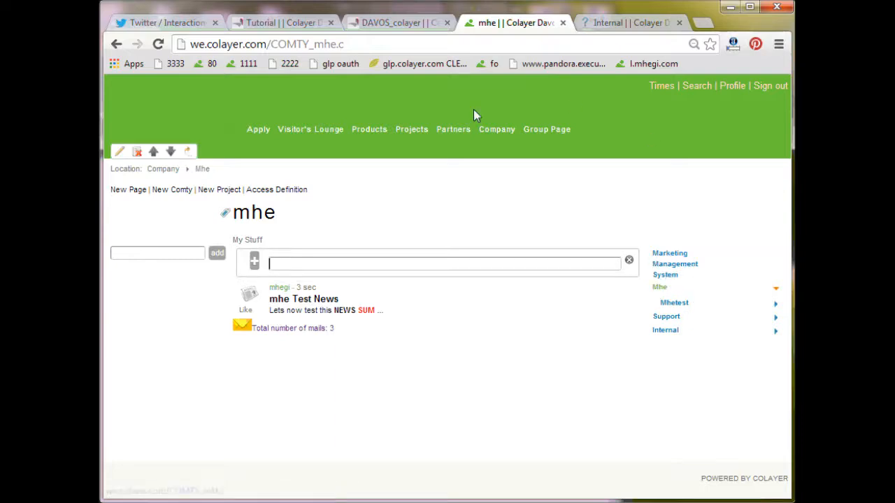
pyautogui.moveTo(453, 129)
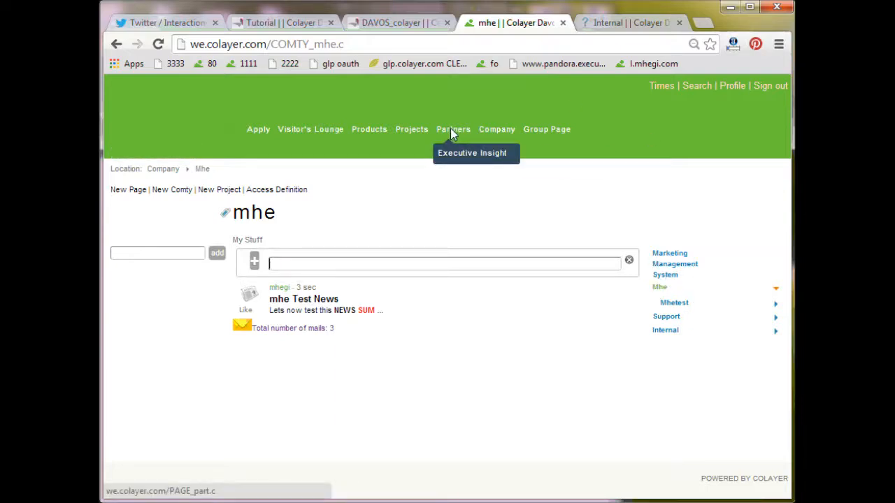
# Preview mhe Test News on the Company page, then open the Latest News of Colayer listing.
pyautogui.click(496, 130)
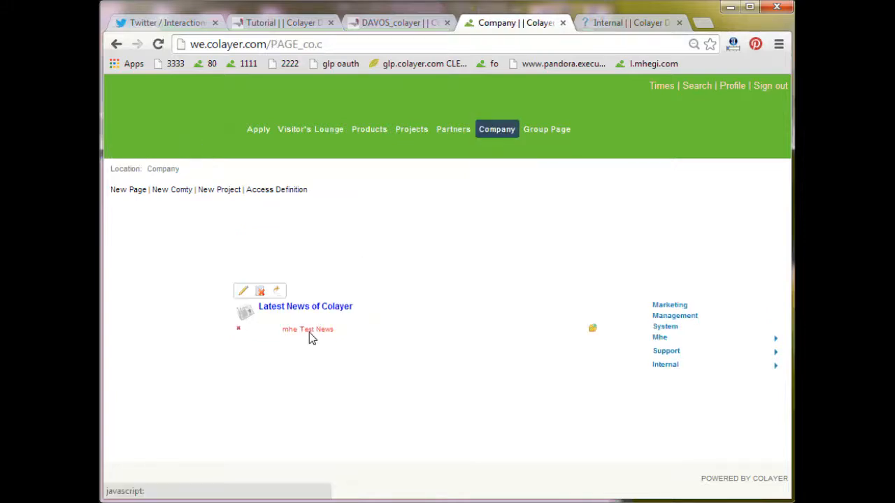
pyautogui.moveTo(300, 336)
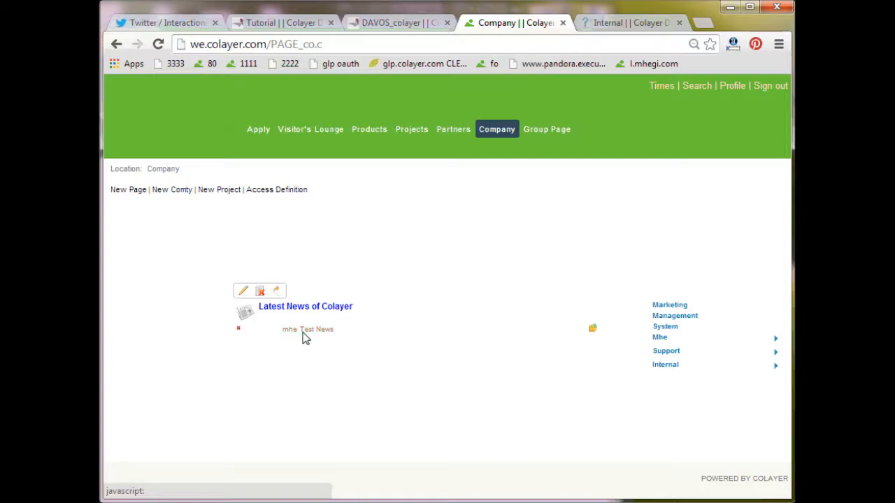
pyautogui.click(308, 329)
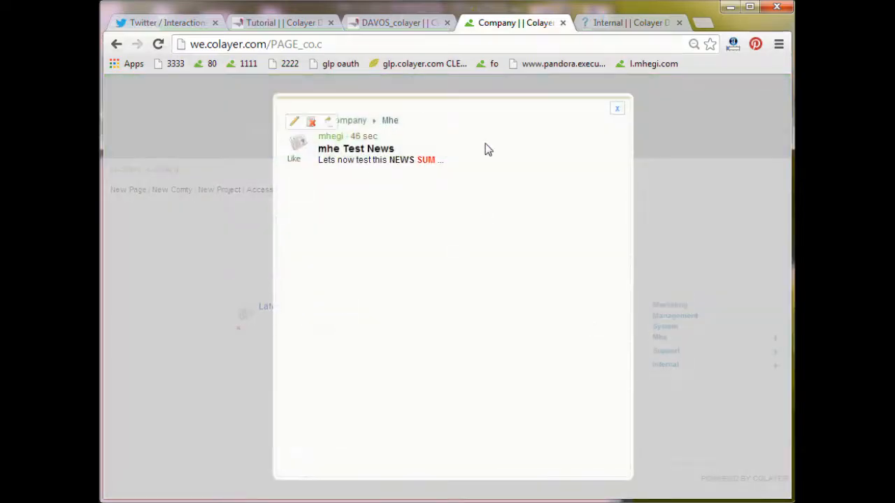
pyautogui.click(616, 109)
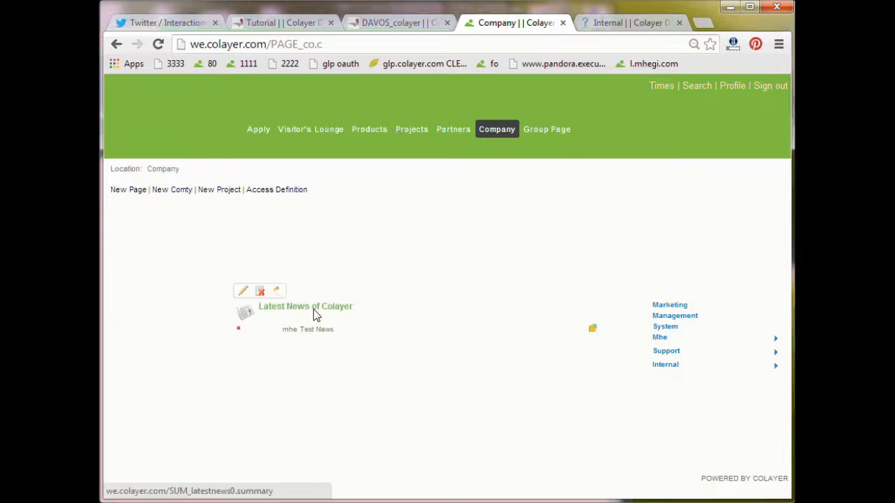
pyautogui.click(306, 306)
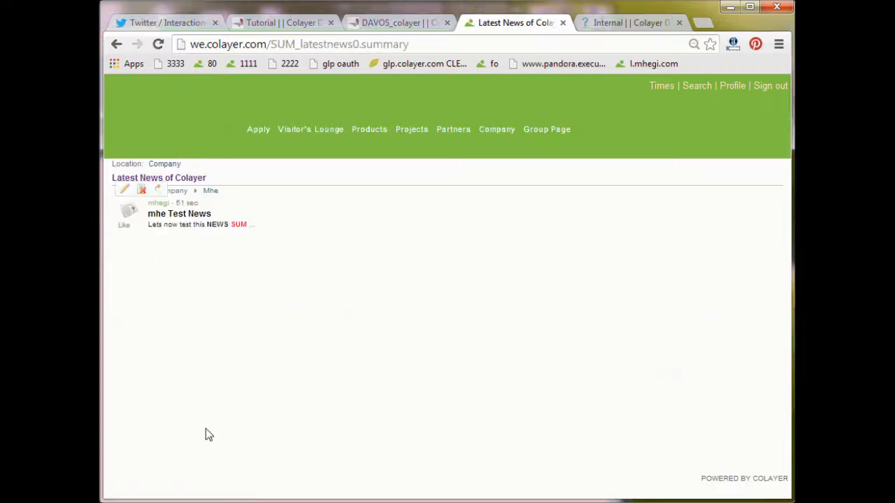
pyautogui.click(116, 44)
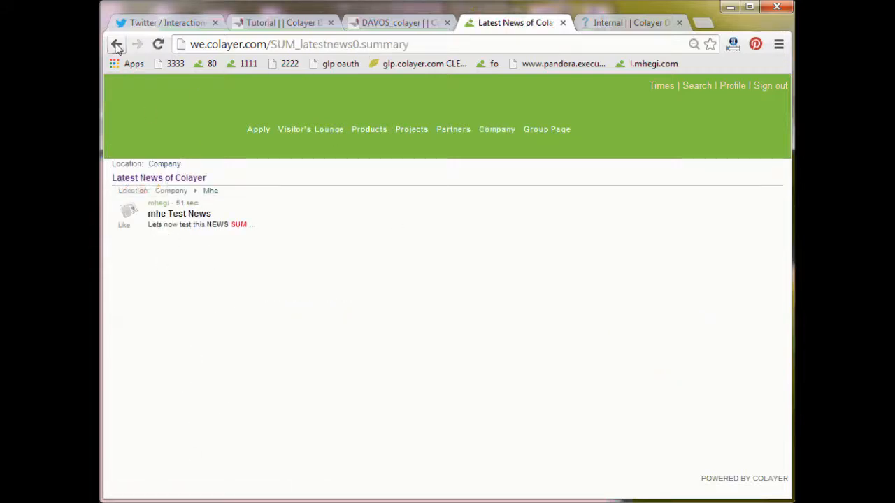
pyautogui.moveTo(116, 44)
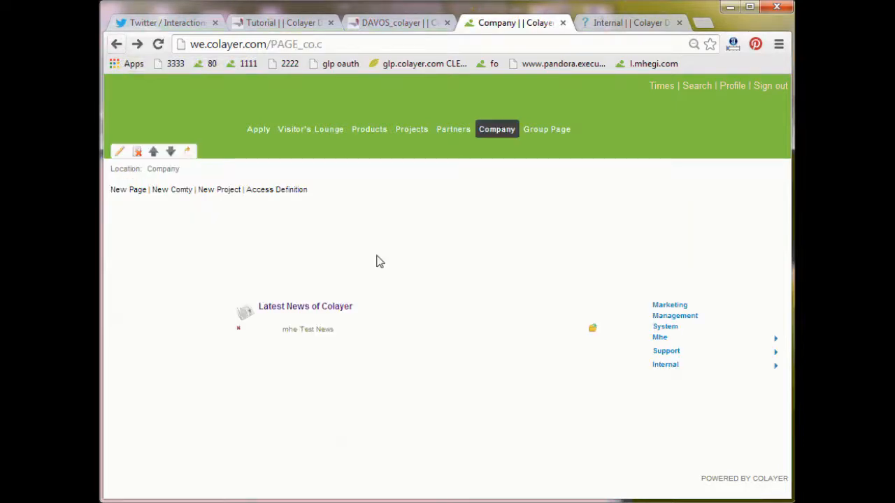
pyautogui.moveTo(376, 195)
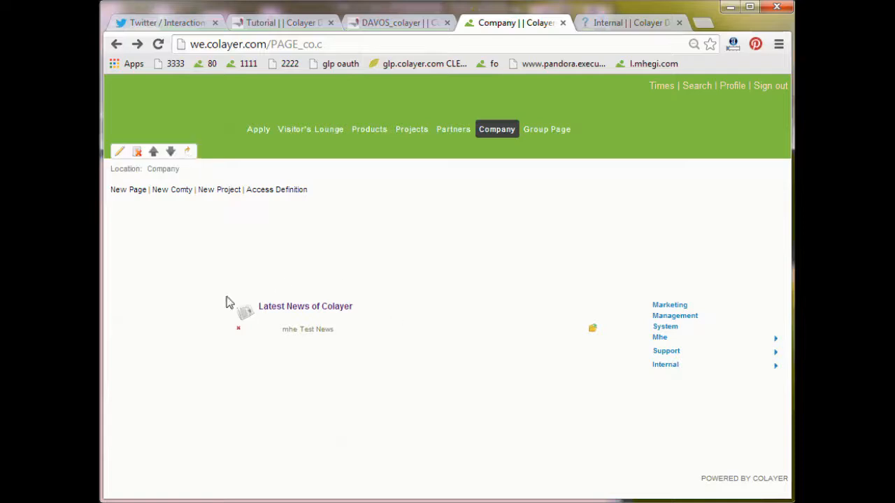
pyautogui.moveTo(391, 376)
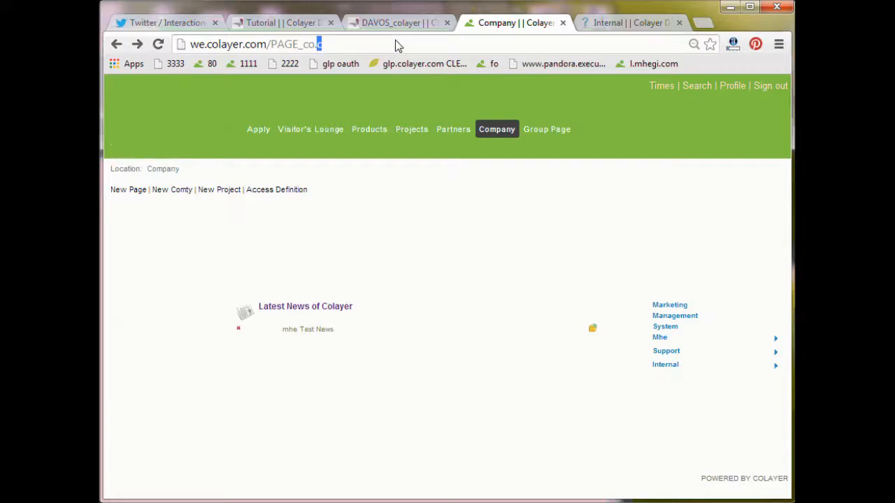
# Load the PAGE_co.s structure listing for the Company page.
pyautogui.write('s')
pyautogui.press('Return')
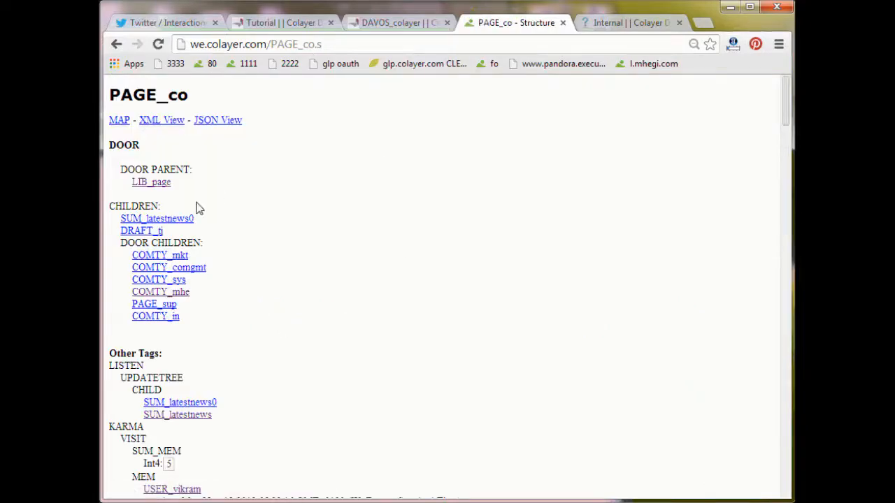
pyautogui.moveTo(157, 218)
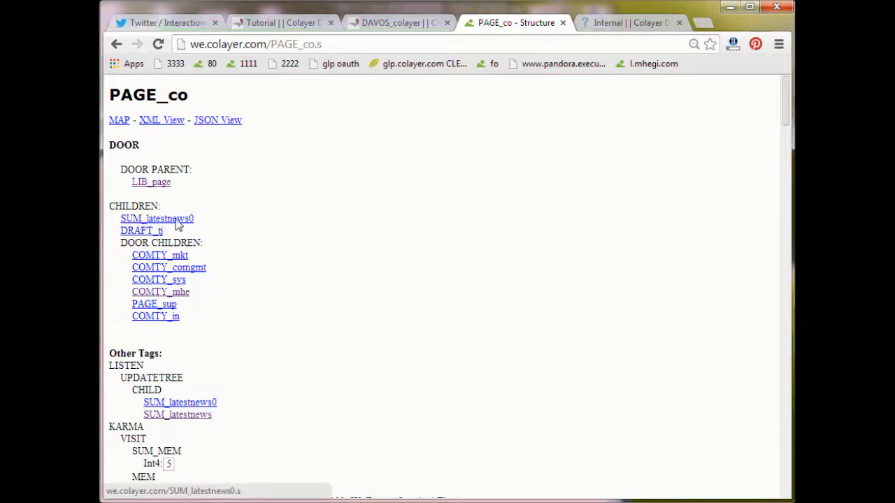
# Open the SUM_latestnews0 structure page showing NEWS listening and the 30-item limit.
pyautogui.click(156, 218)
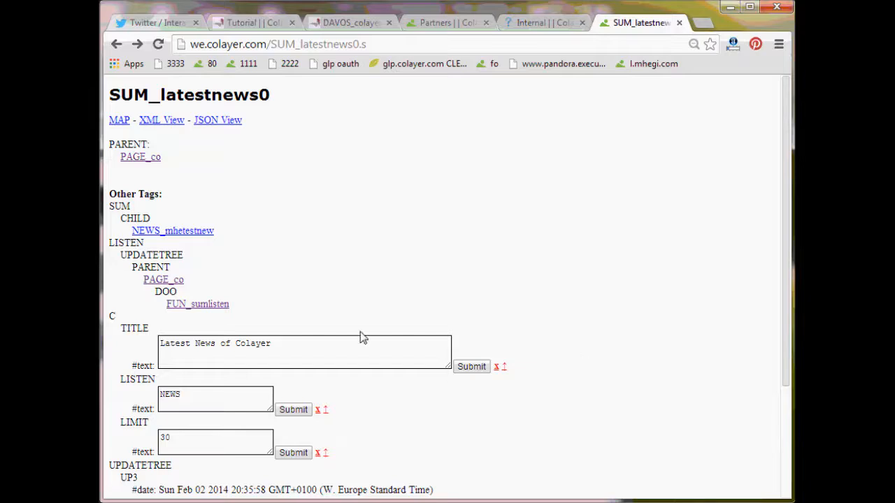
pyautogui.moveTo(140, 389)
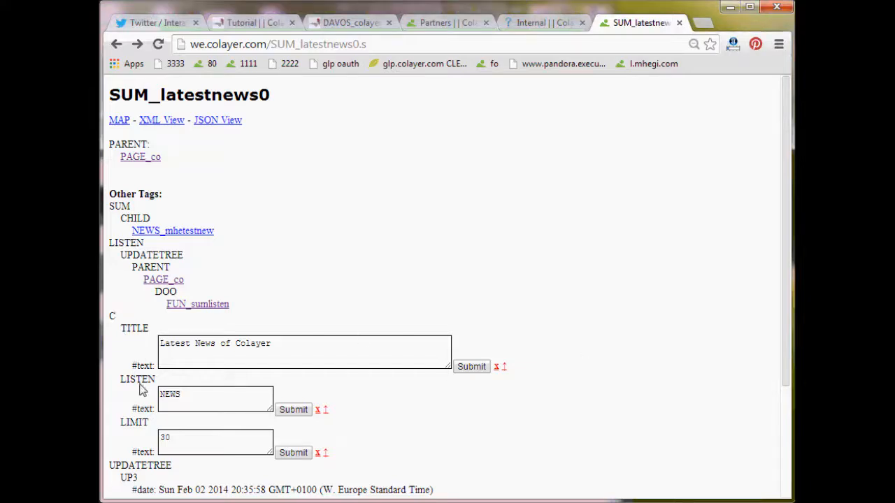
pyautogui.moveTo(187, 443)
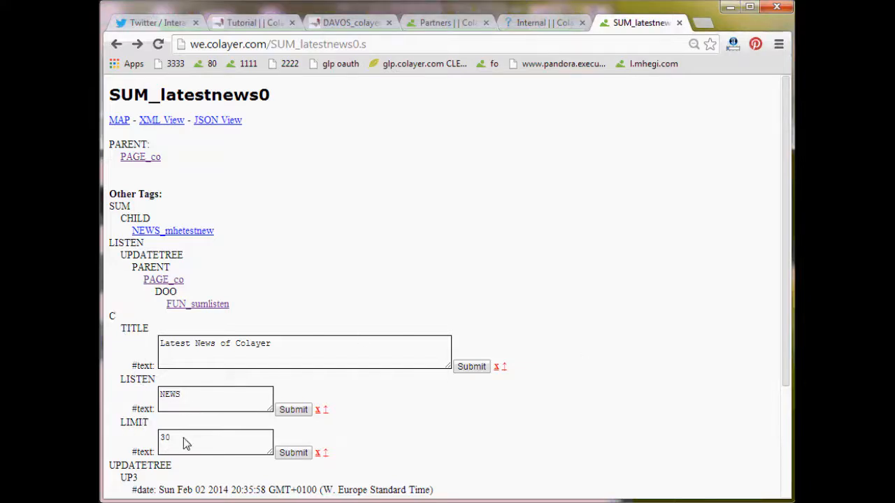
pyautogui.moveTo(128, 411)
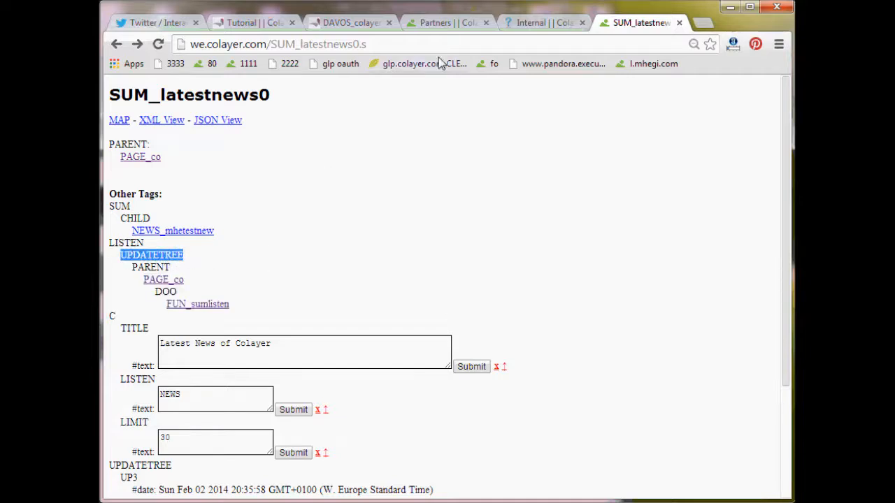
# Navigate from Company through Mhe and Mhetest to the Mhe Test 2 community.
pyautogui.click(433, 22)
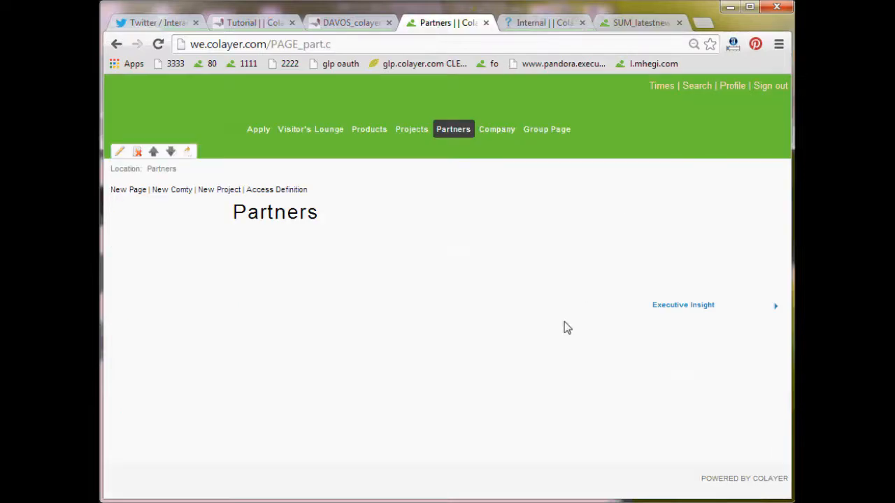
pyautogui.click(496, 129)
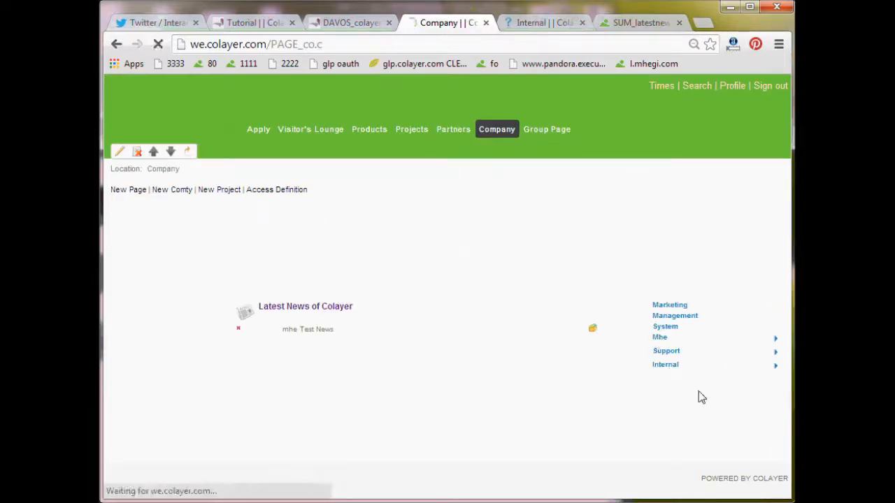
pyautogui.click(659, 337)
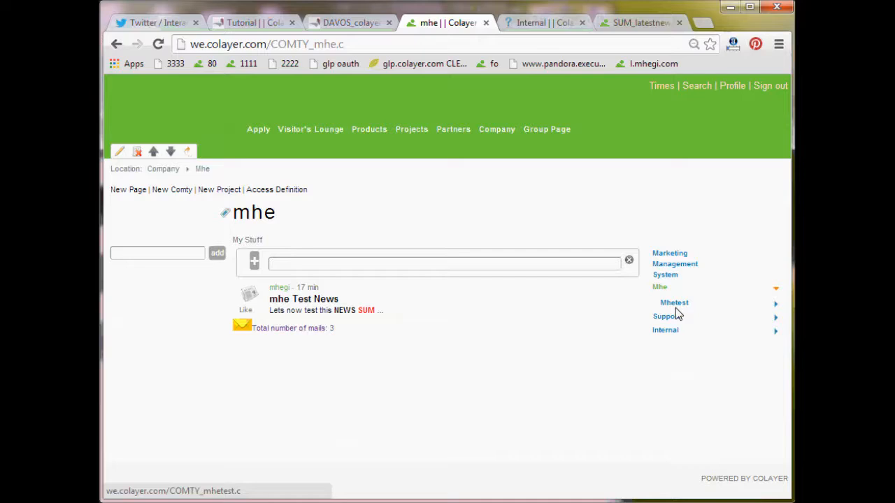
pyautogui.click(440, 263)
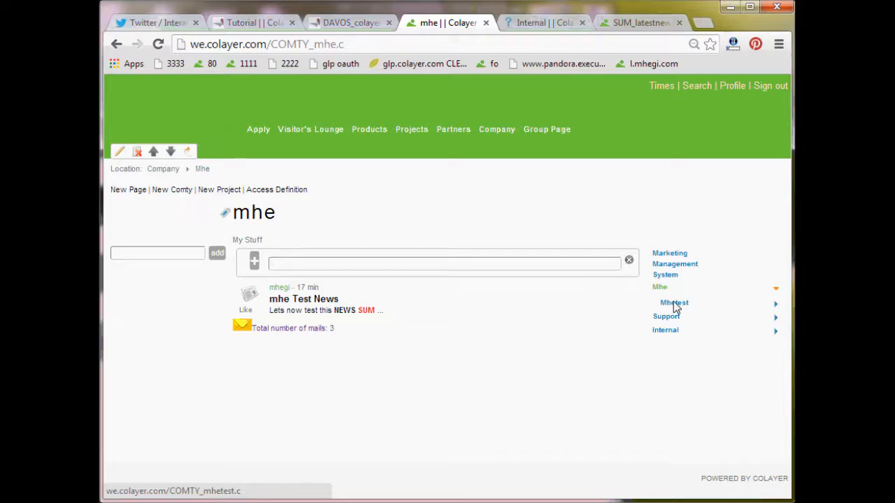
pyautogui.click(673, 303)
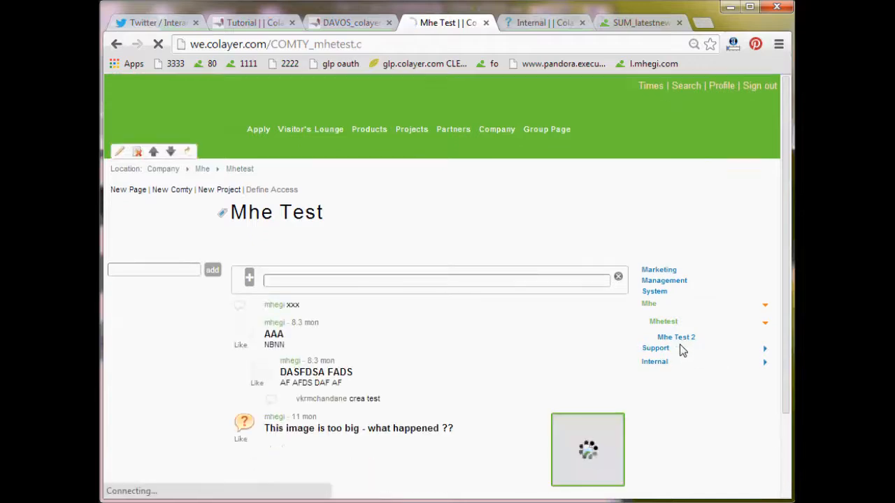
pyautogui.click(656, 347)
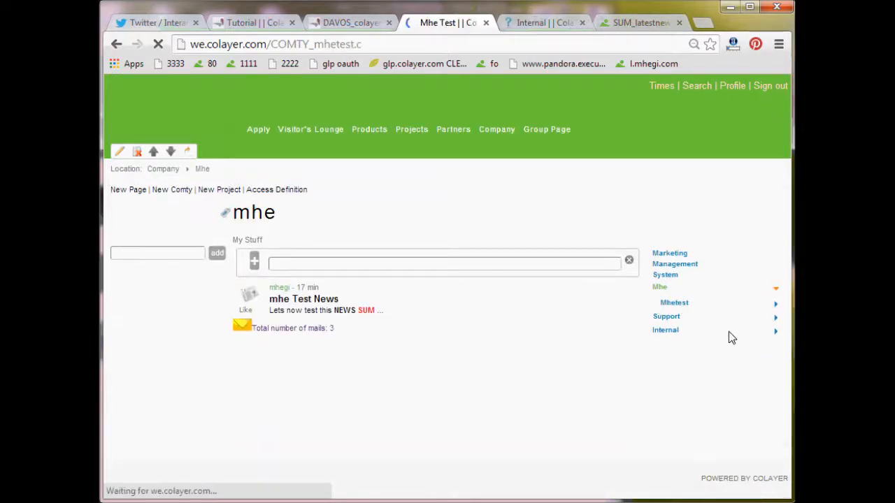
pyautogui.click(673, 303)
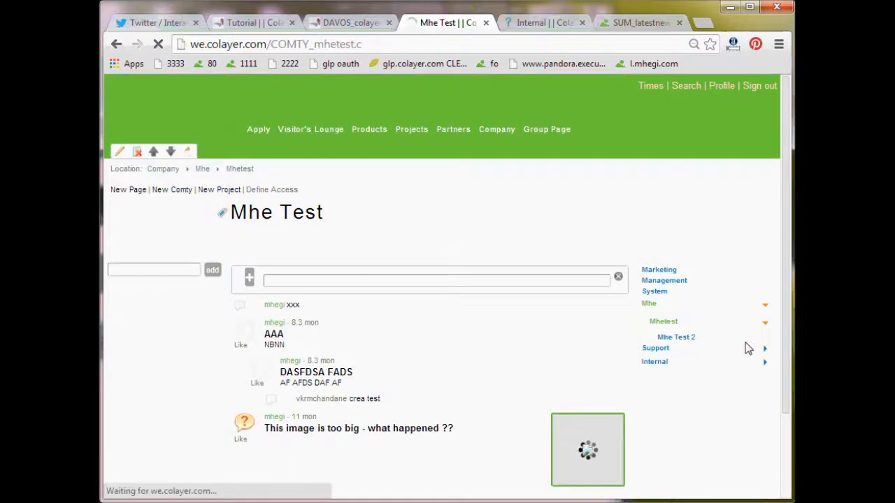
pyautogui.click(675, 337)
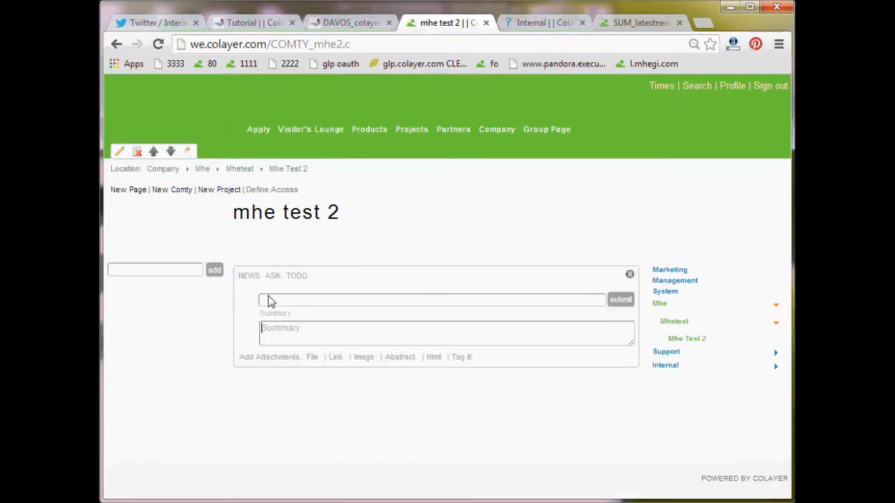
# Post the news item 'Another mhe test news' with text 'ds afdsa fdasf', then continue.
pyautogui.click(249, 275)
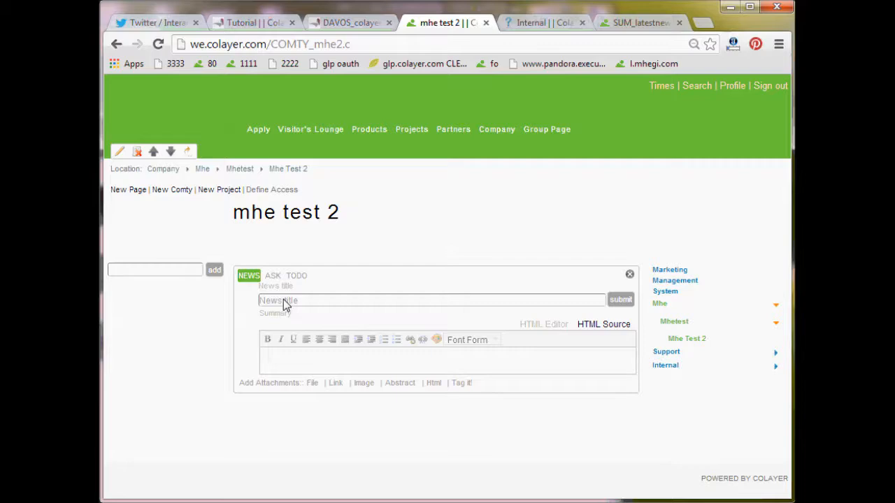
pyautogui.write('Another mhe test news')
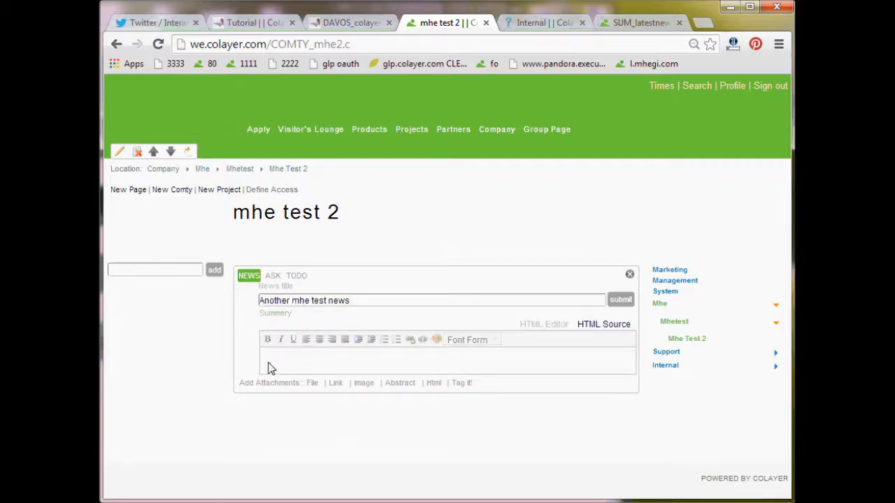
pyautogui.click(613, 300)
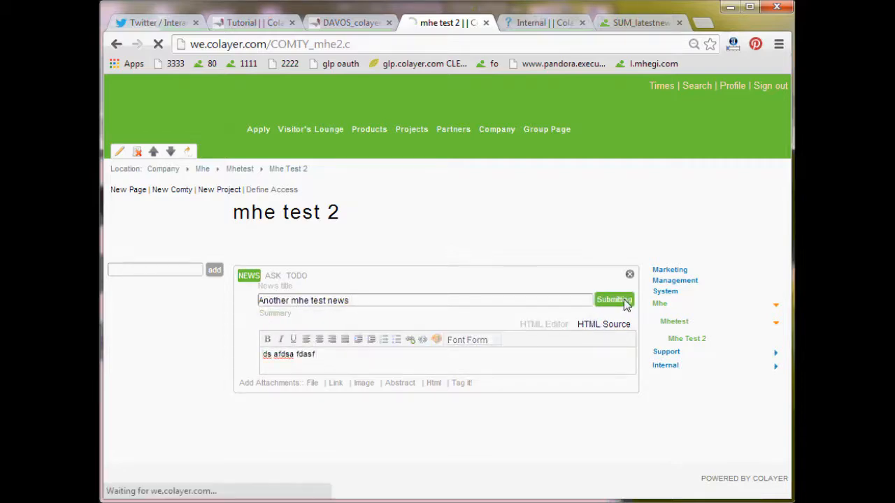
pyautogui.click(612, 300)
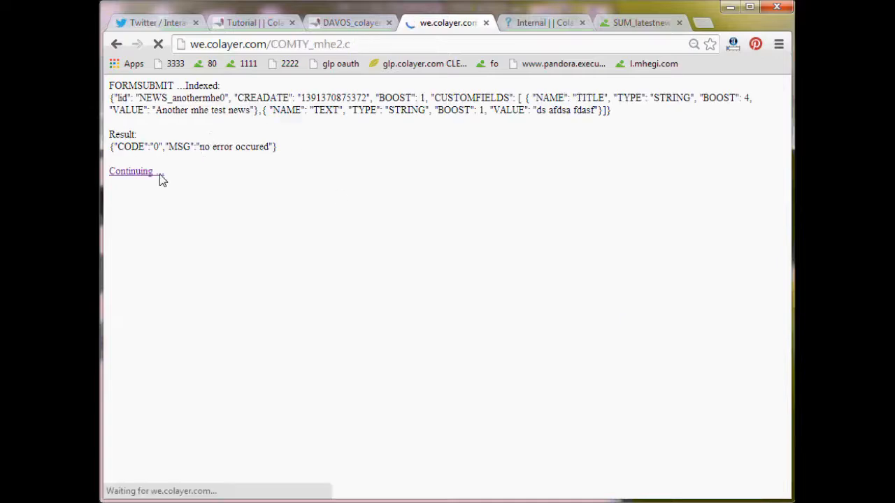
pyautogui.click(131, 172)
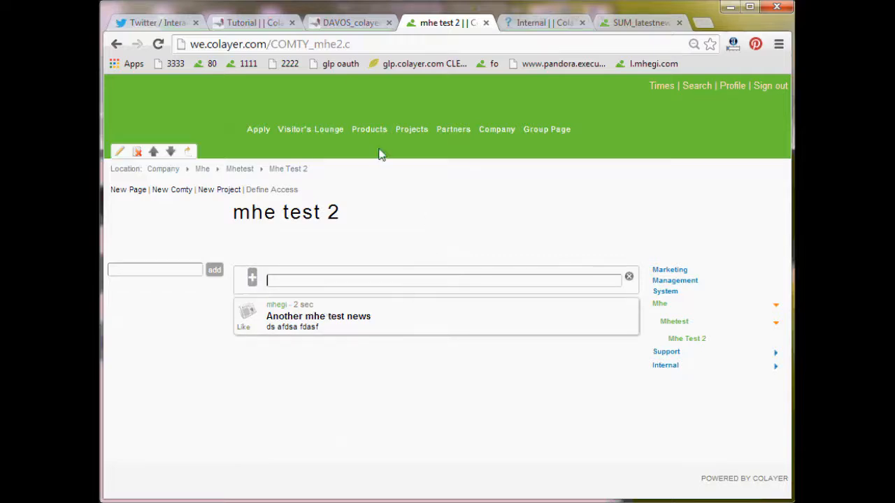
pyautogui.click(311, 44)
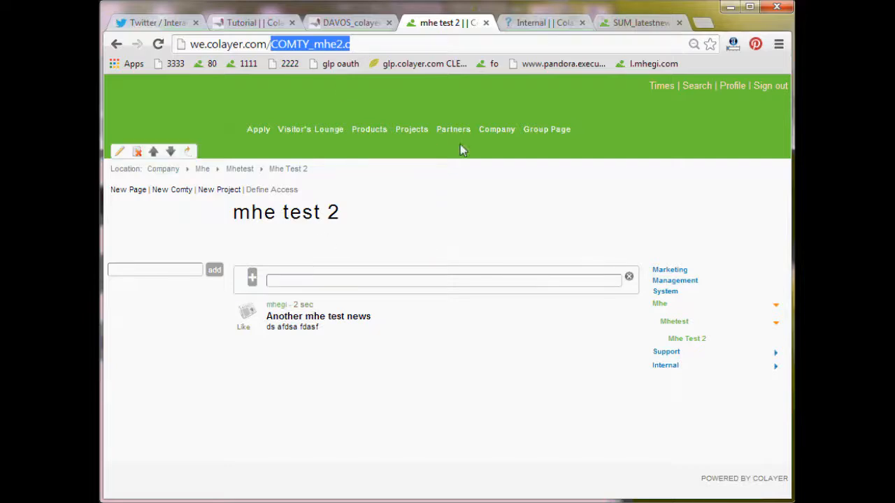
pyautogui.moveTo(674, 320)
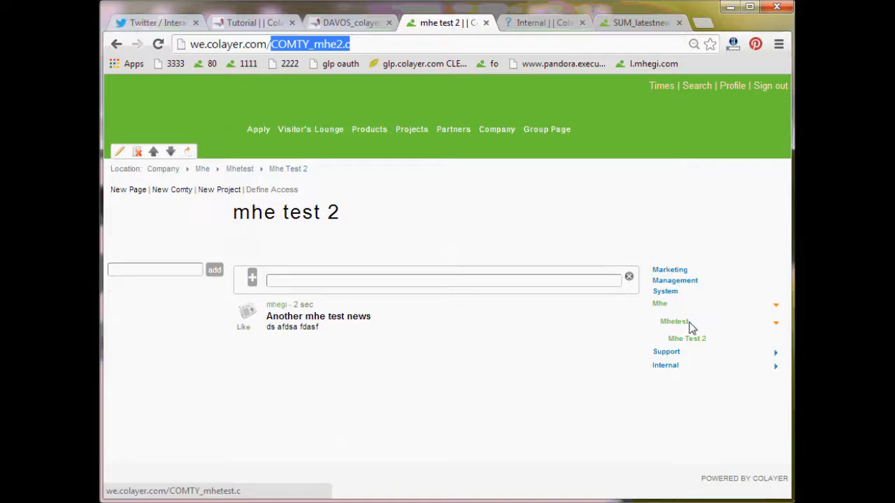
pyautogui.moveTo(664, 322)
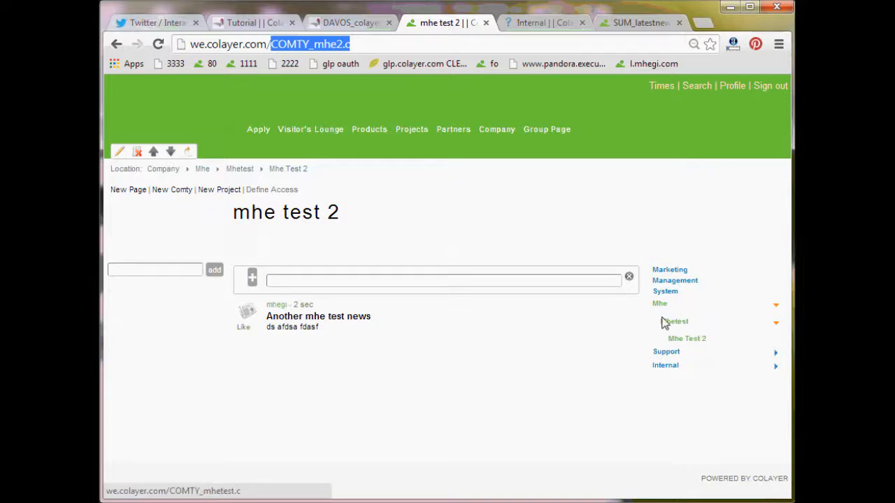
pyautogui.click(496, 130)
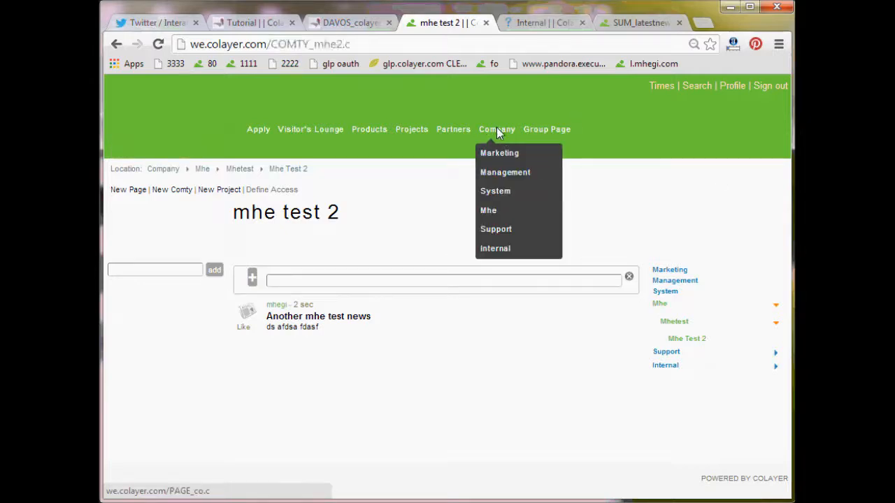
# Open SUM_latestnews0's structure page from PAGE_co's LISTEN > UPDATETREE > CHILD entry.
pyautogui.click(496, 130)
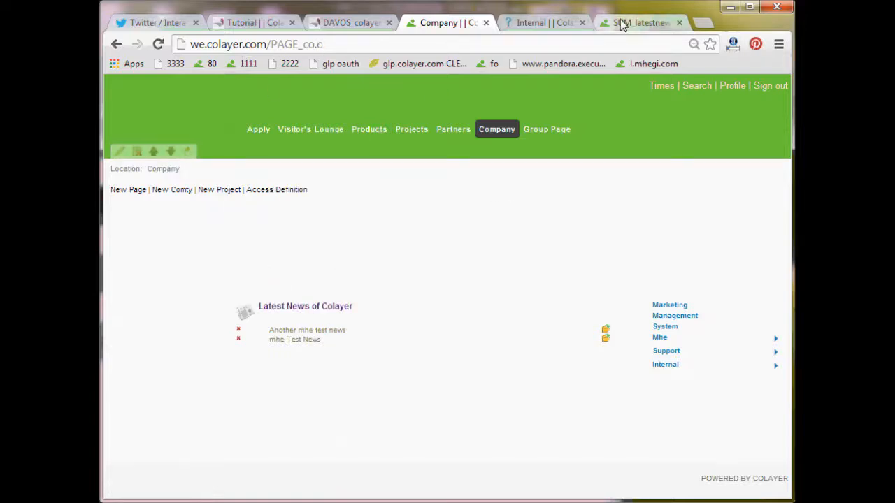
pyautogui.click(639, 22)
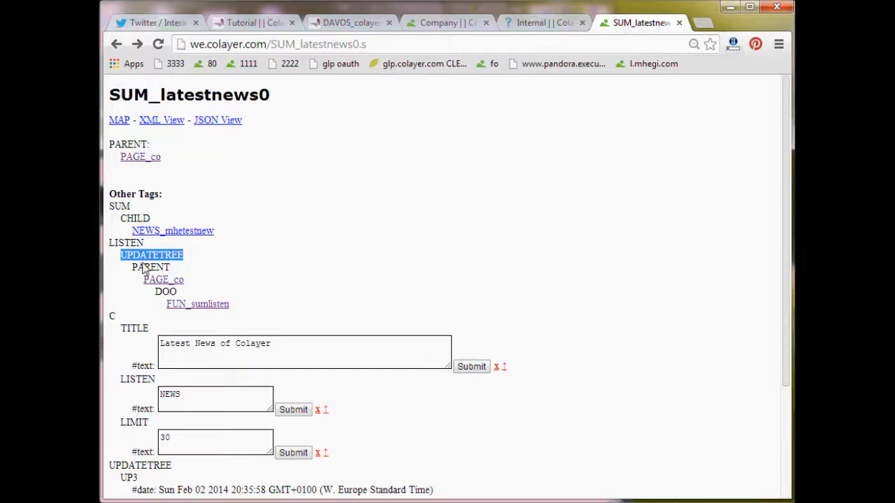
pyautogui.moveTo(163, 279)
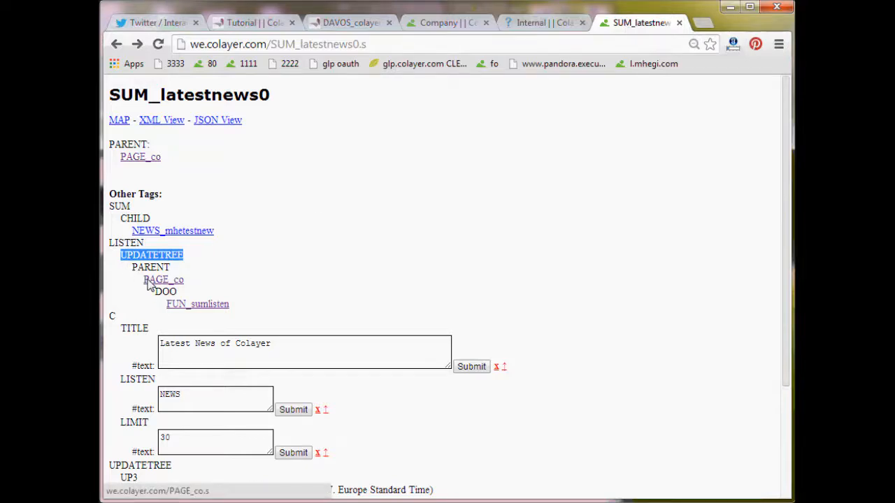
pyautogui.moveTo(163, 283)
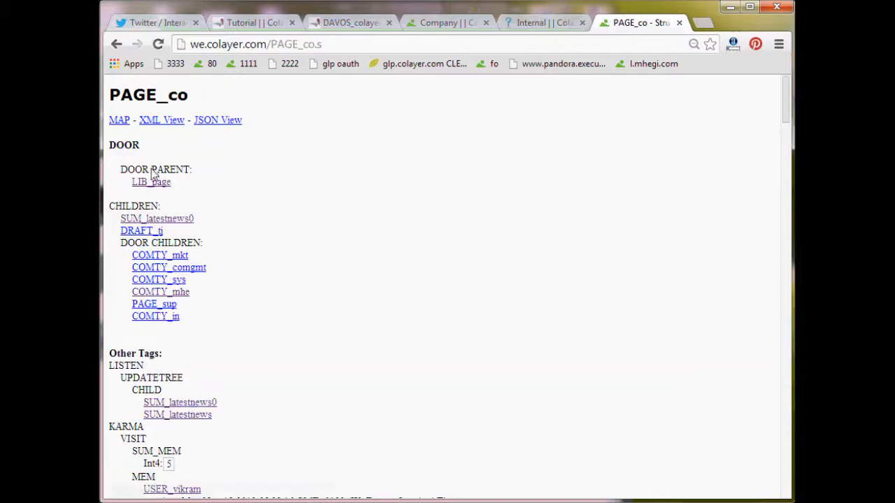
pyautogui.moveTo(143, 380)
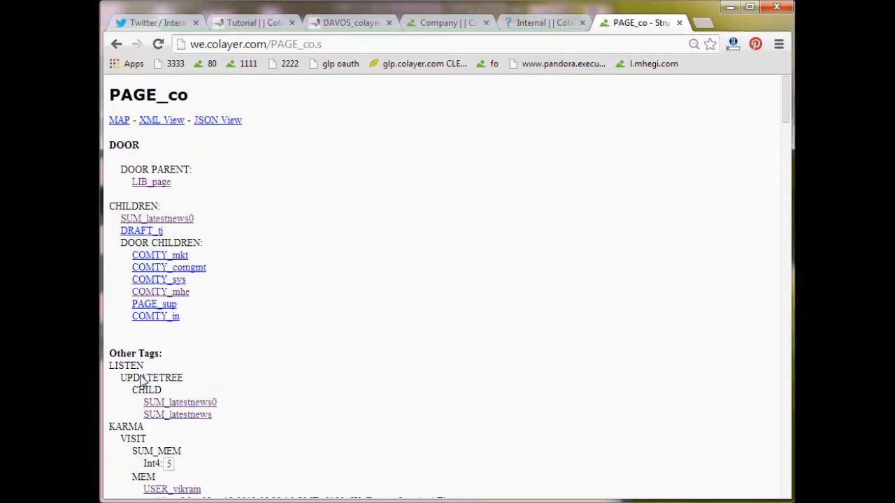
pyautogui.doubleClick(146, 390)
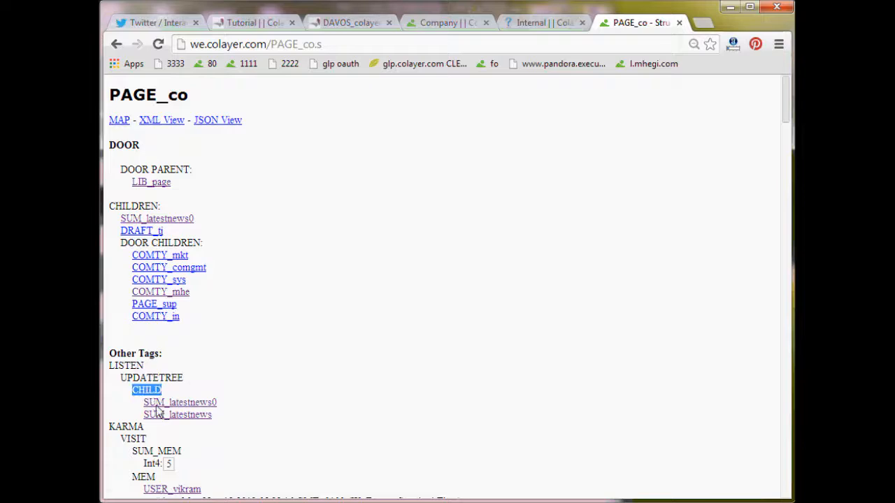
pyautogui.moveTo(219, 404)
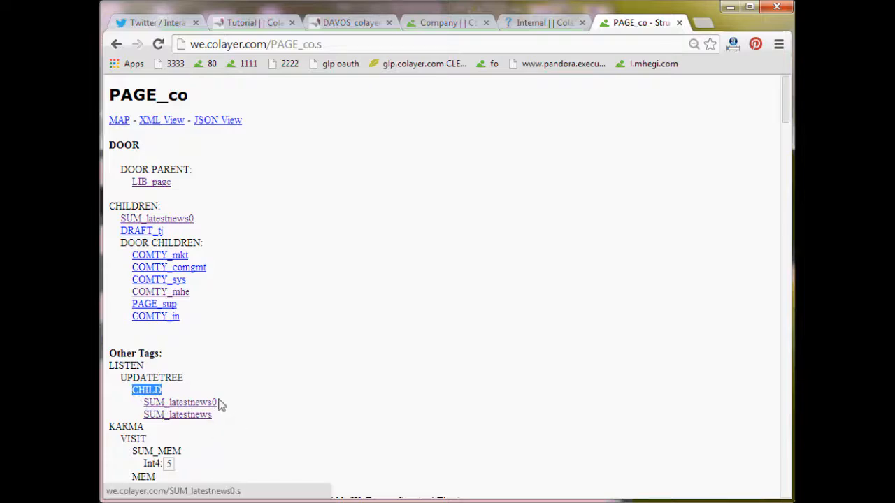
pyautogui.moveTo(232, 414)
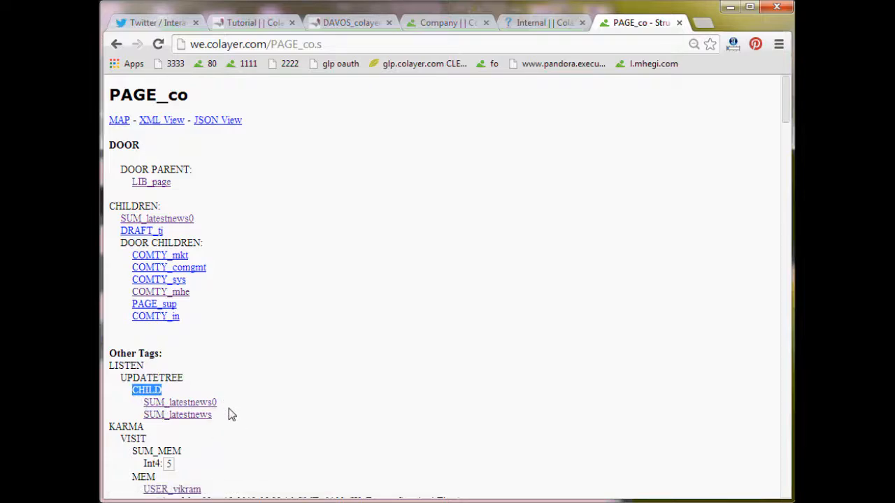
pyautogui.moveTo(202, 405)
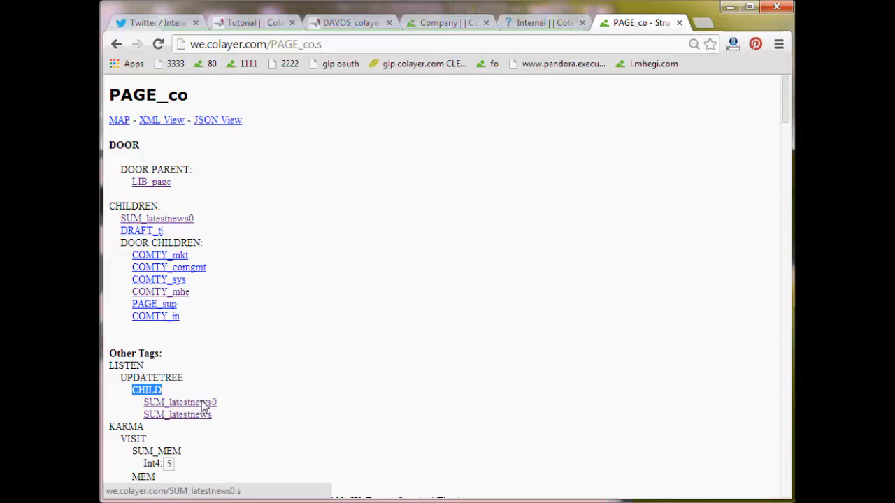
pyautogui.moveTo(204, 407)
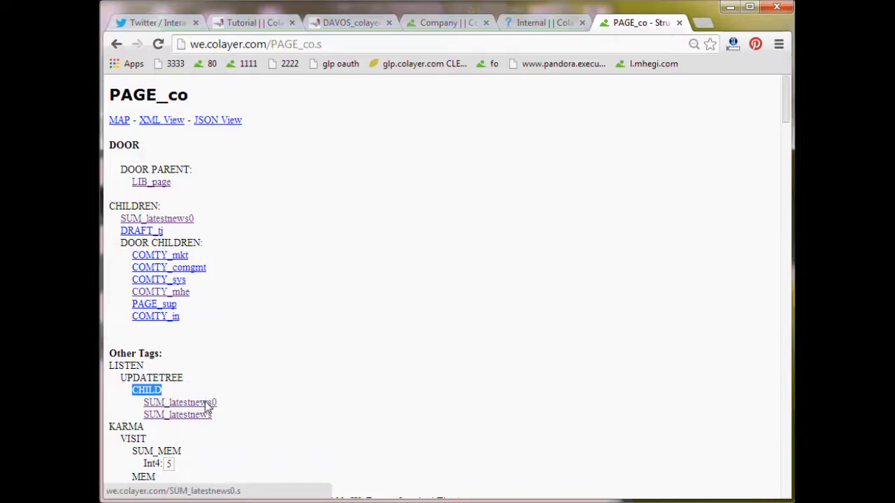
pyautogui.moveTo(272, 259)
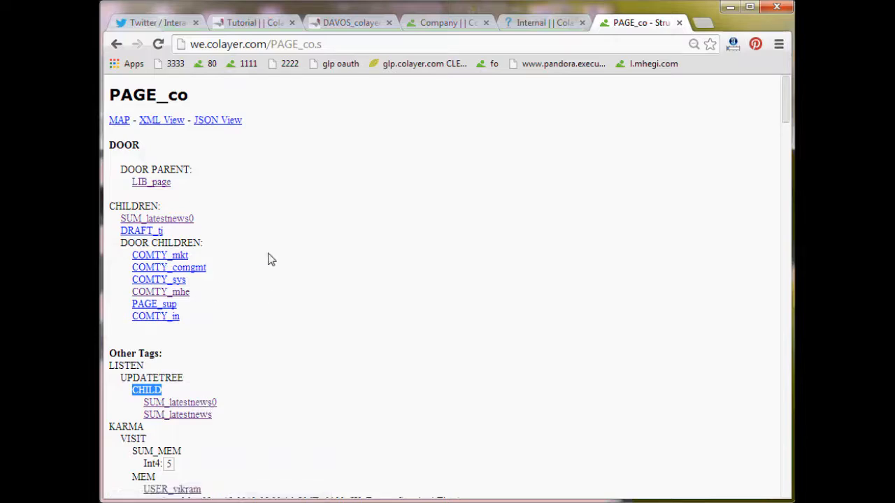
pyautogui.moveTo(129, 382)
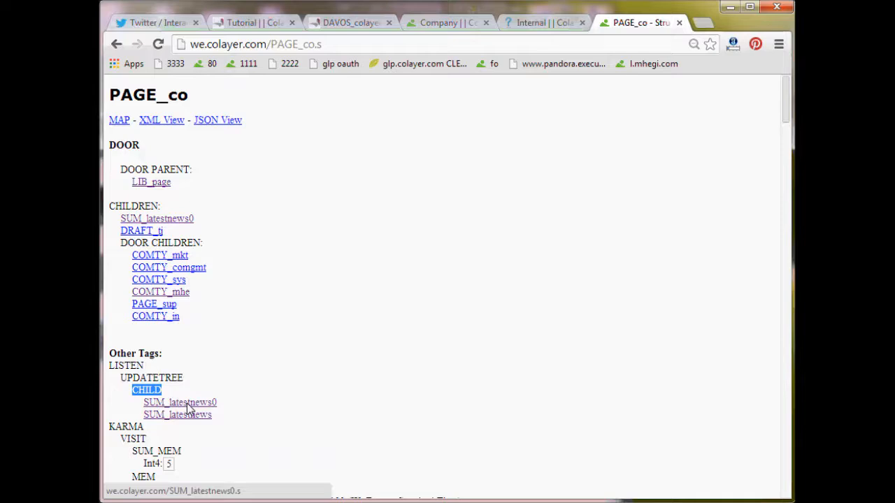
pyautogui.click(179, 402)
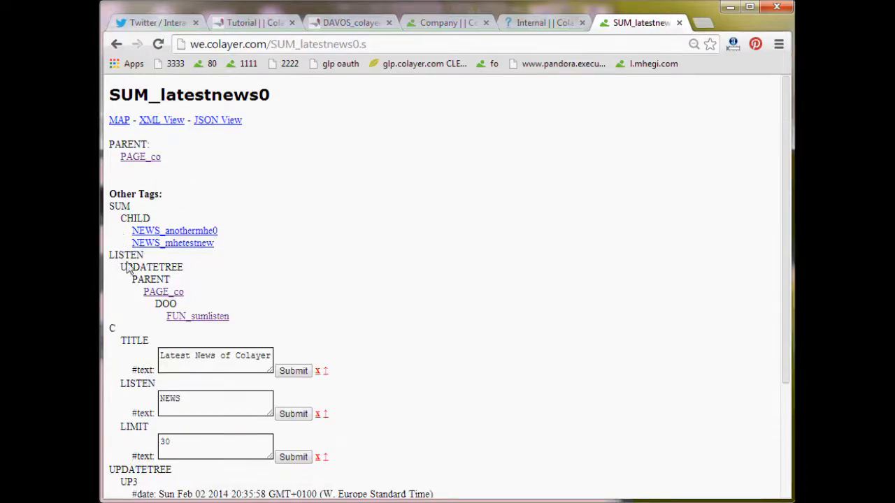
pyautogui.moveTo(159, 313)
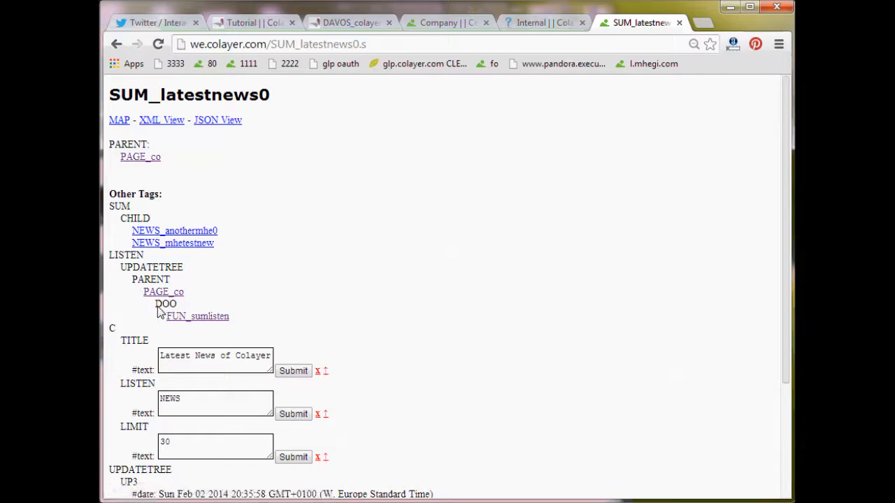
# Mark DOO under the summary's update listener and follow the FUN_sumlisten link.
pyautogui.doubleClick(166, 304)
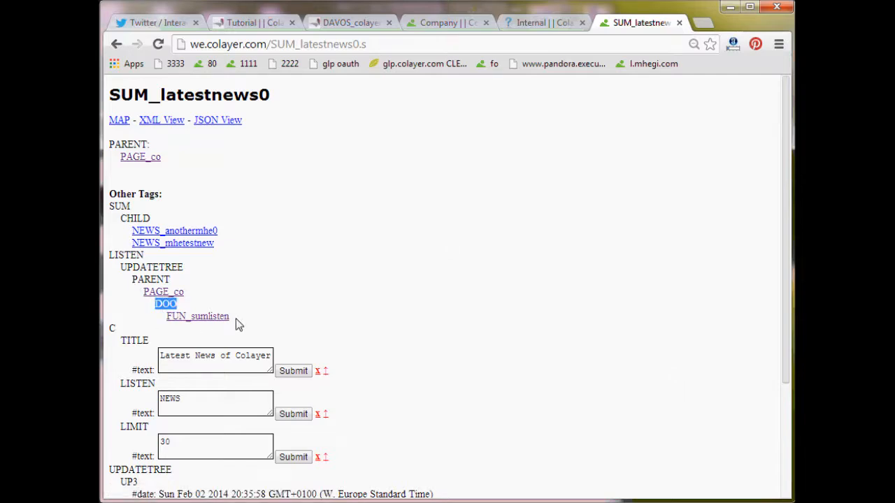
pyautogui.moveTo(244, 322)
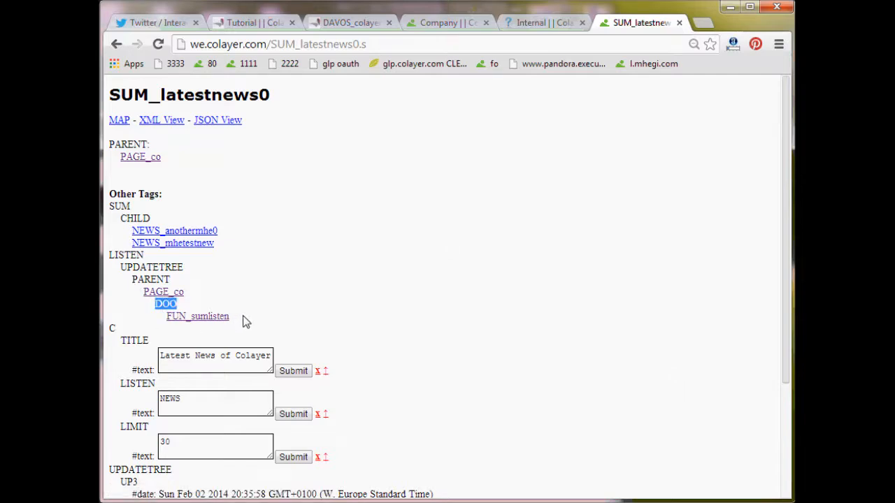
pyautogui.moveTo(198, 339)
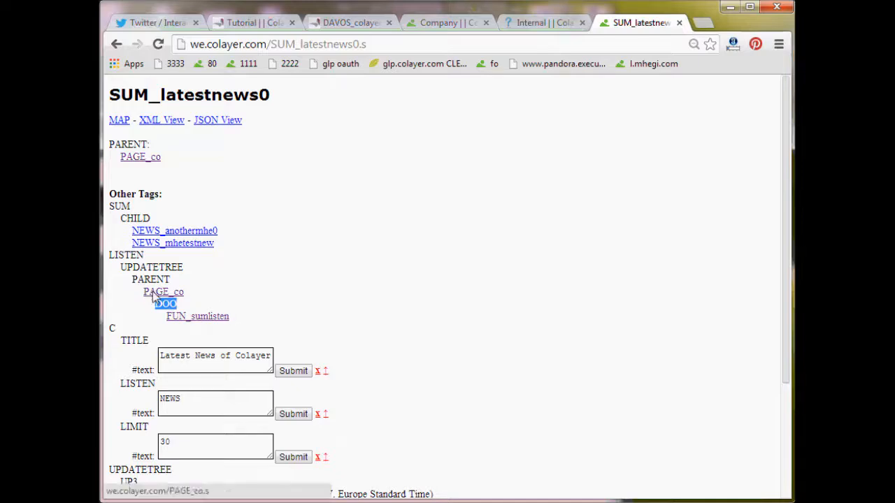
pyautogui.moveTo(197, 315)
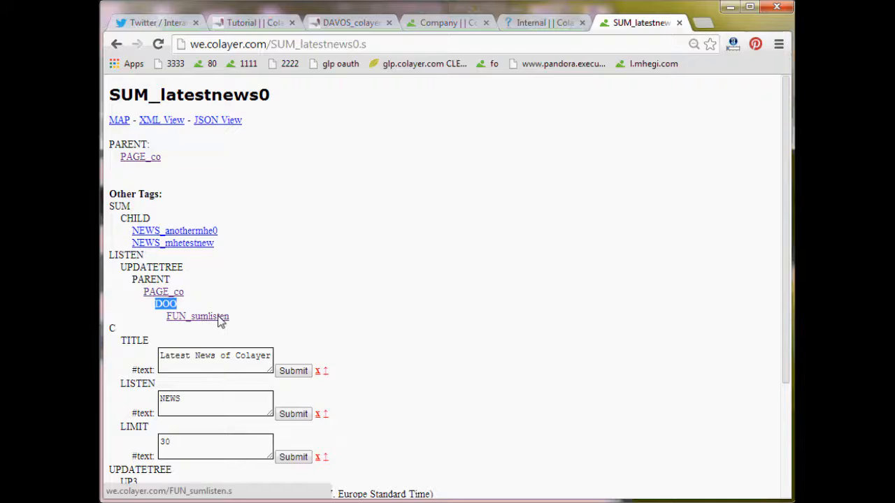
pyautogui.click(197, 316)
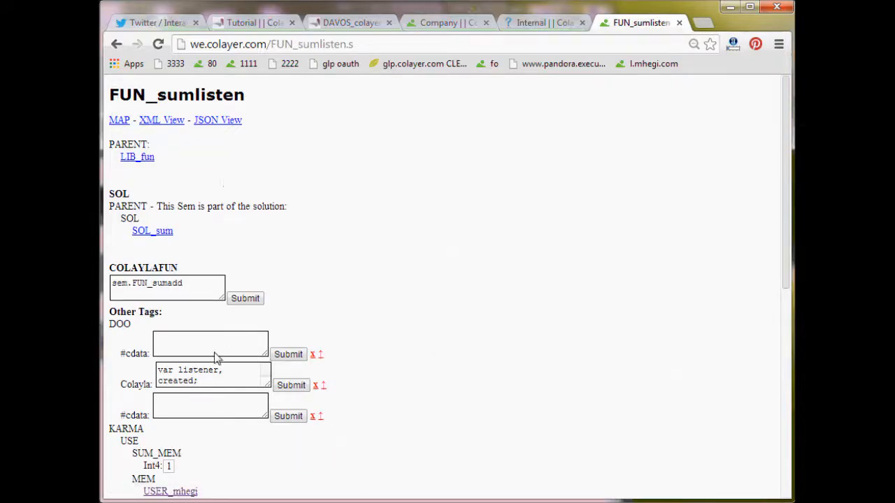
pyautogui.moveTo(271, 397)
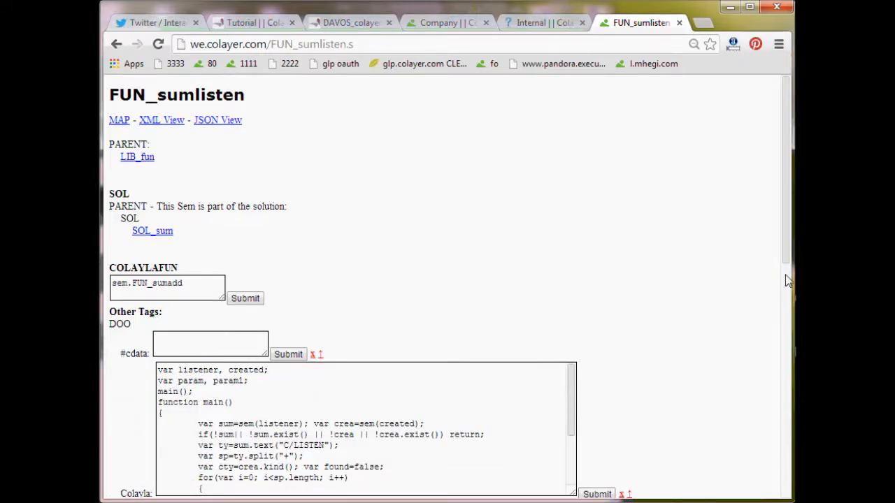
# Enlarge the FUN_sumlisten code box and mark the listener, sum and crea variables.
pyautogui.scroll(-3)
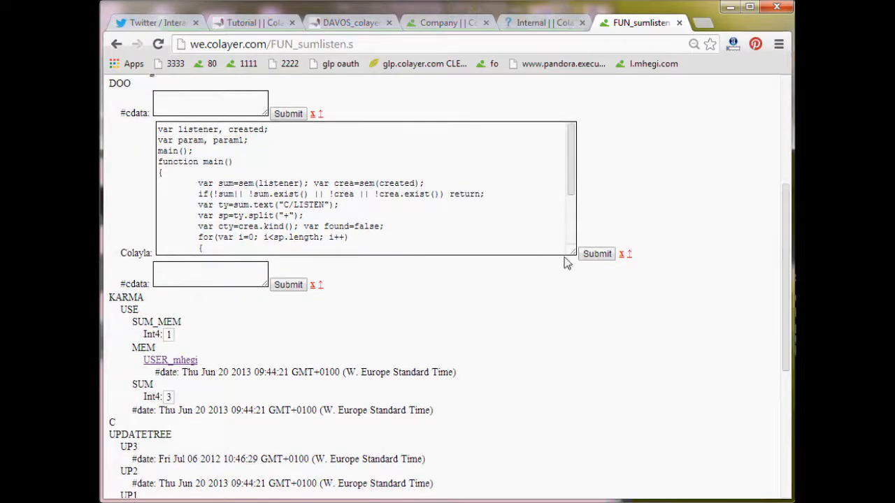
pyautogui.moveTo(569, 253); pyautogui.dragTo(629, 362)
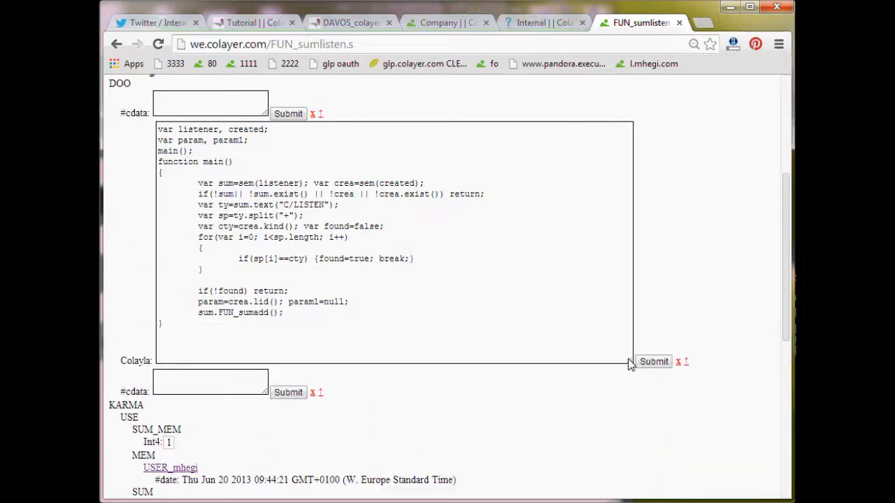
pyautogui.moveTo(199, 135)
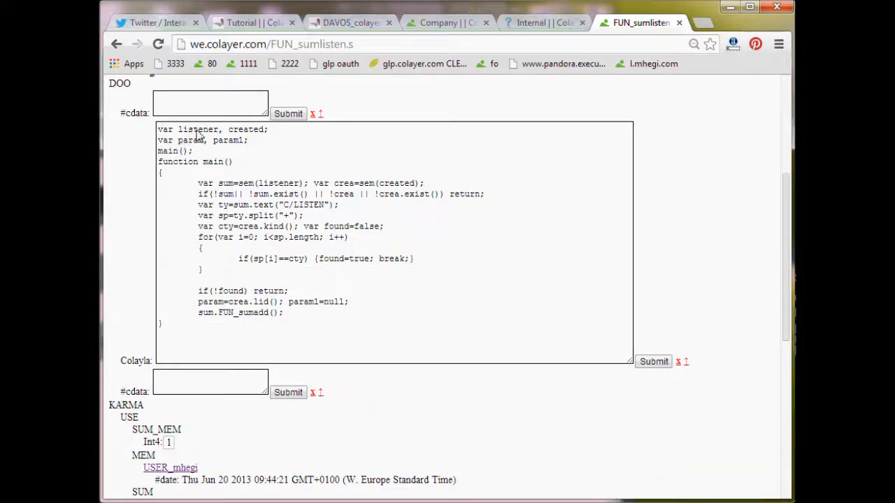
pyautogui.doubleClick(198, 129)
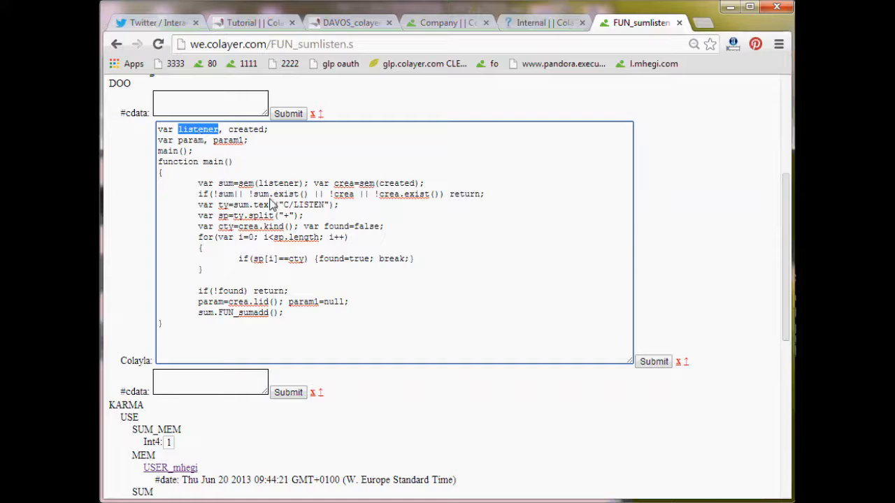
pyautogui.doubleClick(225, 183)
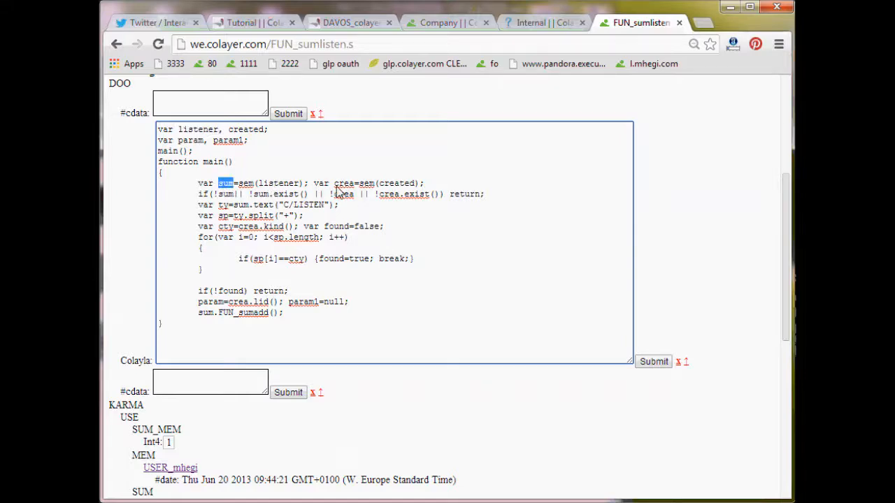
pyautogui.doubleClick(378, 183)
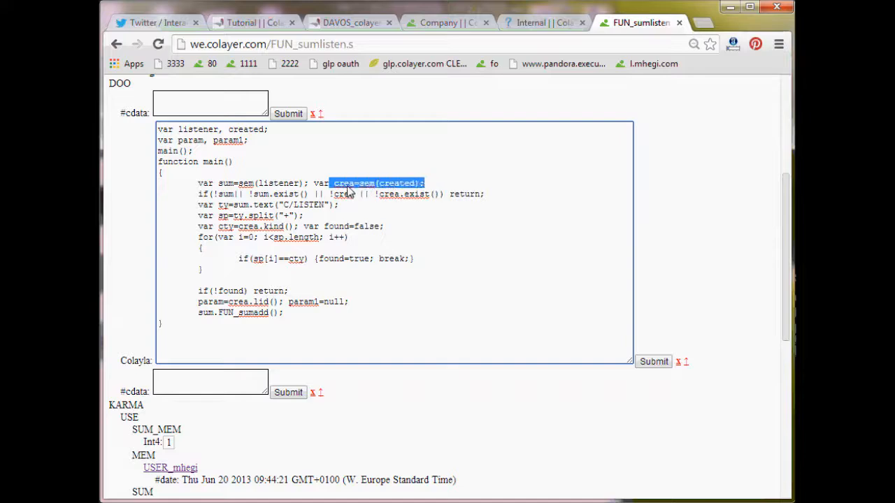
pyautogui.click(342, 183)
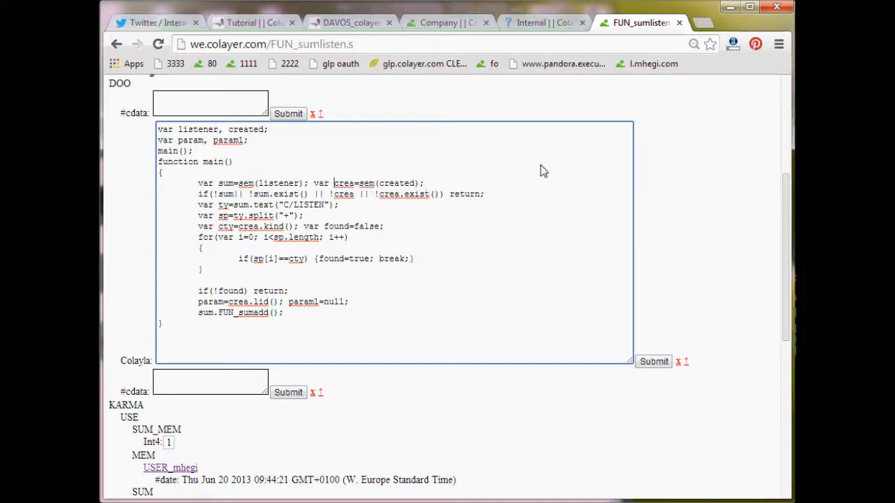
pyautogui.moveTo(353, 242)
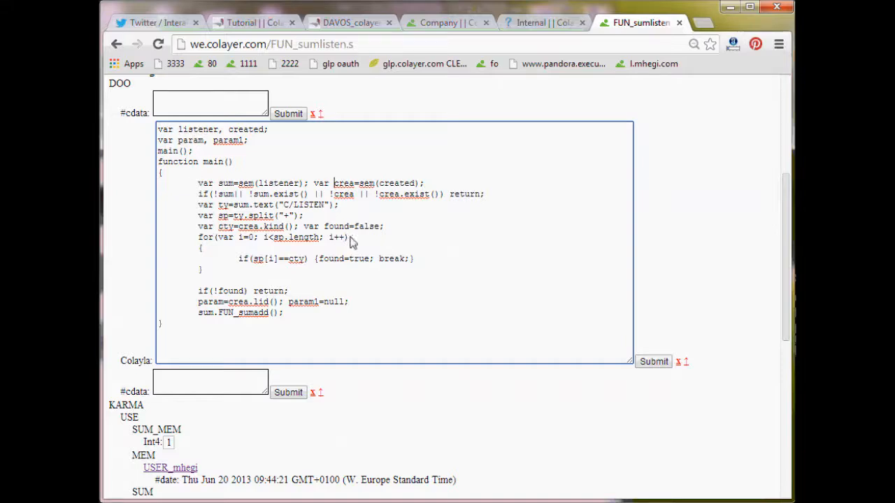
pyautogui.moveTo(202, 199)
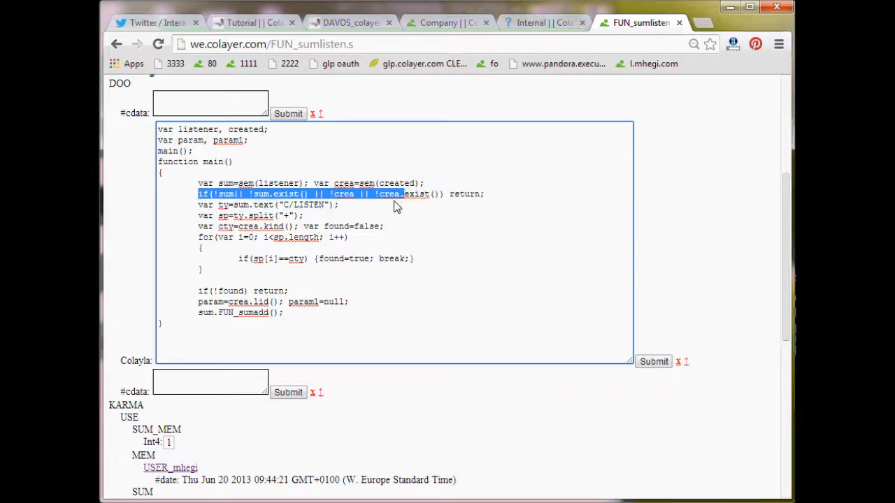
pyautogui.moveTo(234, 210)
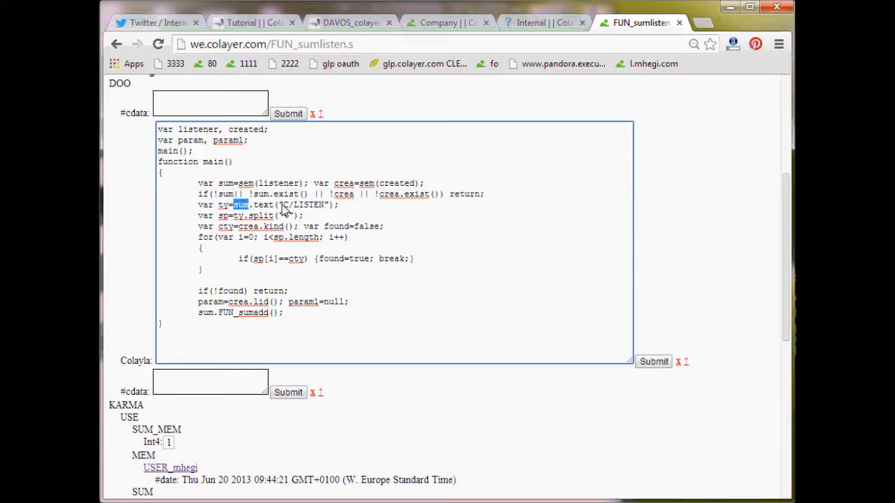
# Mark the plus separator, found check, no-match exit and closing FUN_sumadd call.
pyautogui.doubleClick(303, 204)
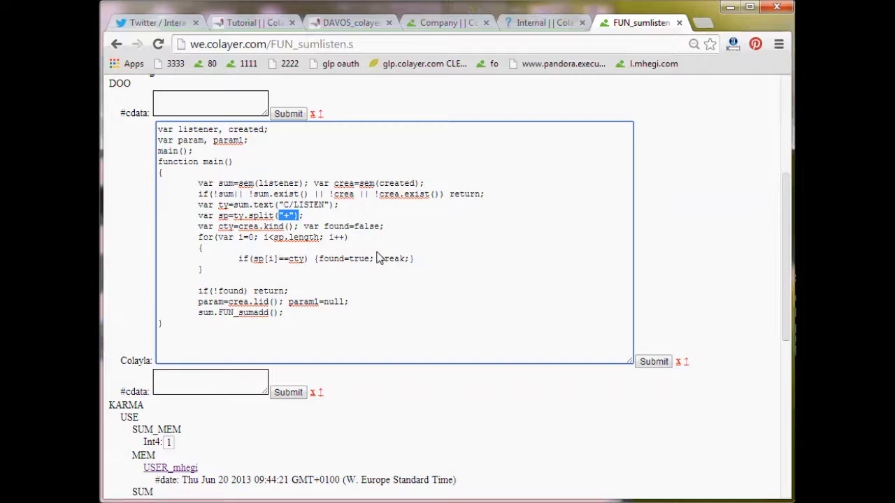
pyautogui.moveTo(210, 236)
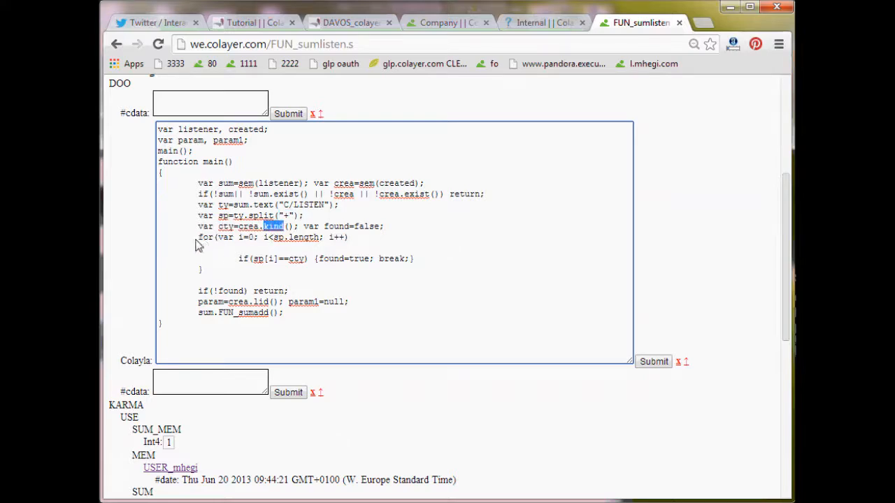
pyautogui.moveTo(198, 237); pyautogui.dragTo(413, 269)
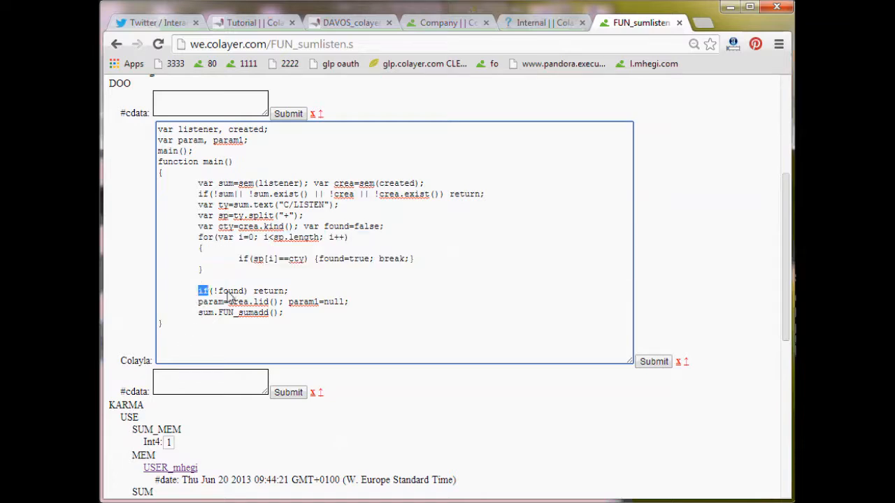
pyautogui.doubleClick(243, 290)
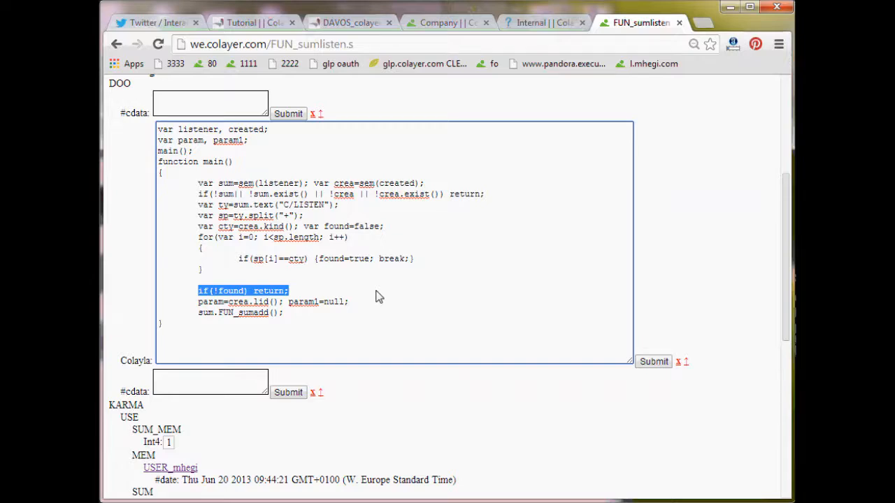
pyautogui.moveTo(346, 185)
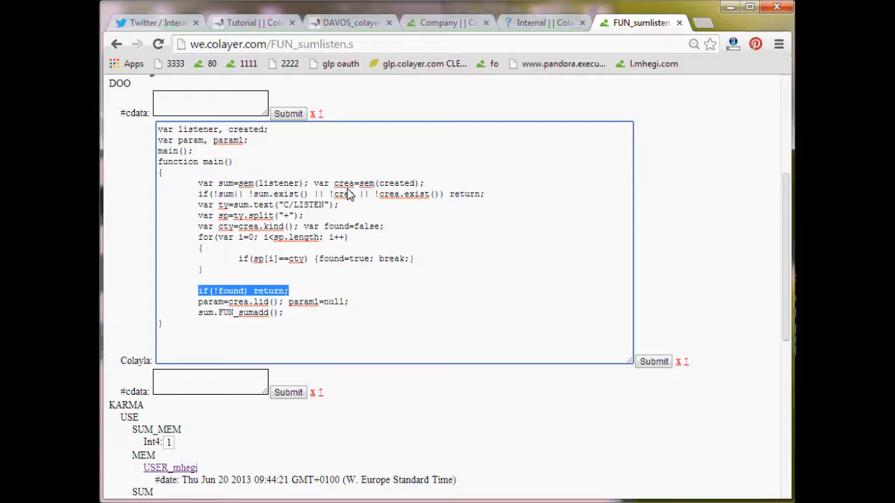
pyautogui.moveTo(304, 292)
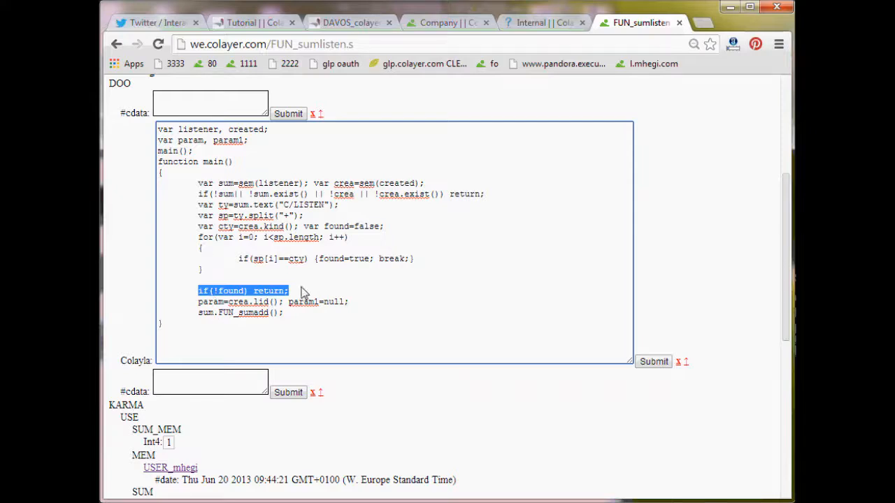
pyautogui.moveTo(203, 313)
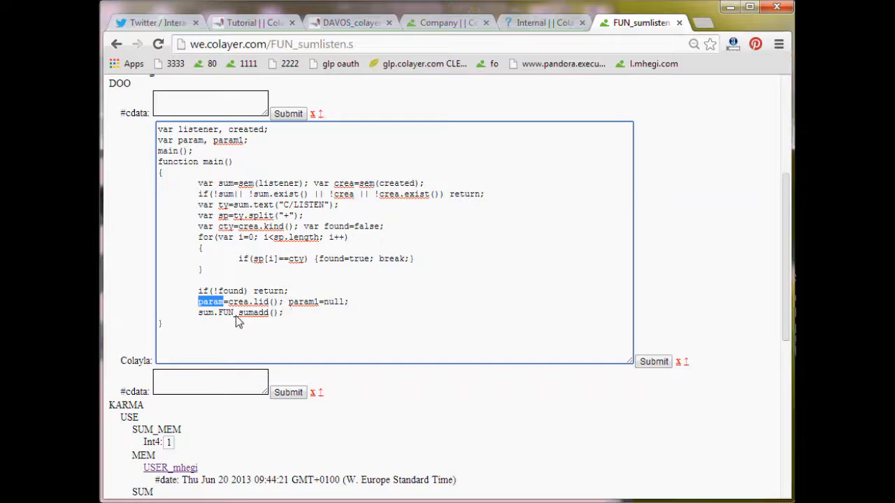
pyautogui.doubleClick(243, 312)
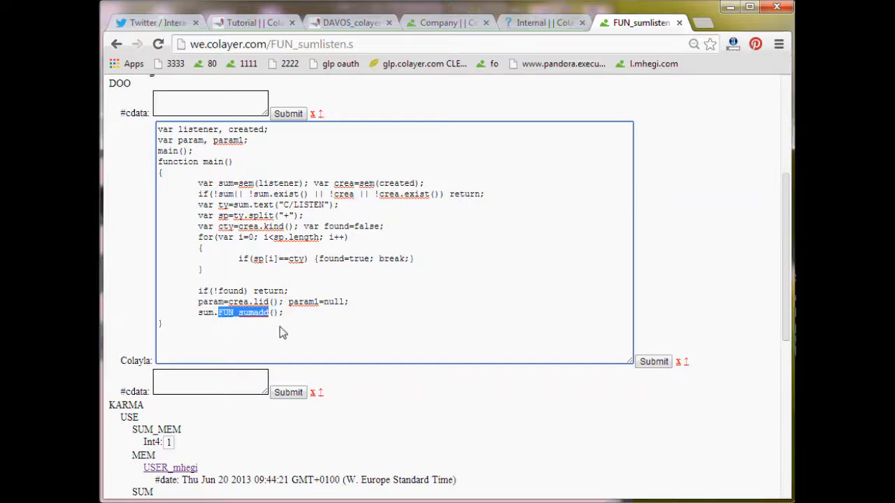
pyautogui.moveTo(309, 358)
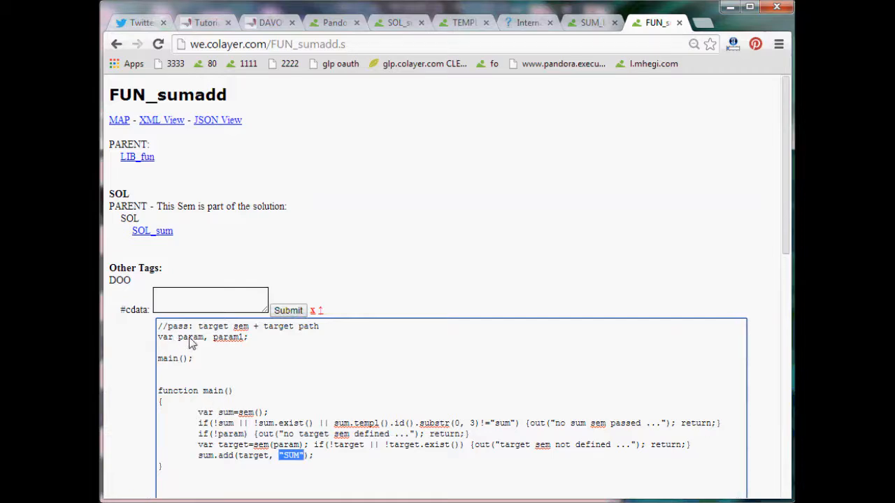
# Highlight param, target and SUM in the FUN_sumadd code, then return to SUM_latestnews0.
pyautogui.doubleClick(190, 337)
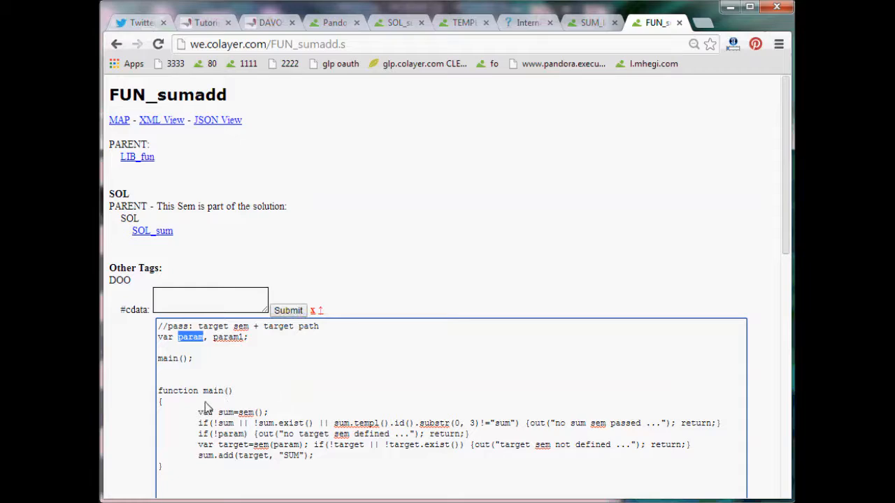
pyautogui.doubleClick(232, 412)
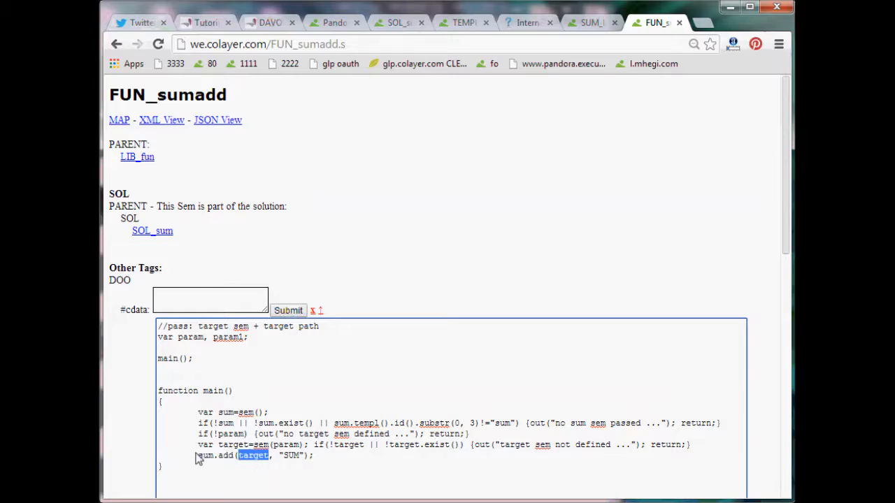
pyautogui.moveTo(280, 459)
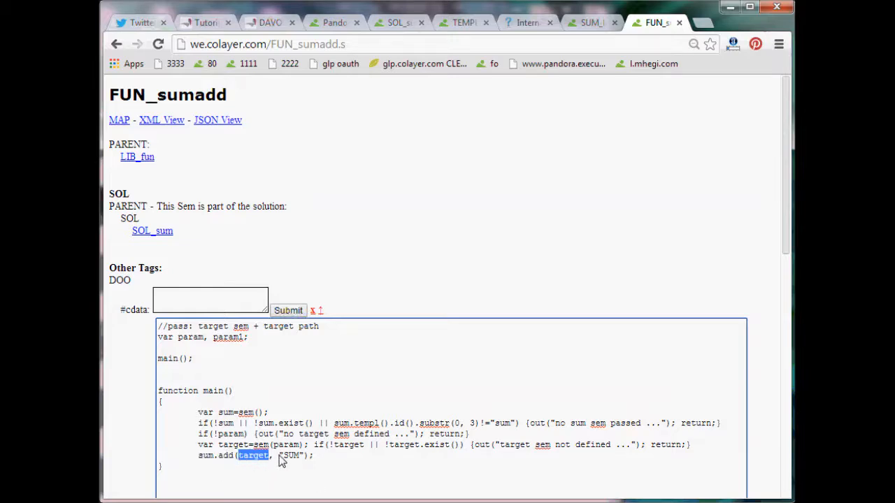
pyautogui.doubleClick(290, 455)
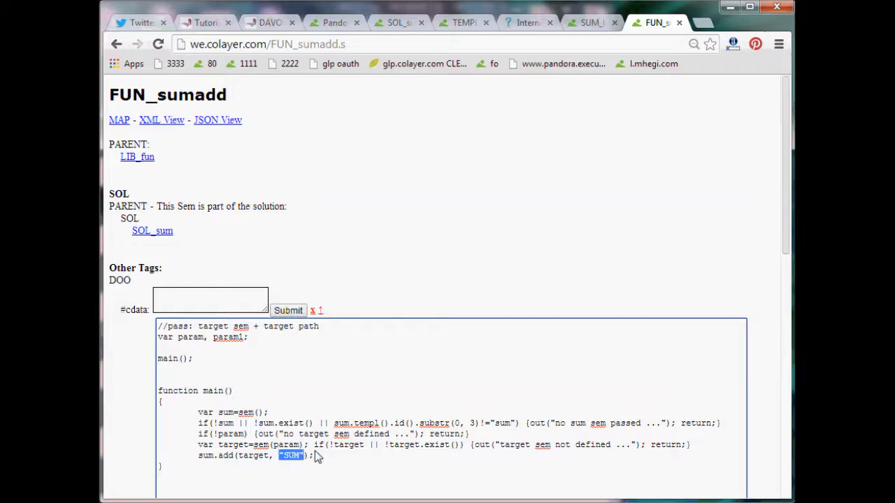
pyautogui.click(592, 23)
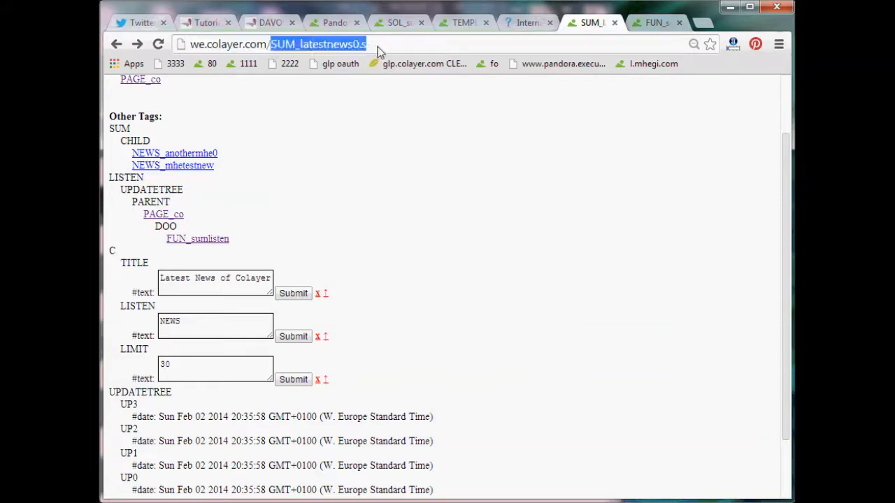
pyautogui.moveTo(117, 134)
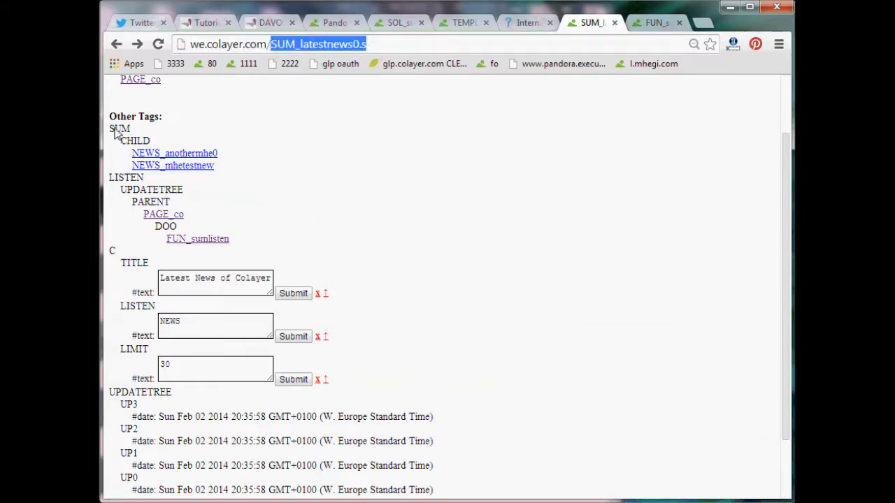
# Highlight the summary's SUM tag, revisit FUN_sumadd, and bring up TEMPL_sum.
pyautogui.doubleClick(119, 128)
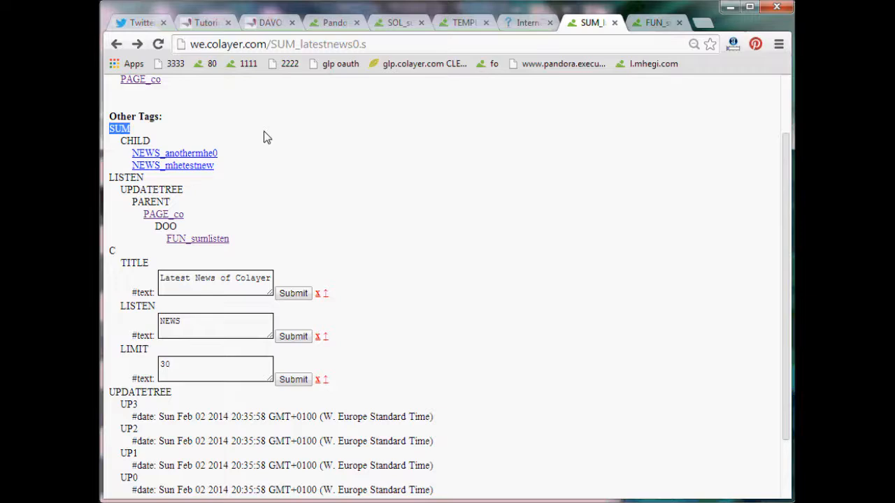
pyautogui.moveTo(132, 143)
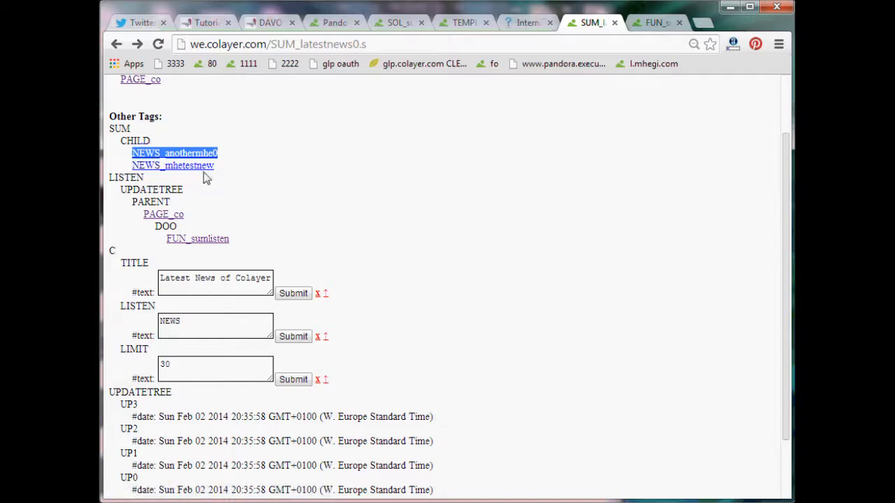
pyautogui.moveTo(333, 144)
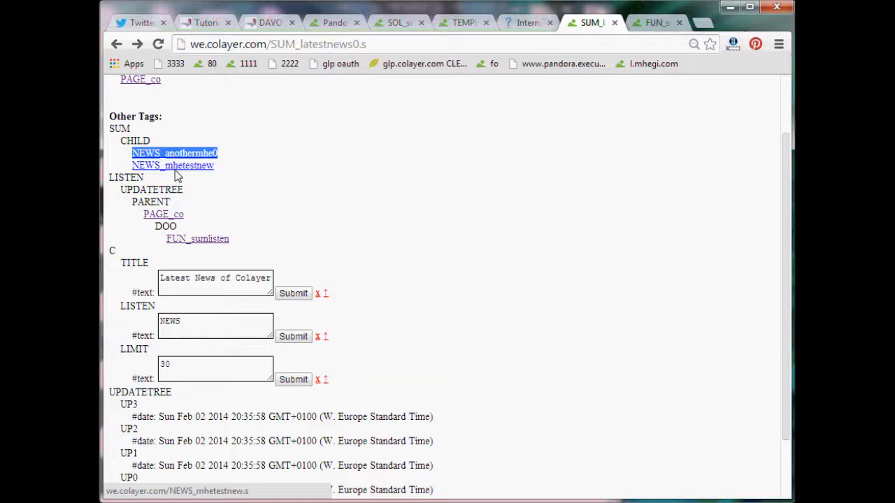
pyautogui.click(656, 23)
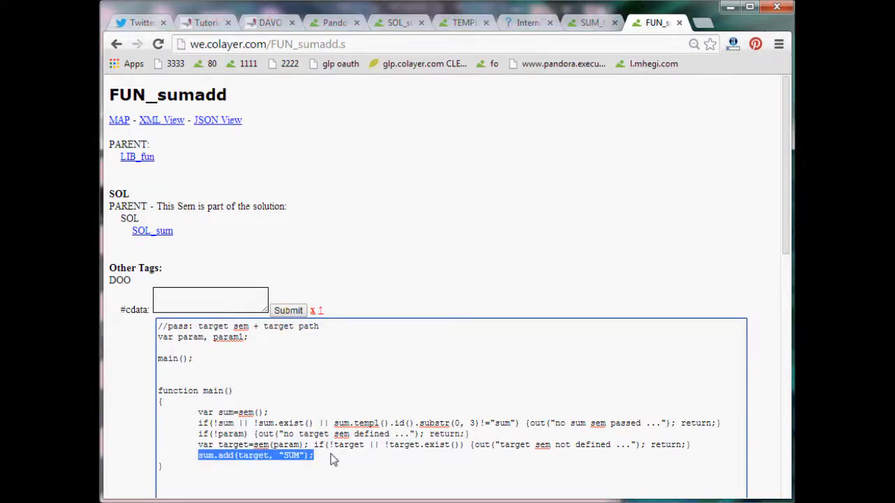
pyautogui.click(591, 22)
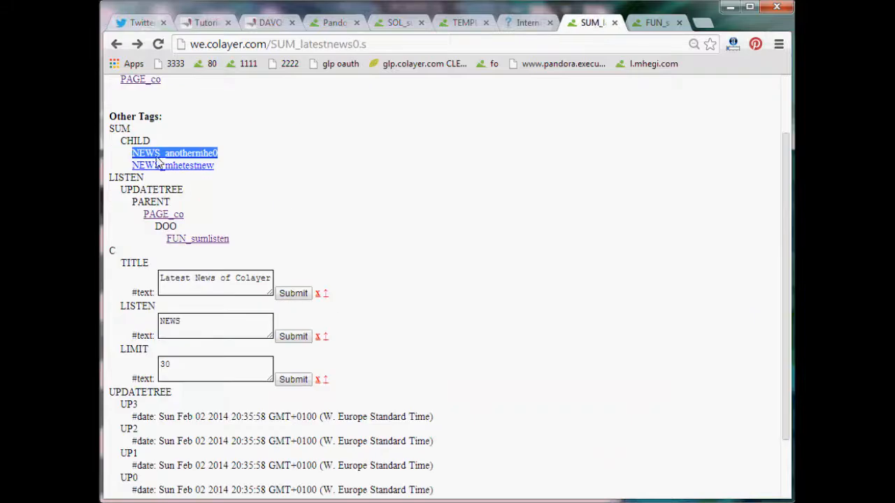
pyautogui.click(463, 23)
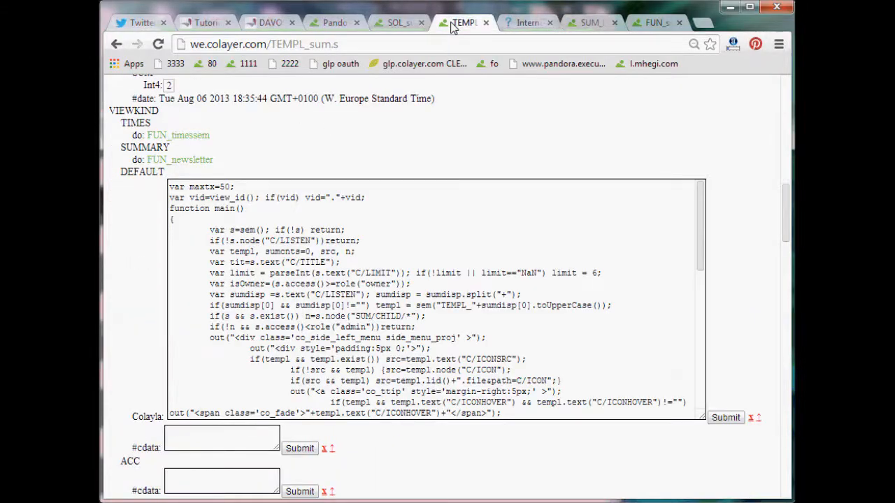
pyautogui.click(398, 23)
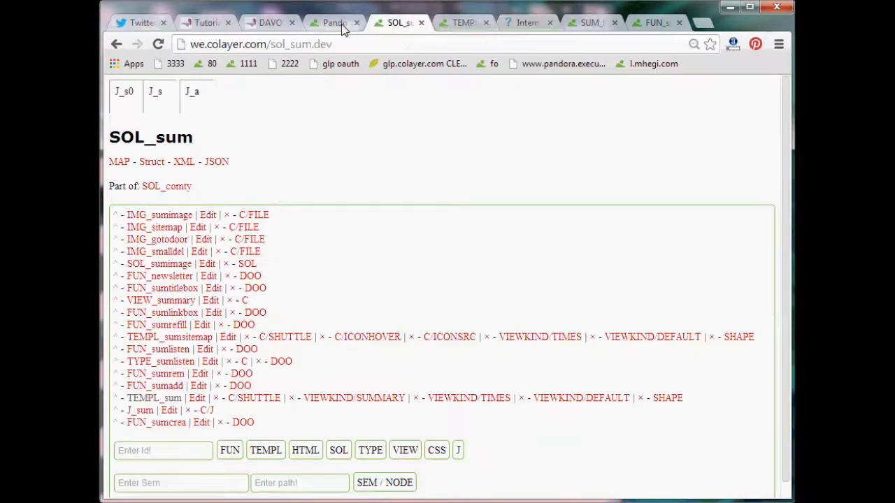
pyautogui.click(333, 22)
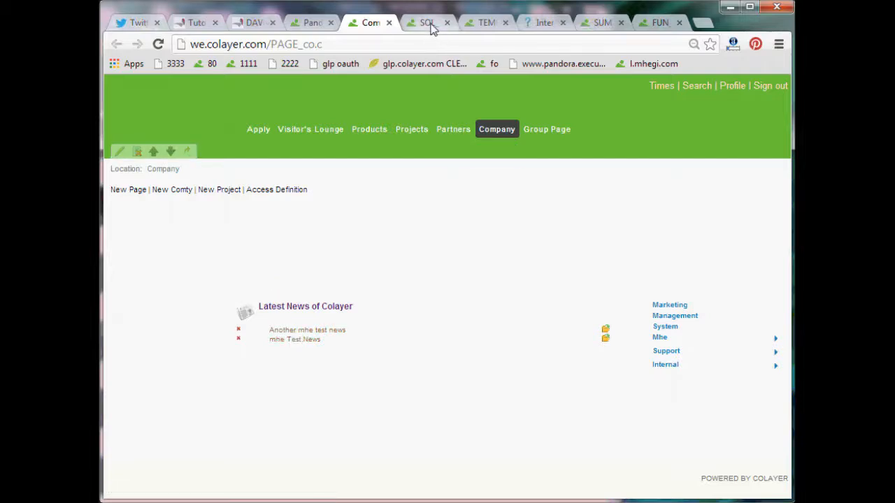
pyautogui.click(427, 22)
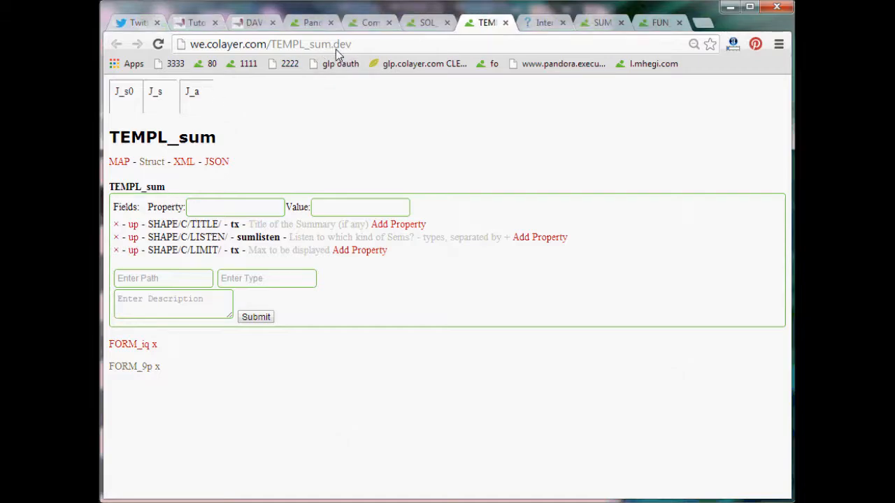
pyautogui.doubleClick(342, 44)
pyautogui.write('s')
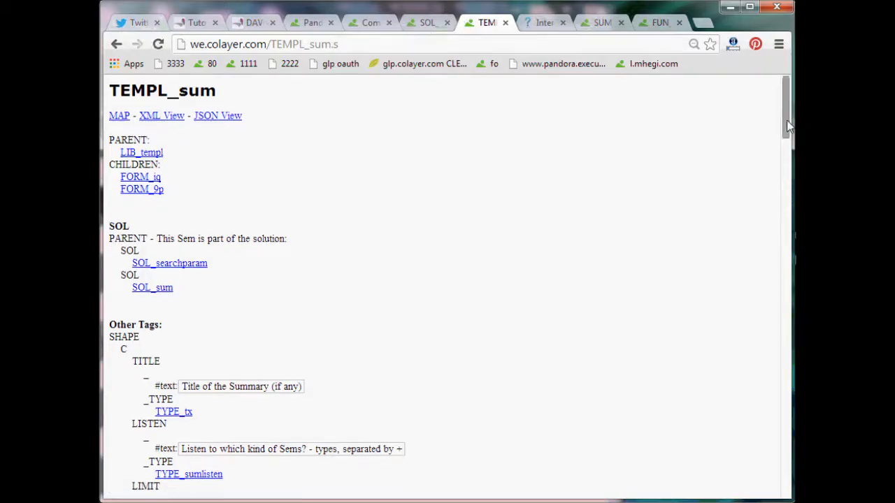
# Highlight TEMPL_sum's DEFAULT viewkind and the SUM/CHILD/* path, then switch to Pandora.
pyautogui.scroll(-3)
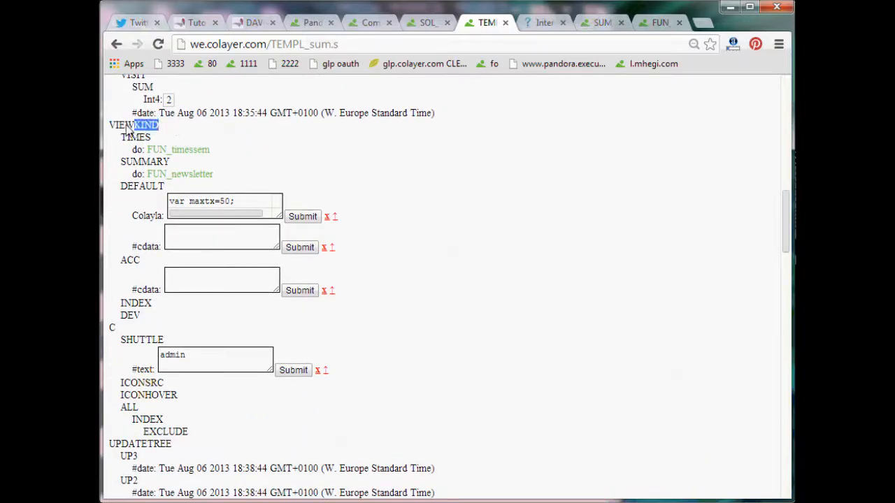
pyautogui.doubleClick(142, 186)
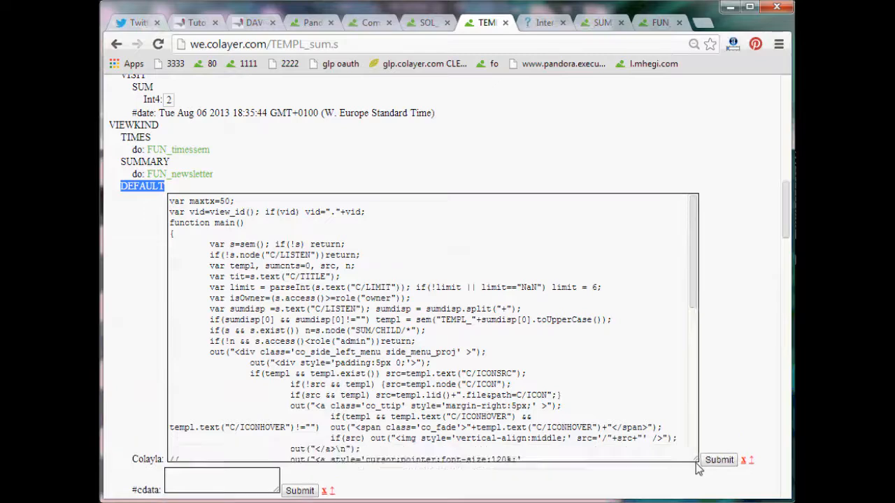
pyautogui.scroll(-3)
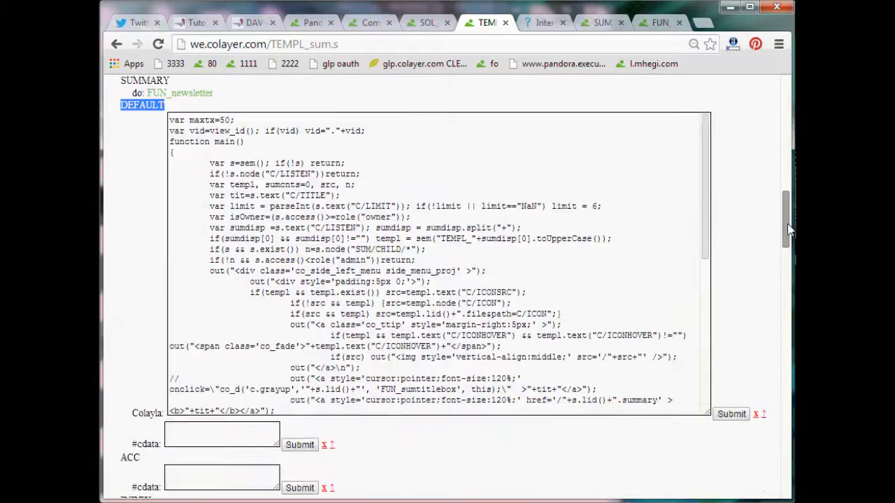
pyautogui.scroll(3)
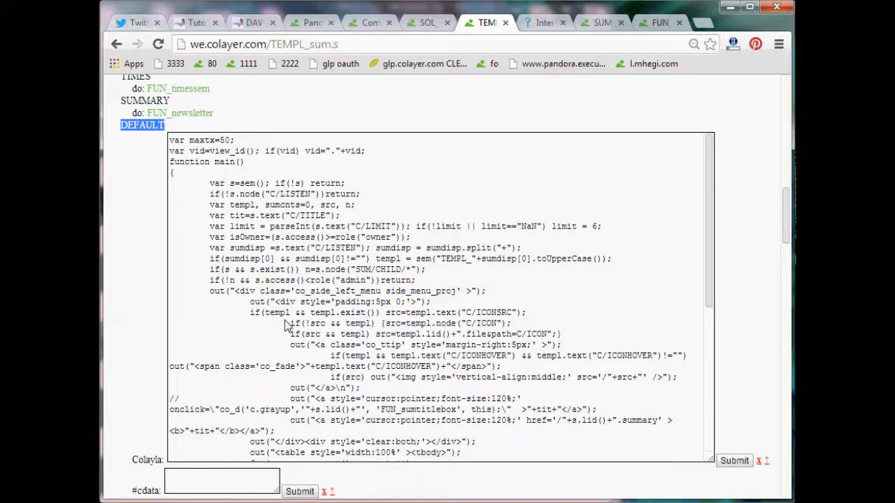
pyautogui.moveTo(359, 278)
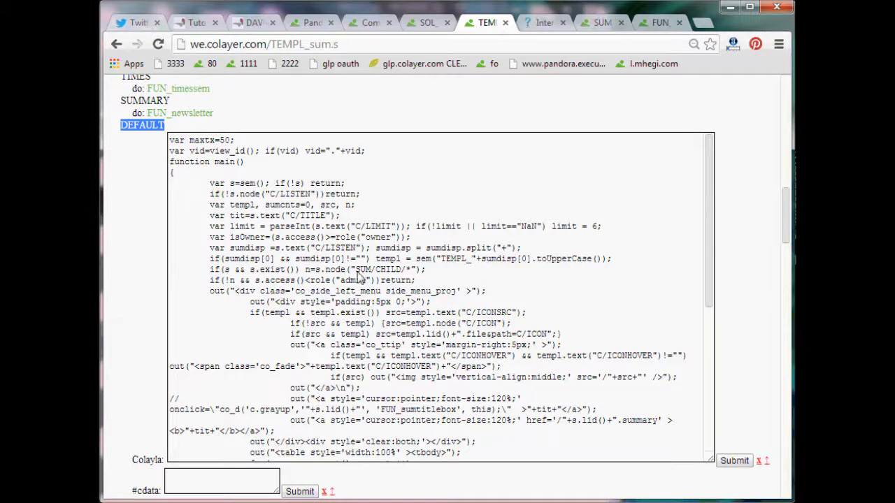
pyautogui.click(321, 273)
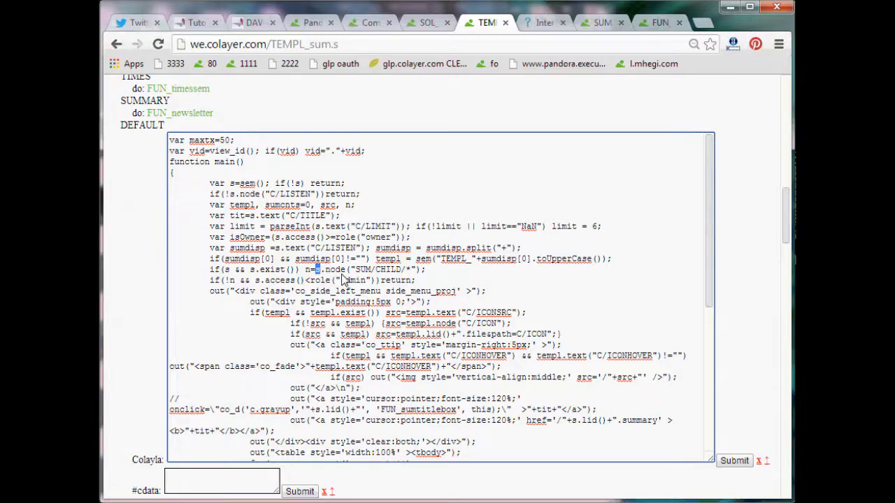
pyautogui.doubleClick(377, 270)
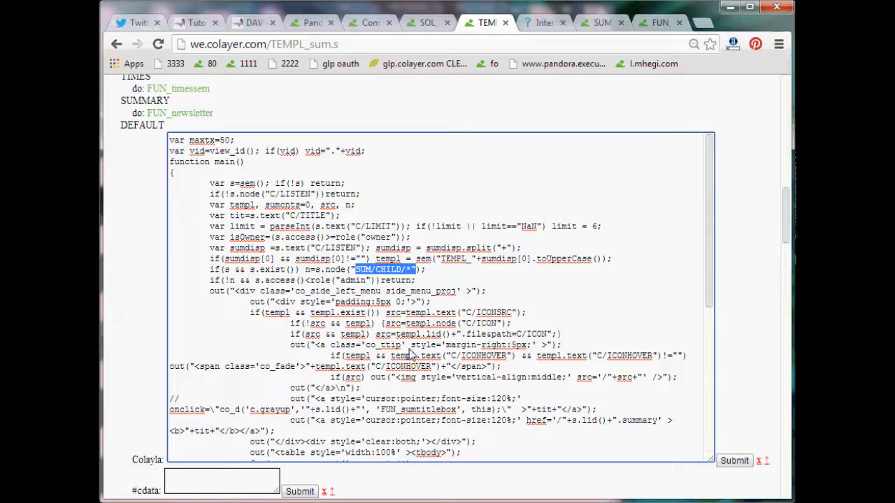
pyautogui.moveTo(559, 374)
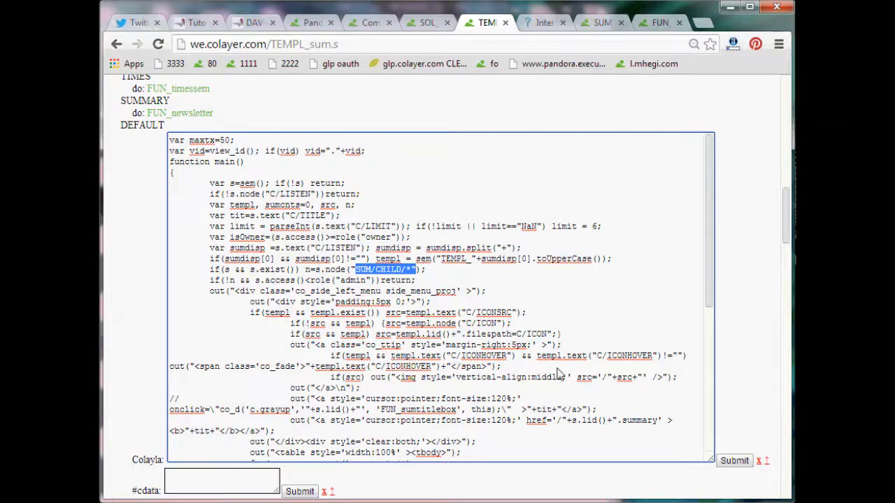
pyautogui.moveTo(469, 145)
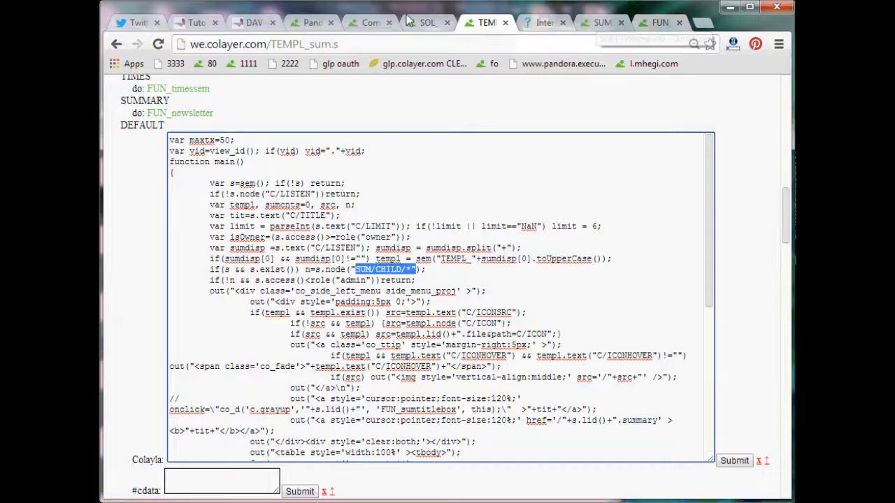
pyautogui.click(311, 22)
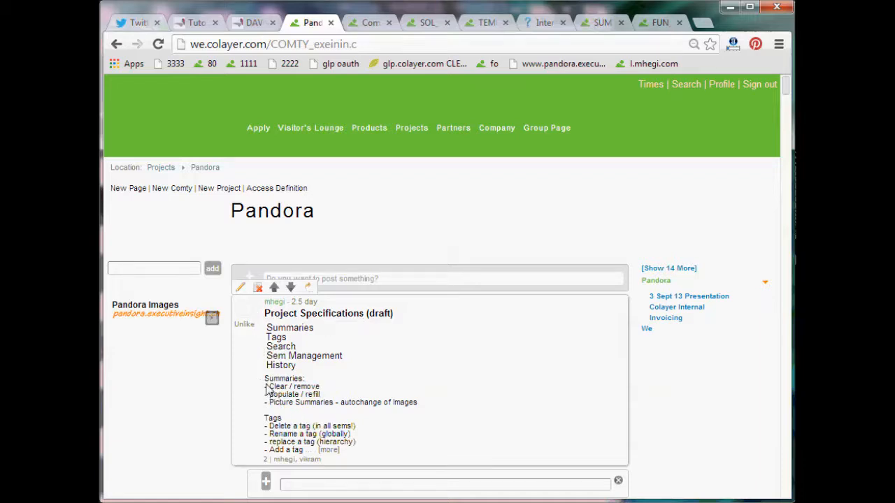
# Highlight the Clear / remove summary item and switch to the Company page.
pyautogui.doubleClick(283, 378)
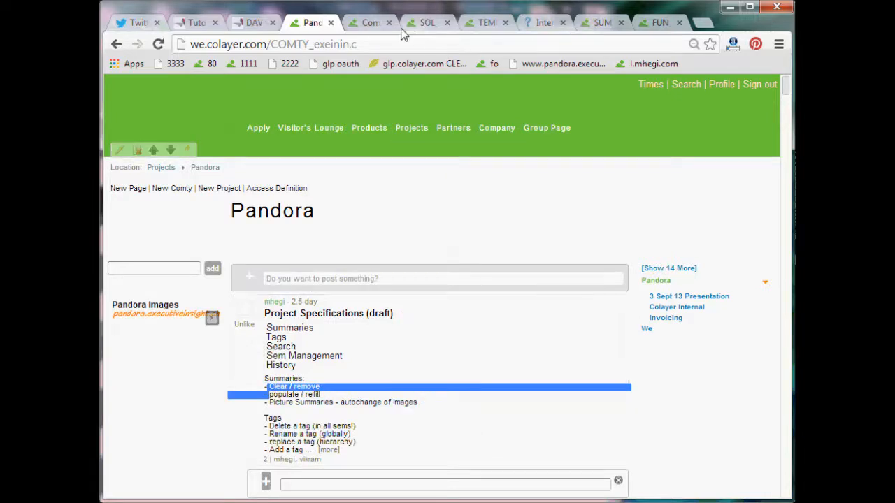
pyautogui.click(369, 22)
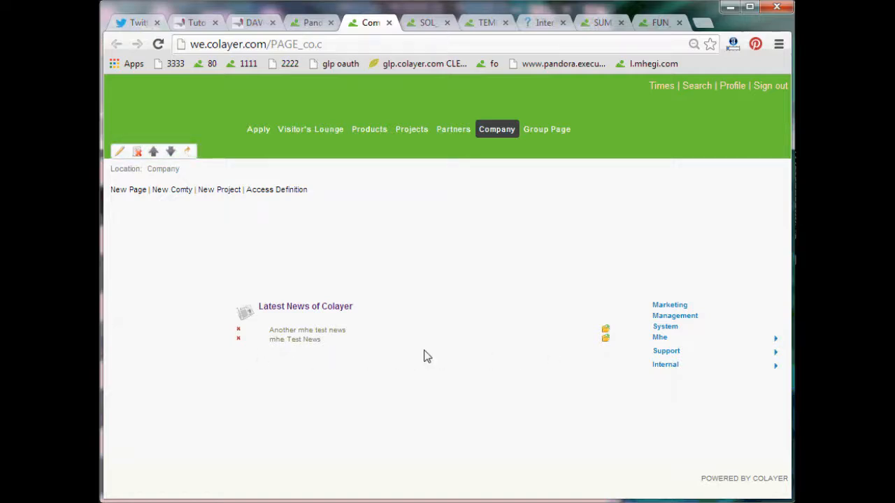
pyautogui.moveTo(249, 355)
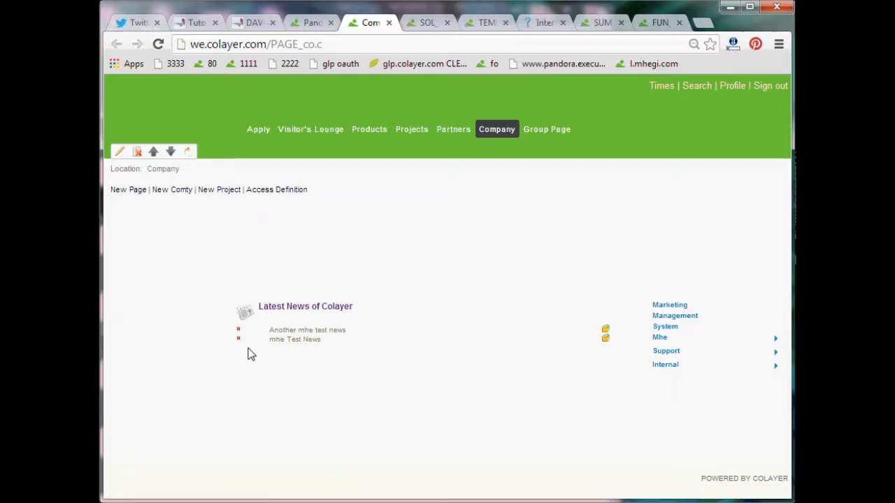
pyautogui.moveTo(237, 360)
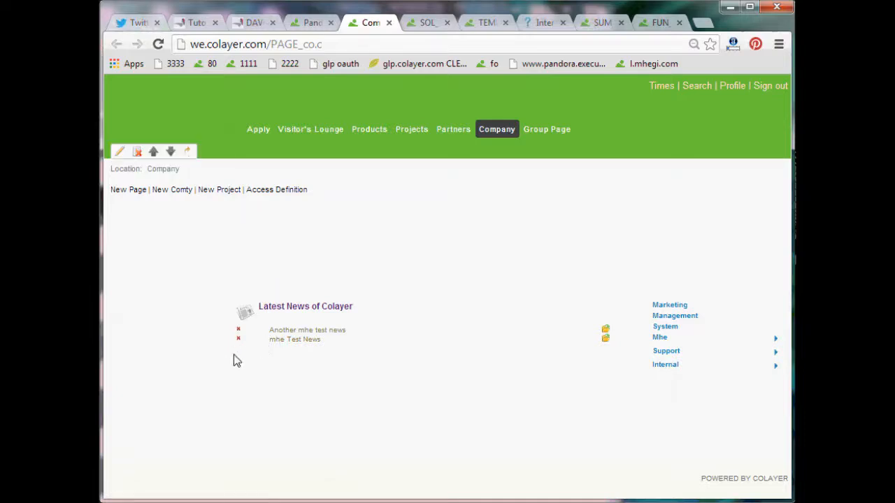
pyautogui.moveTo(284, 360)
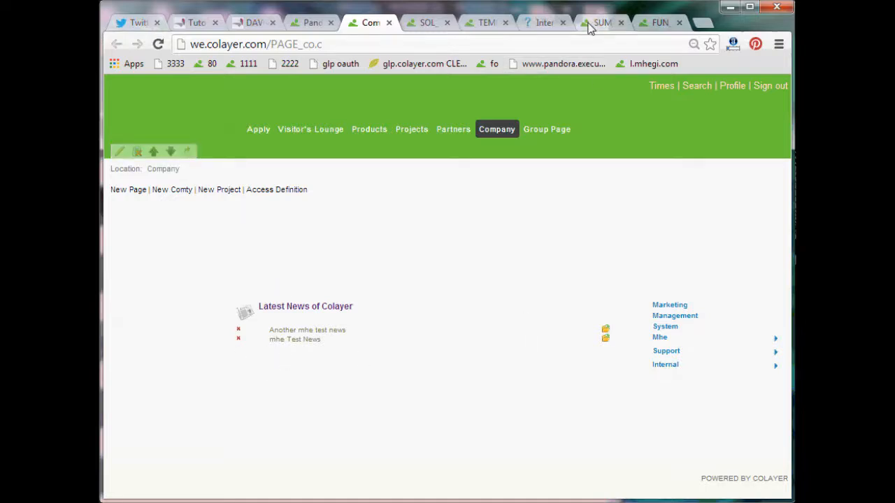
# Compare the SUM_latestnews0 sem with FUN_sumadd's add(target, "SUM") call, ending on the sem.
pyautogui.click(602, 23)
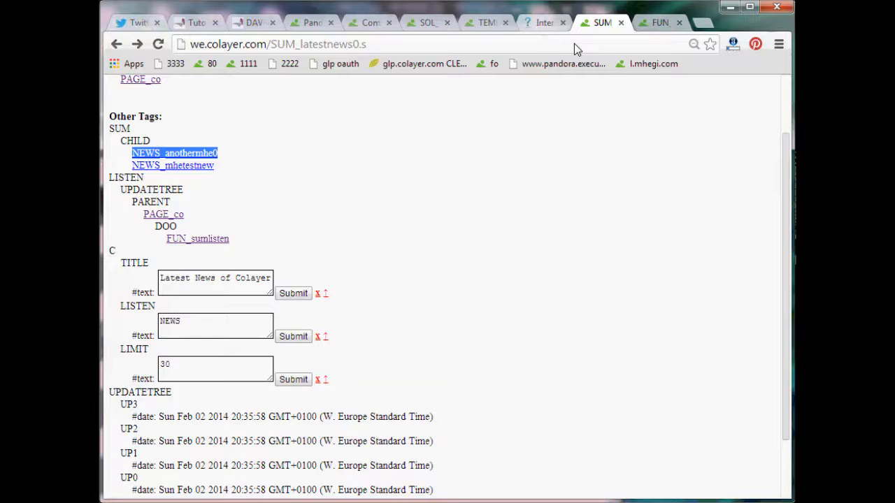
pyautogui.moveTo(161, 153)
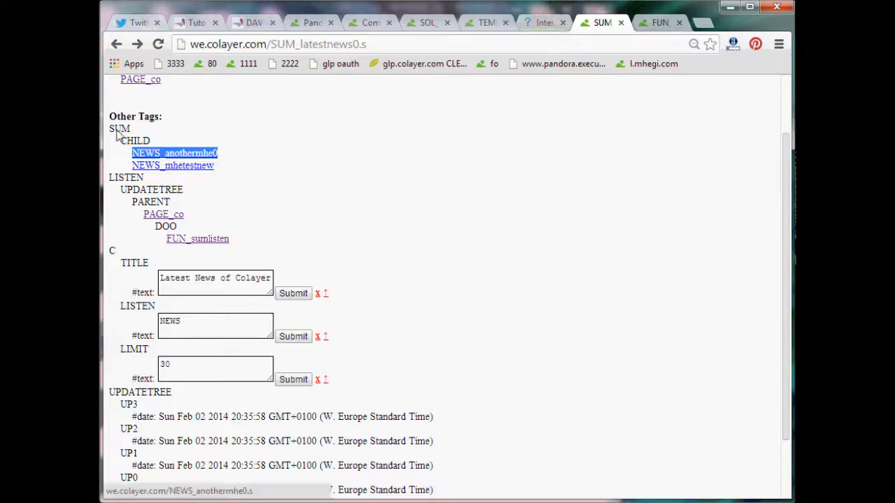
pyautogui.moveTo(152, 172)
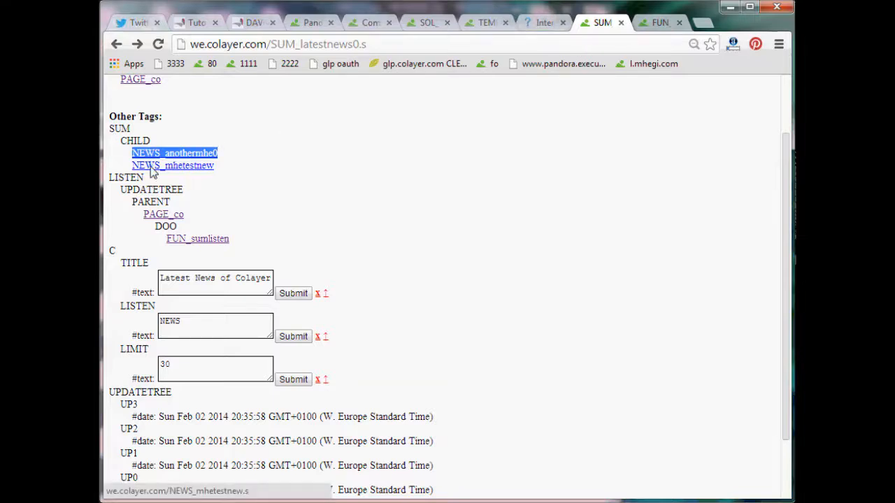
pyautogui.moveTo(174, 153)
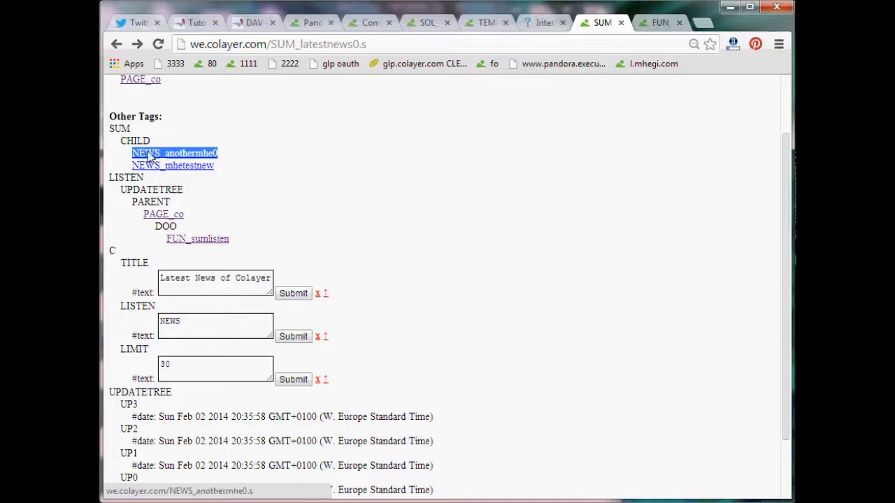
pyautogui.moveTo(661, 22)
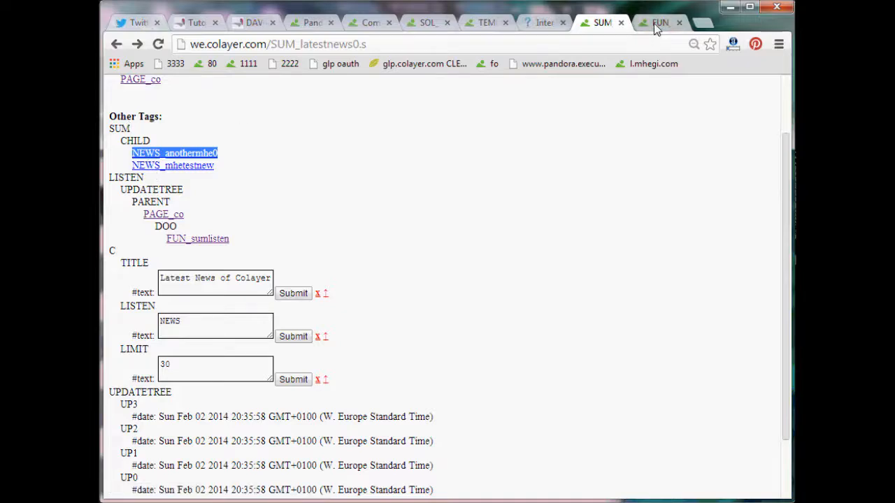
pyautogui.click(659, 23)
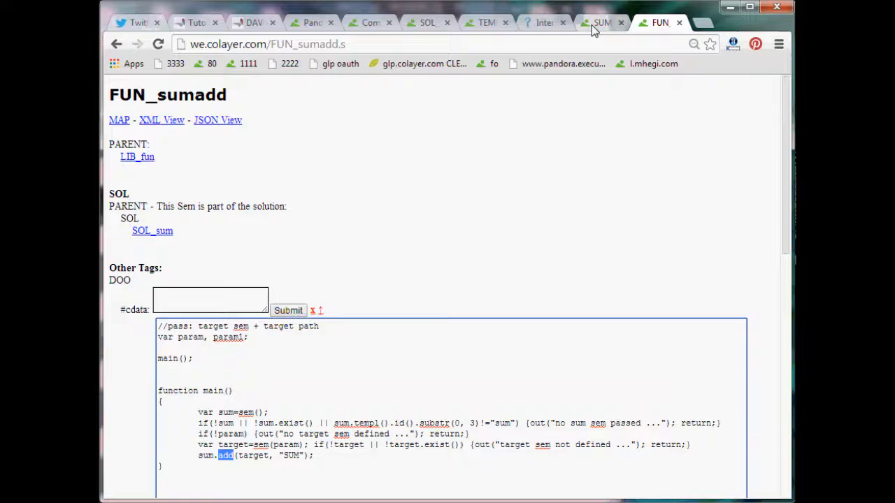
pyautogui.click(601, 22)
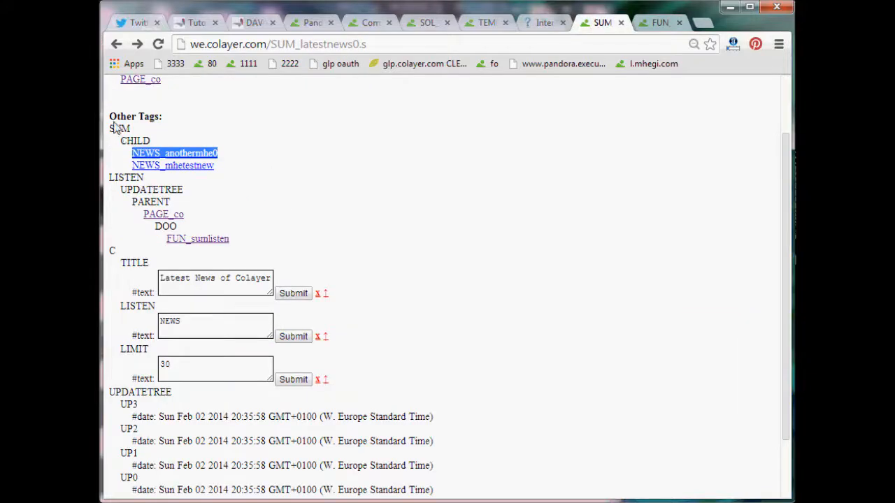
pyautogui.moveTo(143, 145)
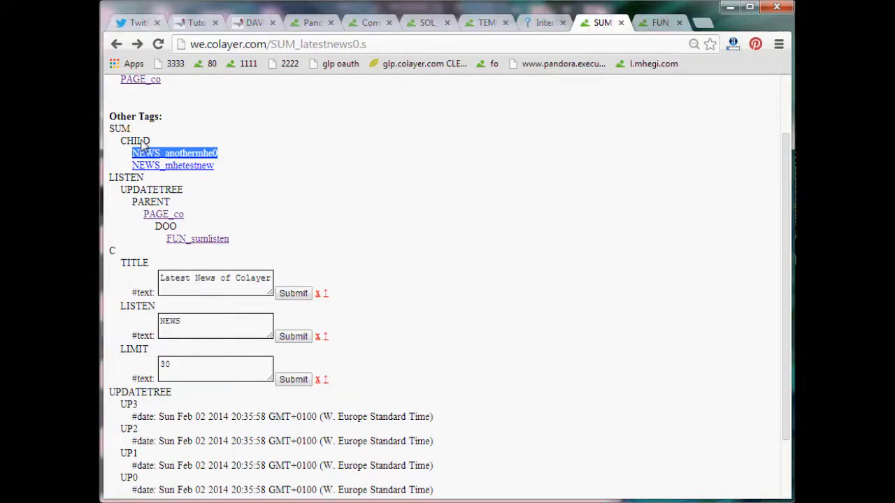
pyautogui.moveTo(158, 161)
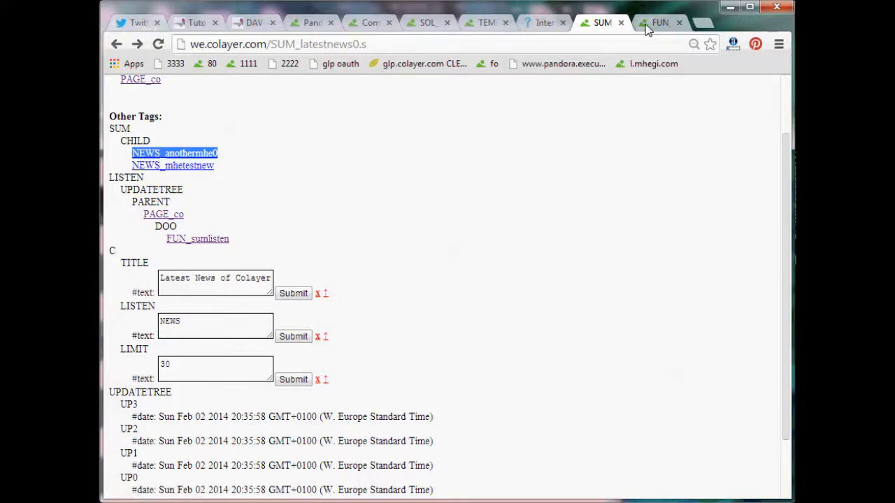
pyautogui.click(659, 23)
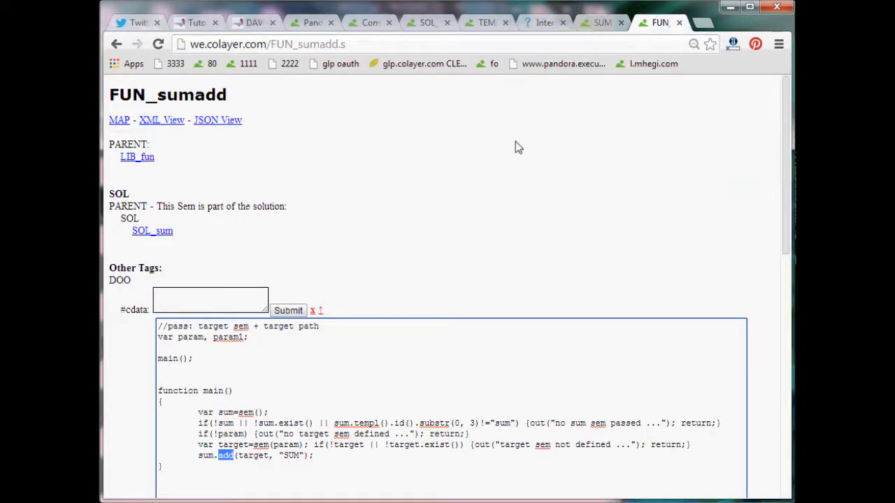
pyautogui.moveTo(219, 459)
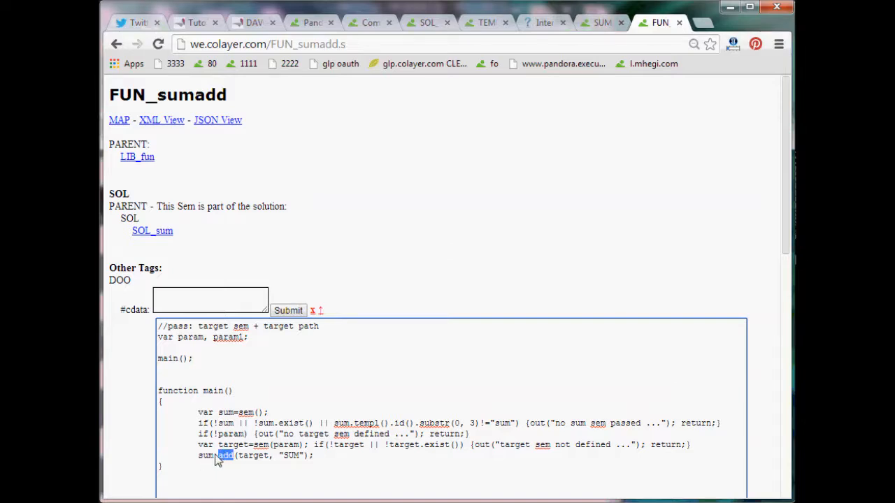
pyautogui.doubleClick(253, 455)
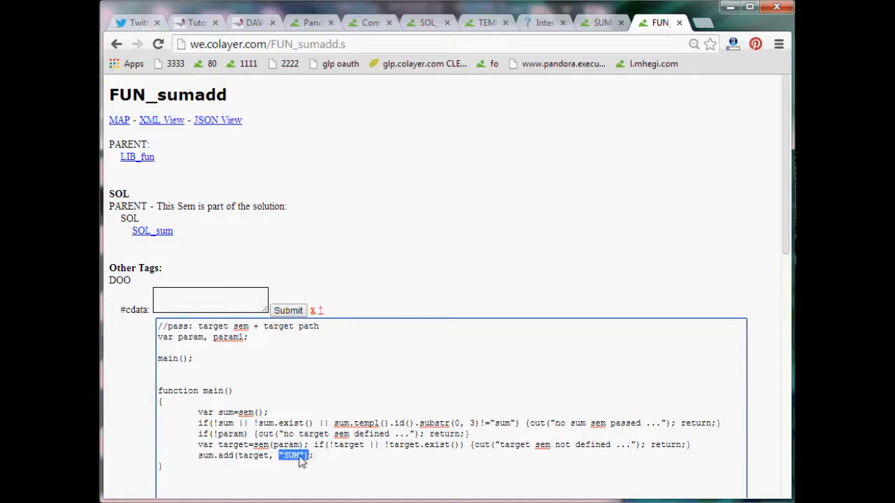
pyautogui.click(601, 23)
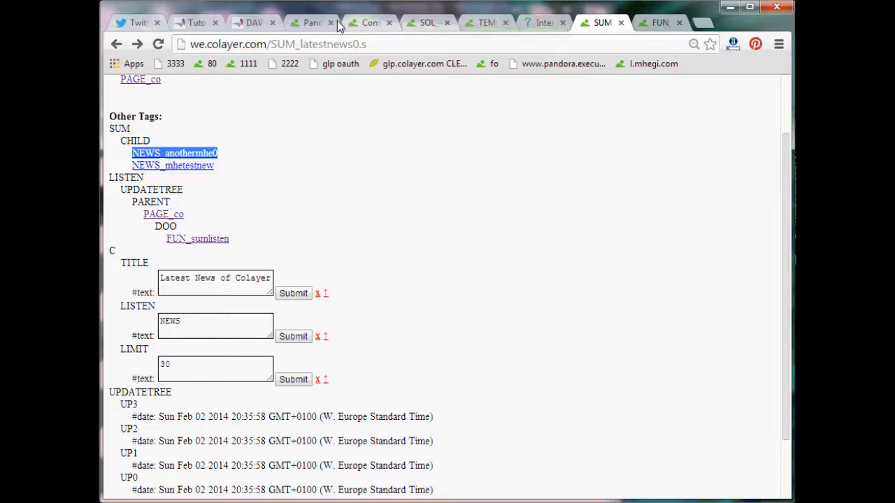
# View the Pandora specification and SOL_sum solution, then return to the Company page.
pyautogui.click(311, 22)
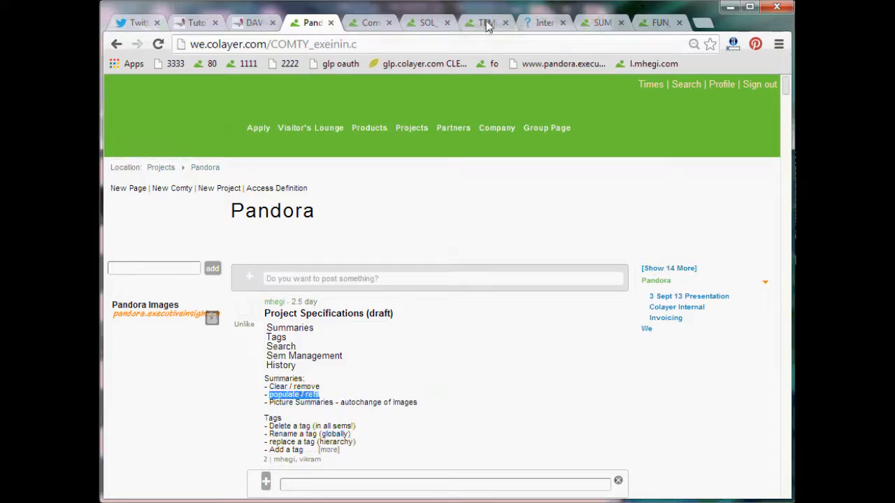
pyautogui.moveTo(469, 26)
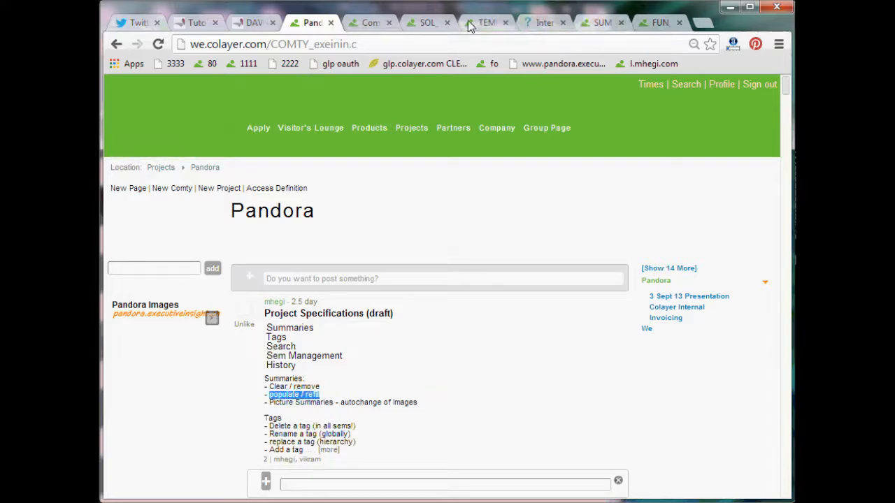
pyautogui.click(427, 22)
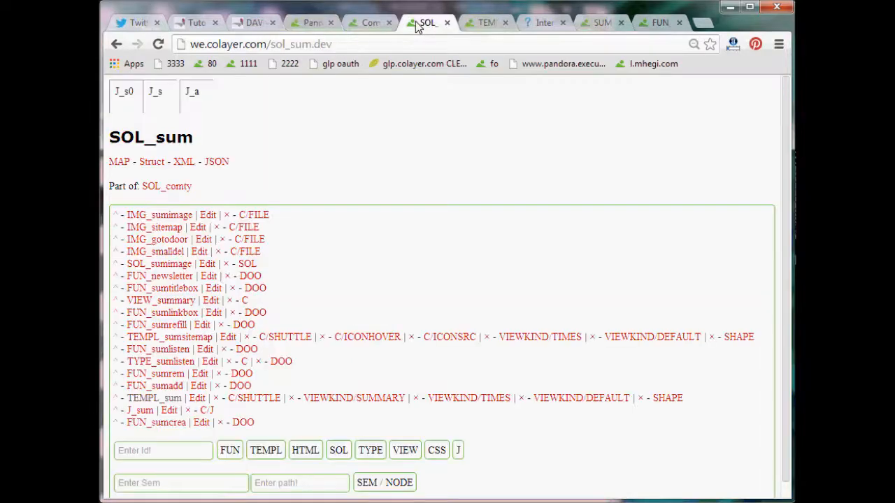
pyautogui.click(369, 22)
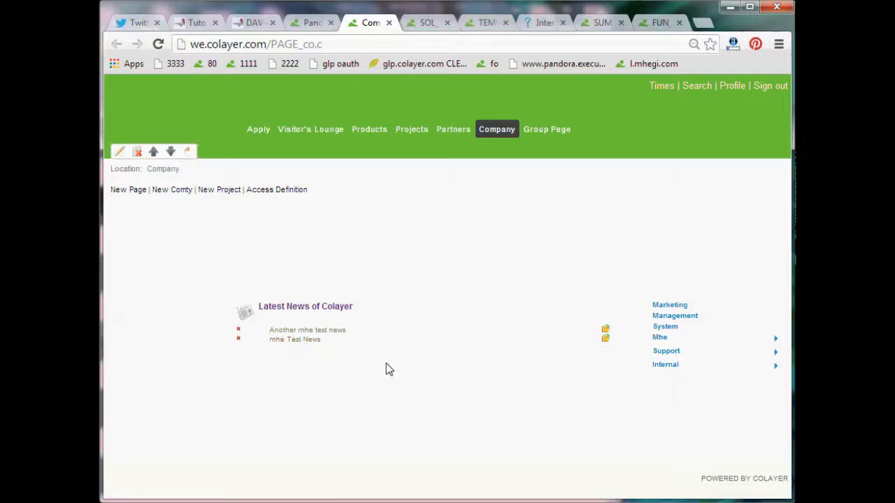
pyautogui.moveTo(702, 326)
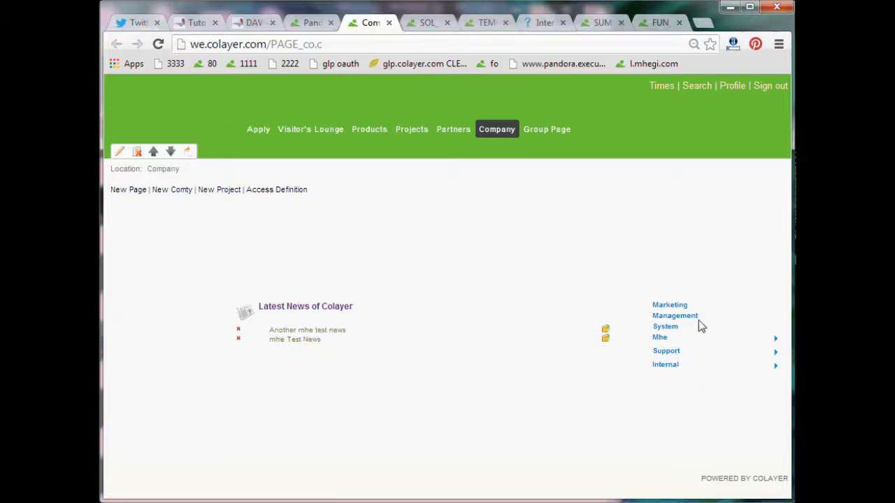
pyautogui.moveTo(687, 292)
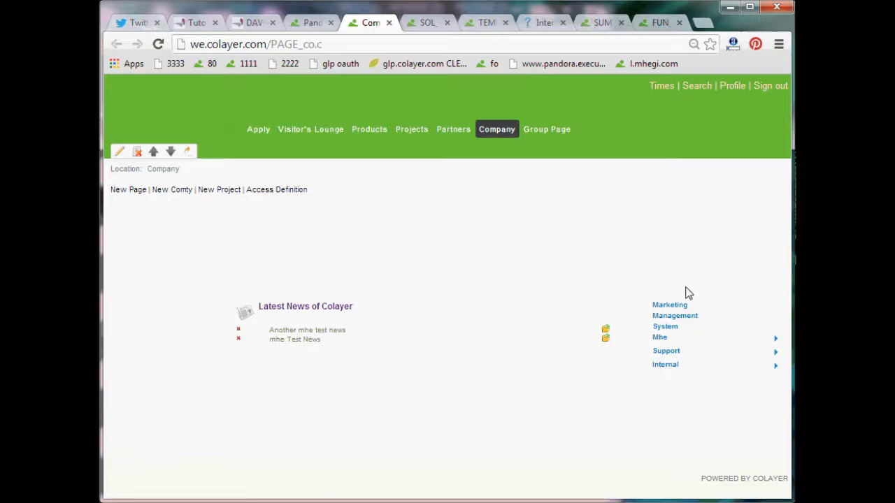
pyautogui.click(496, 128)
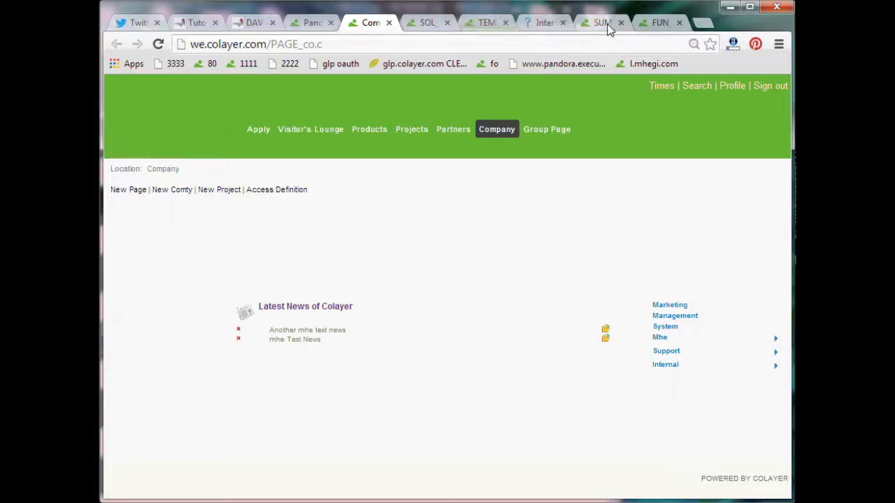
pyautogui.click(601, 22)
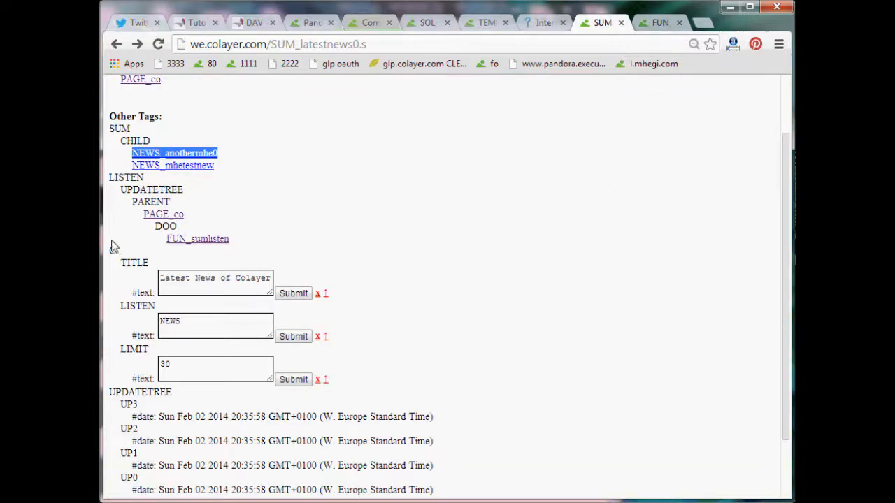
pyautogui.moveTo(113, 253)
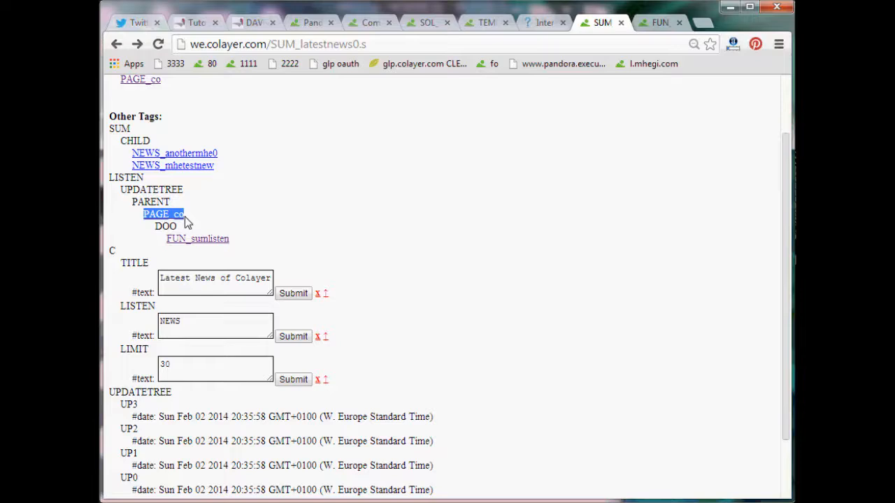
pyautogui.moveTo(154, 246)
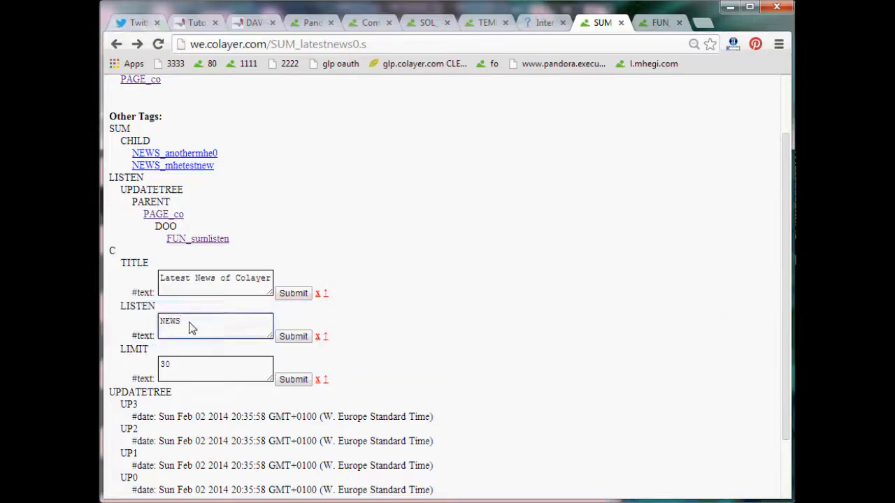
pyautogui.doubleClick(170, 321)
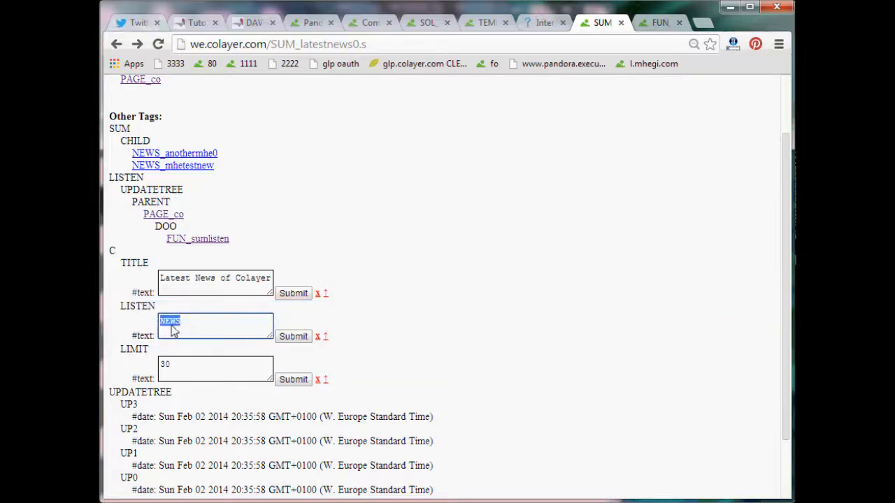
pyautogui.moveTo(172, 339)
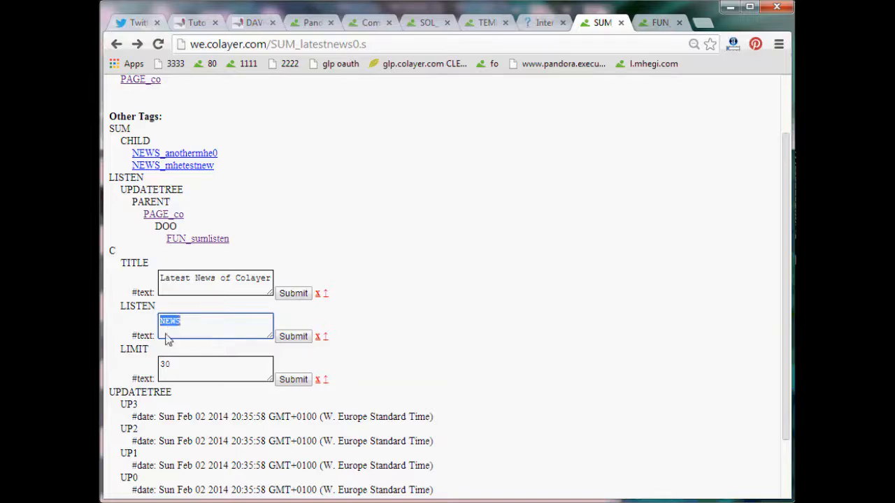
pyautogui.click(659, 23)
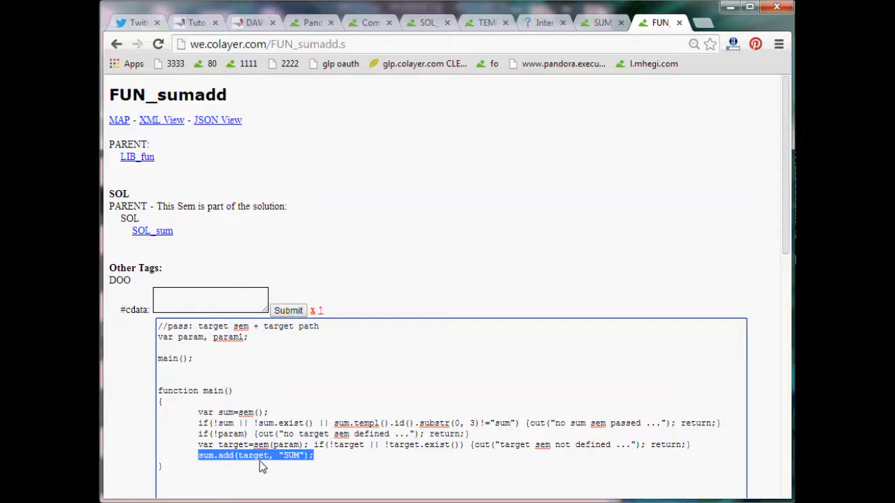
pyautogui.click(601, 22)
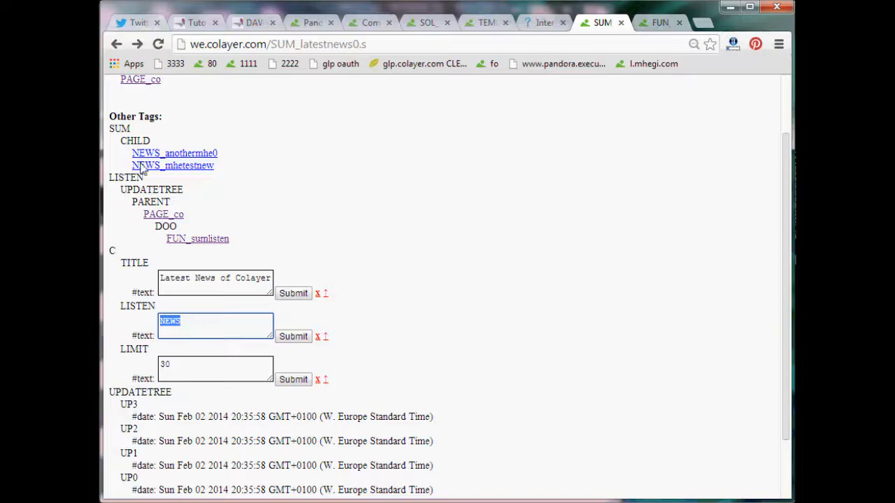
pyautogui.moveTo(398, 29)
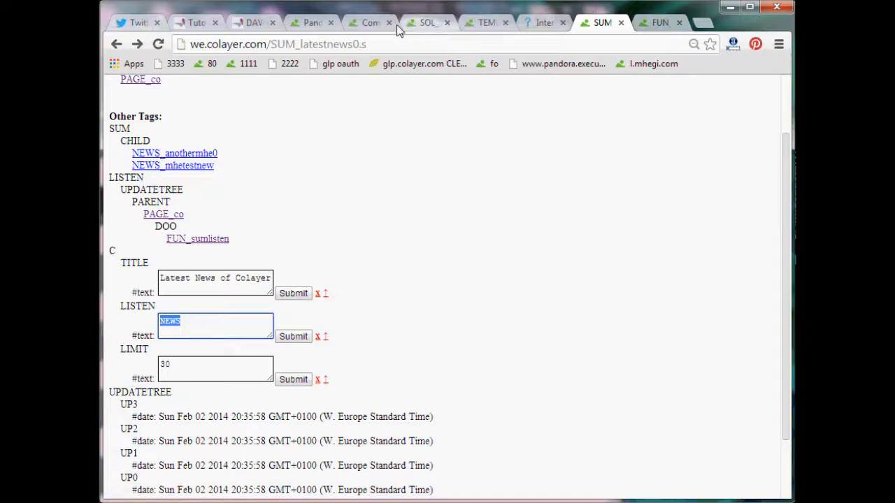
pyautogui.click(371, 22)
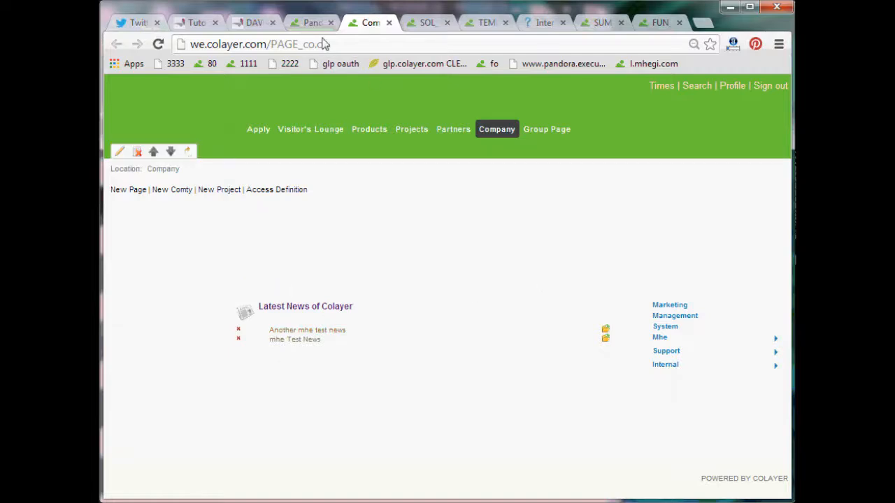
pyautogui.click(311, 22)
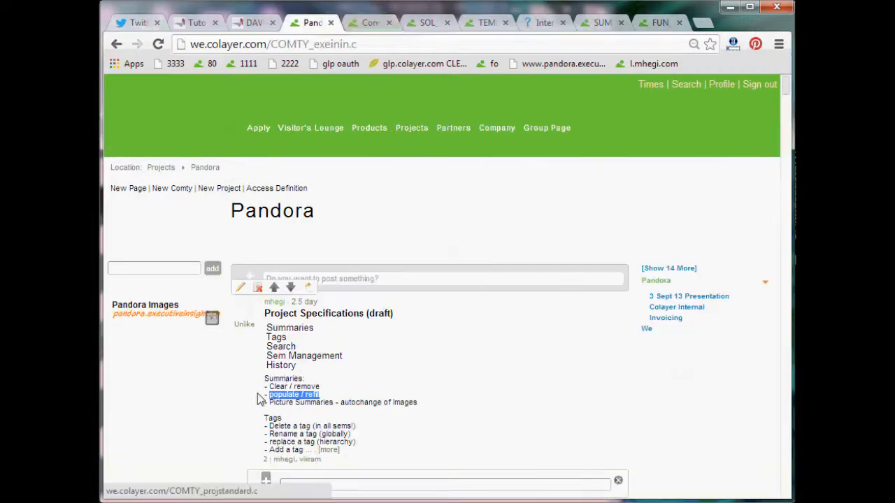
pyautogui.doubleClick(298, 401)
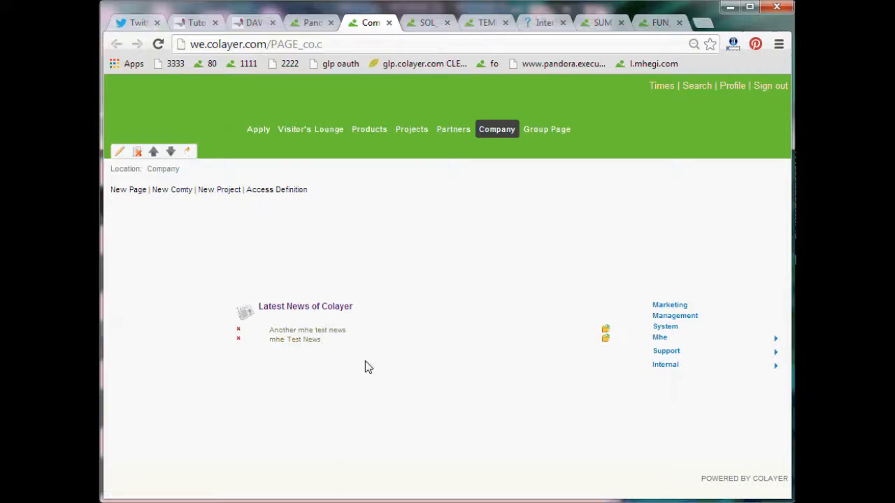
pyautogui.moveTo(274, 404)
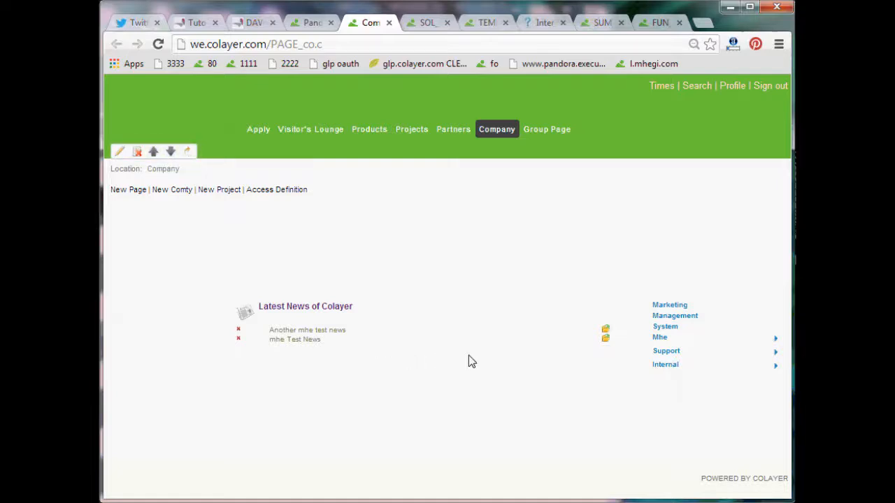
pyautogui.moveTo(447, 359)
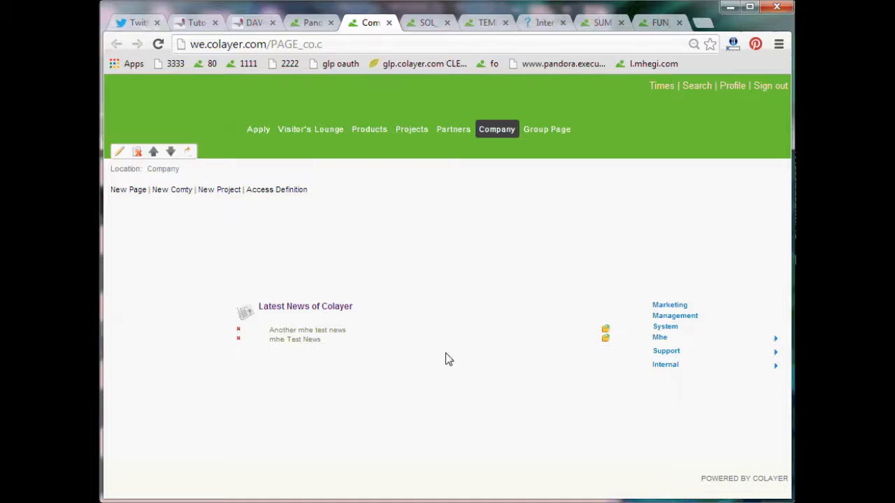
pyautogui.moveTo(421, 362)
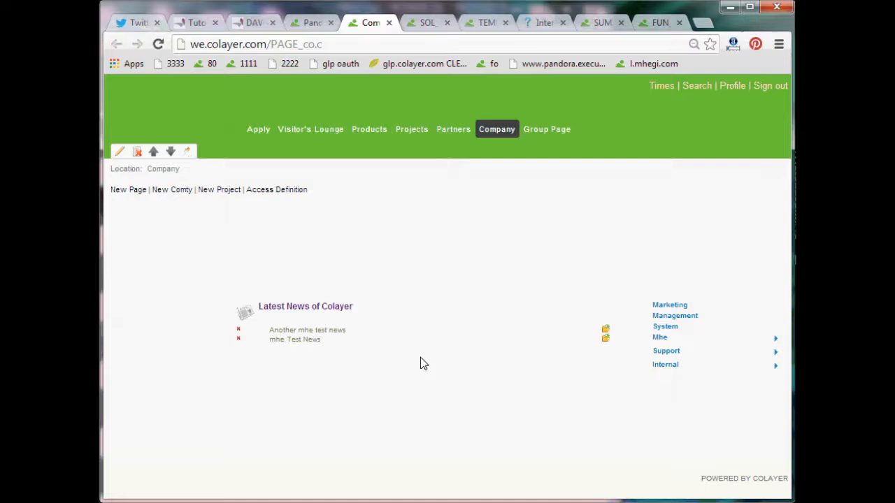
pyautogui.moveTo(420, 5)
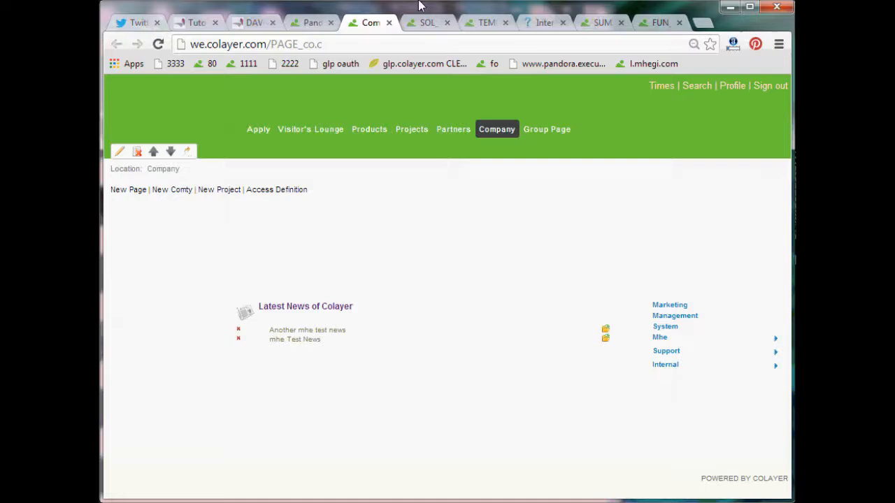
pyautogui.click(601, 23)
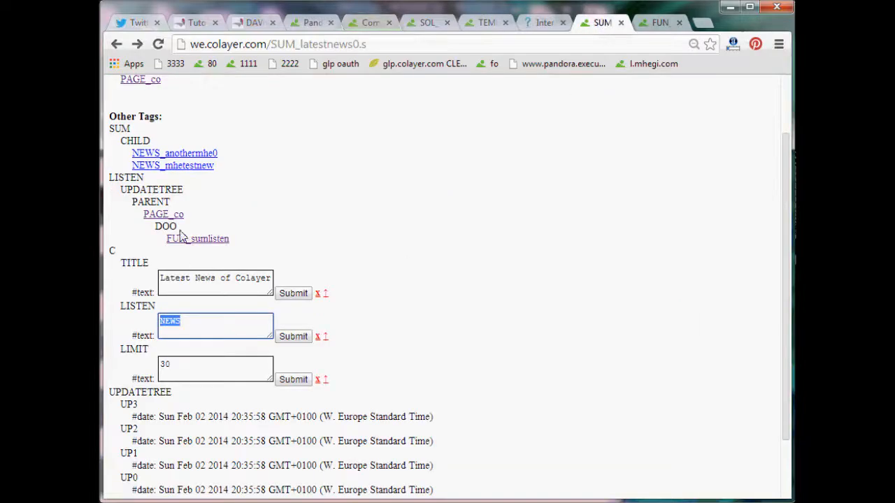
pyautogui.moveTo(202, 166)
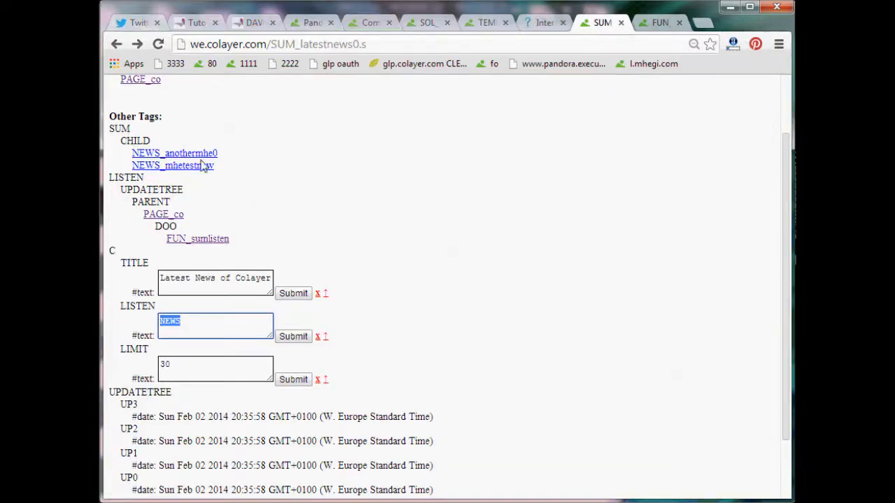
pyautogui.moveTo(185, 155)
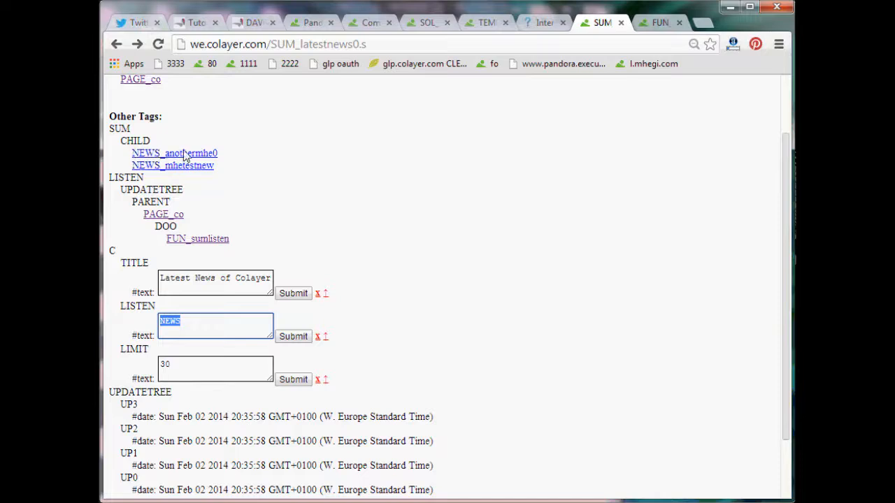
pyautogui.moveTo(172, 165)
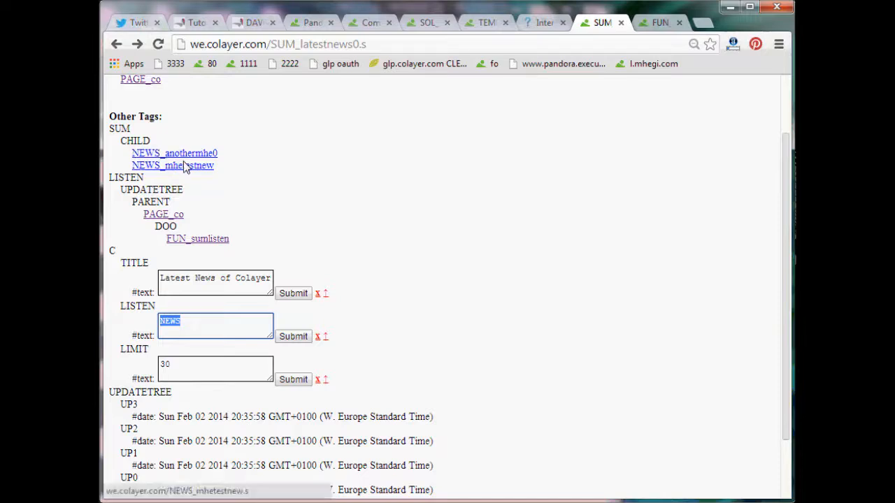
pyautogui.moveTo(168, 153)
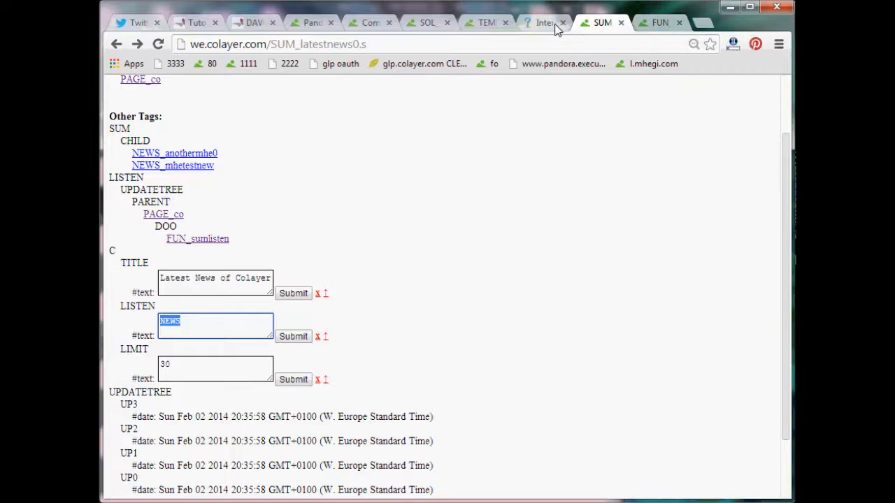
pyautogui.click(487, 22)
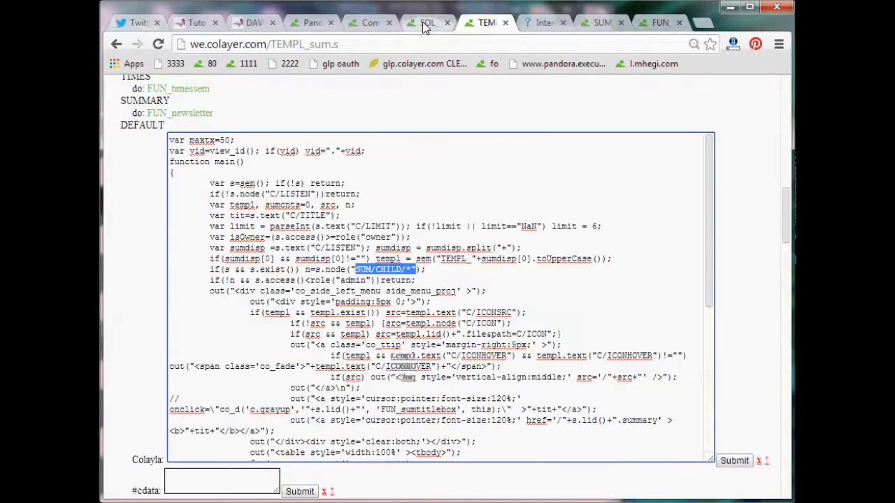
pyautogui.click(370, 23)
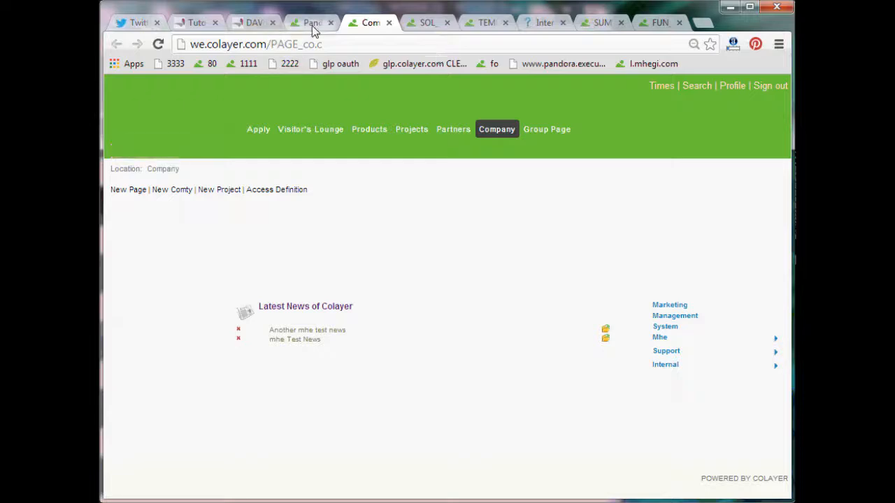
pyautogui.click(311, 23)
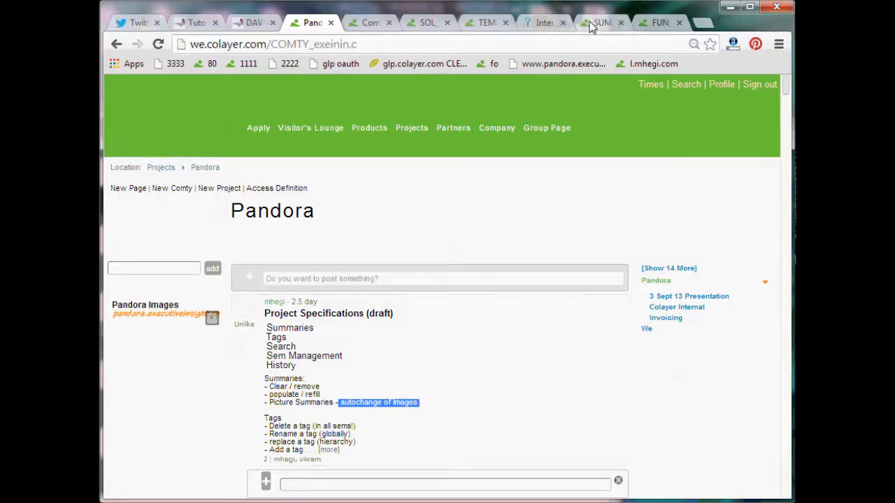
pyautogui.moveTo(601, 22)
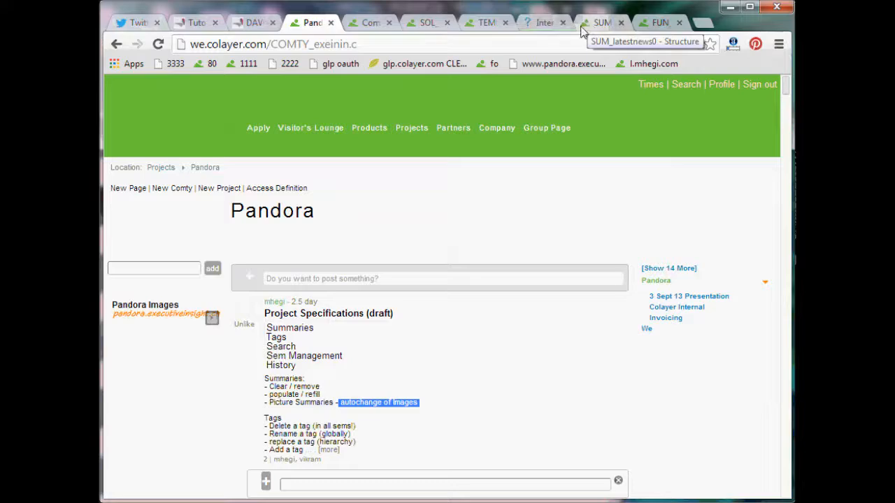
pyautogui.click(602, 22)
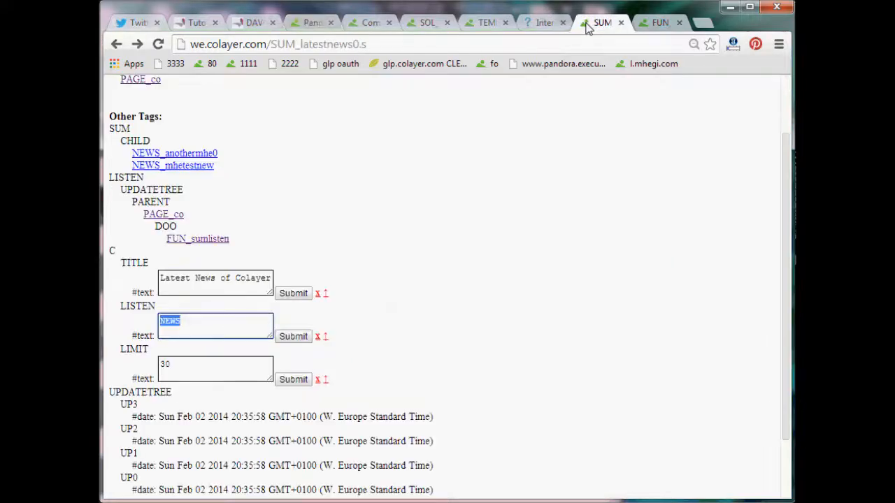
pyautogui.click(427, 23)
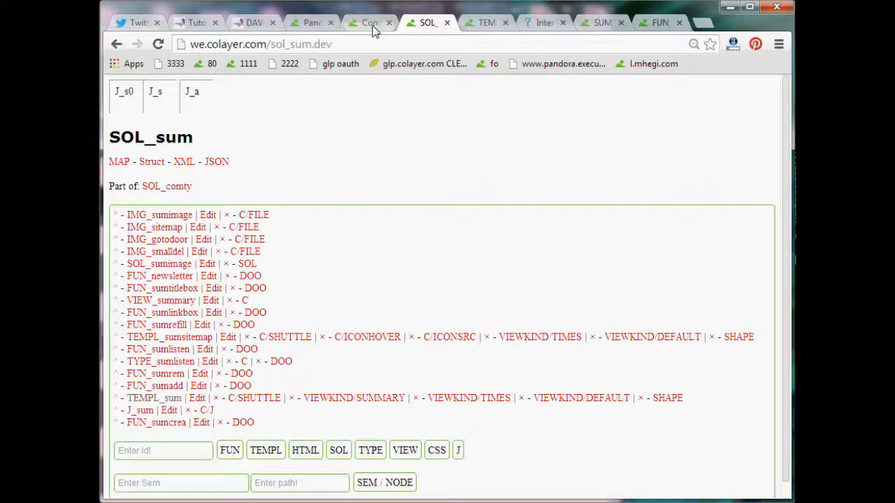
pyautogui.click(369, 23)
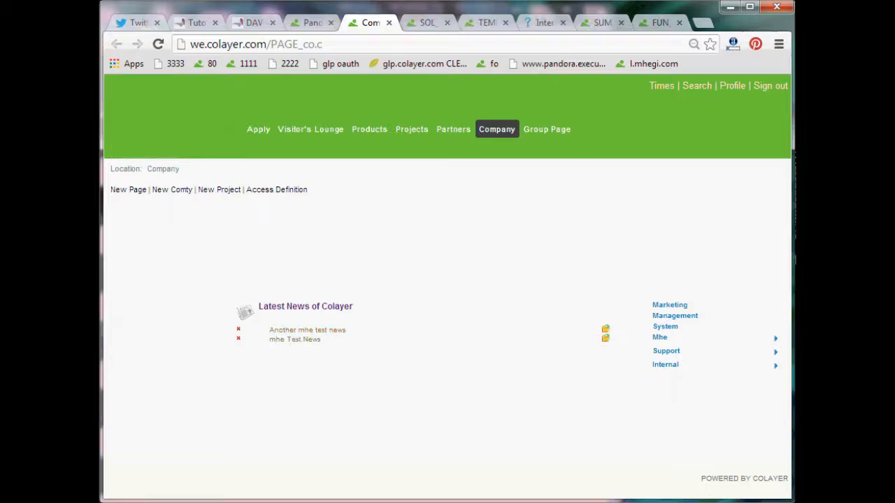
pyautogui.moveTo(430, 395)
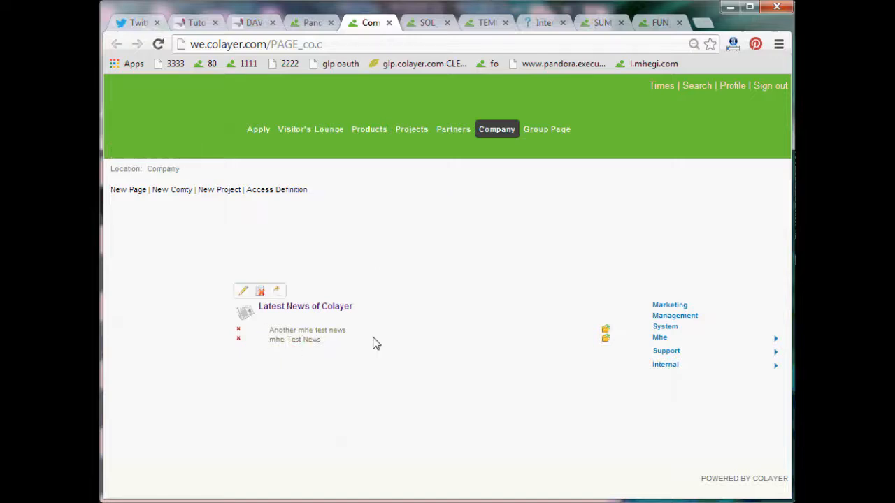
pyautogui.moveTo(284, 309)
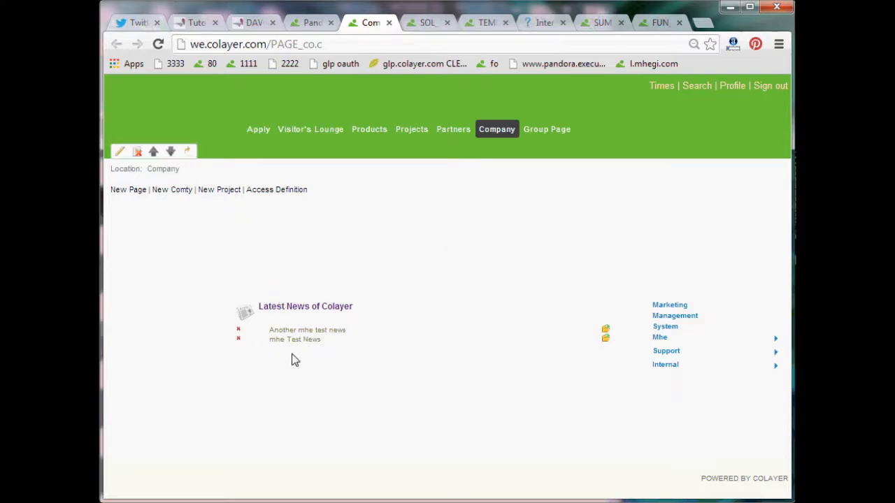
pyautogui.click(601, 22)
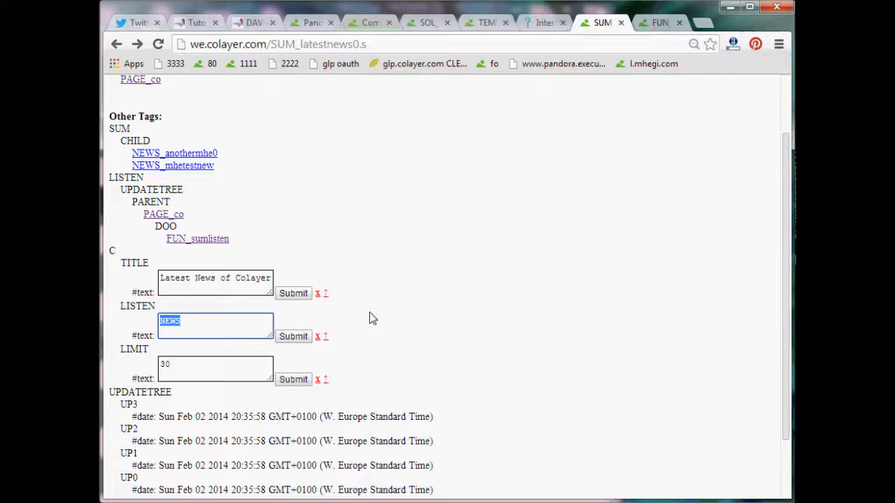
pyautogui.moveTo(773, 137)
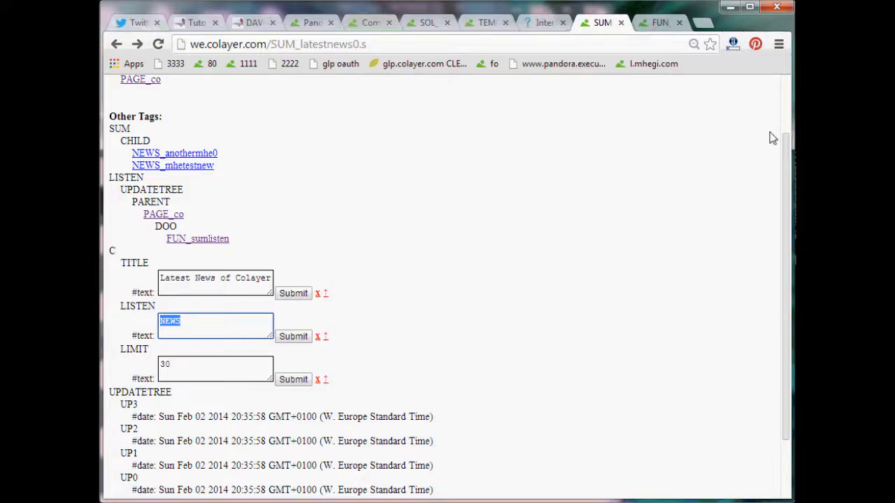
pyautogui.scroll(-3)
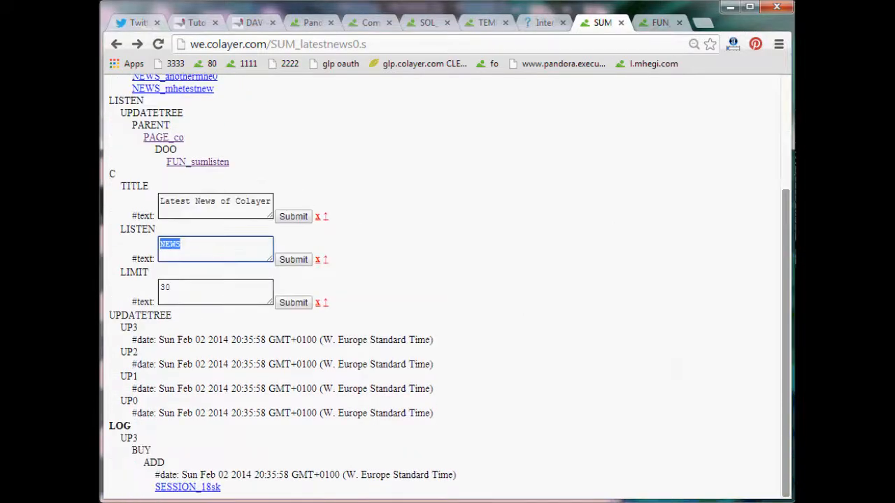
pyautogui.moveTo(213, 364)
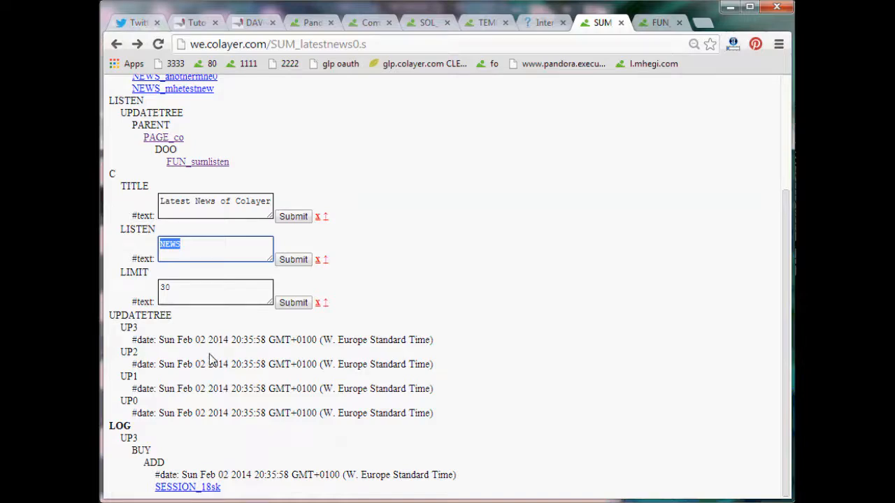
pyautogui.click(428, 22)
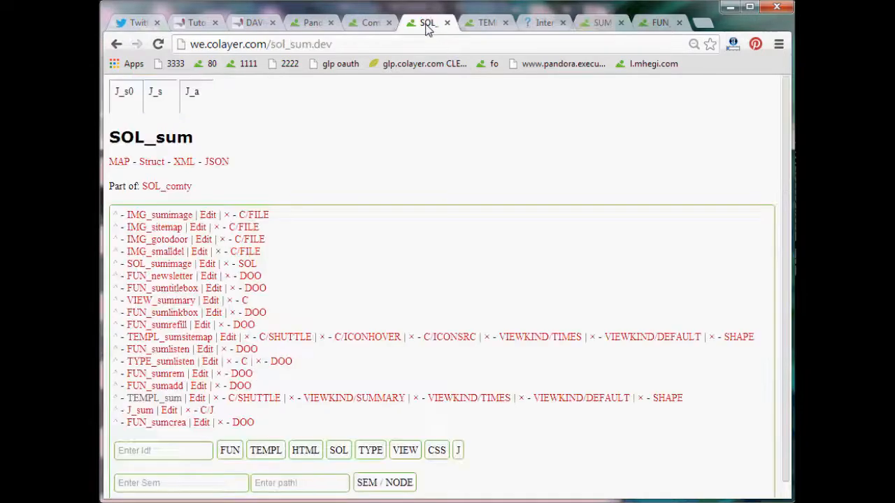
pyautogui.click(370, 22)
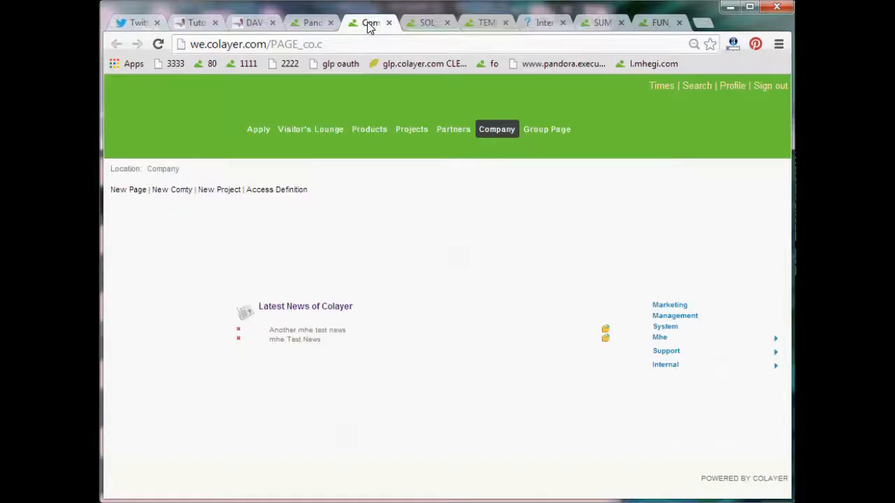